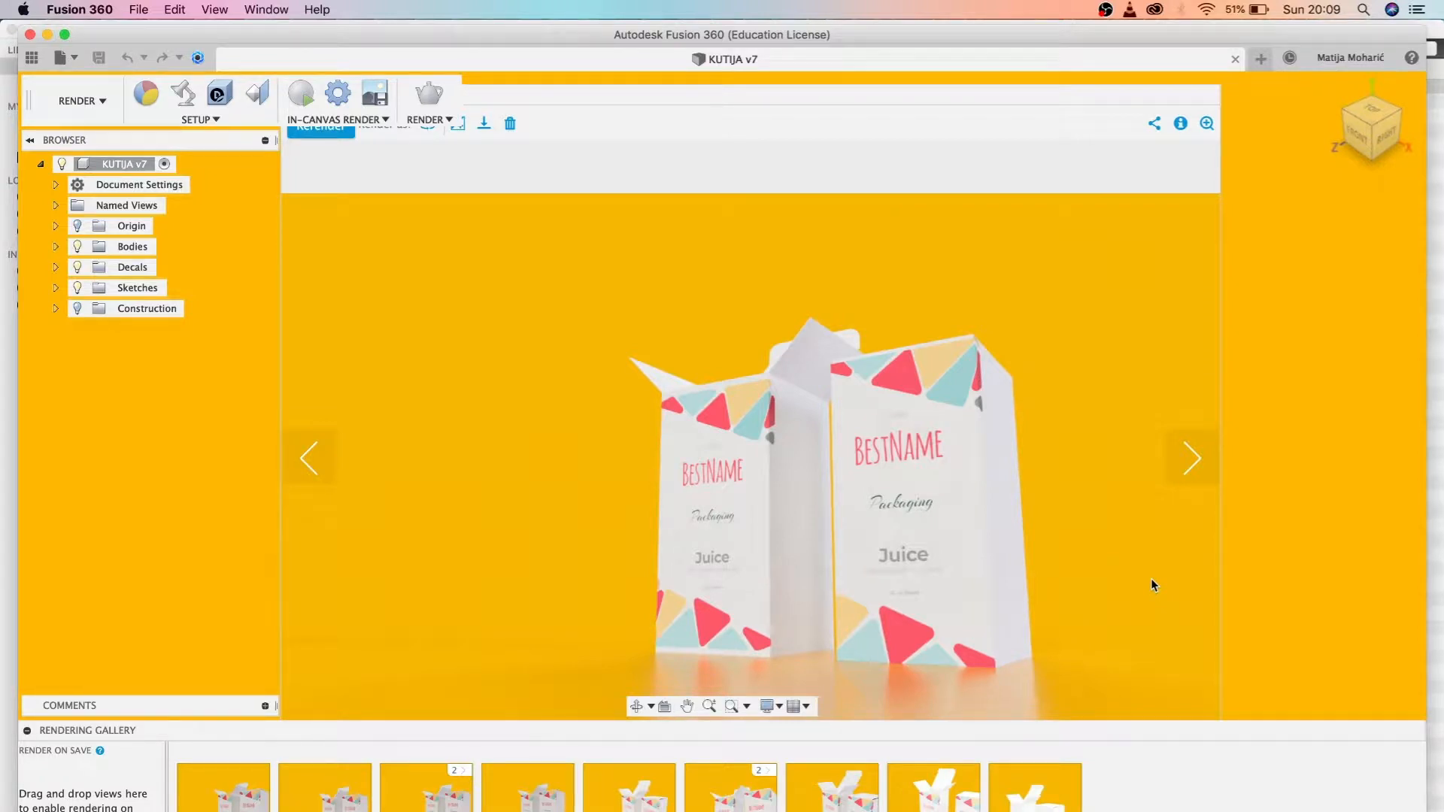
pyautogui.moveTo(1149, 596)
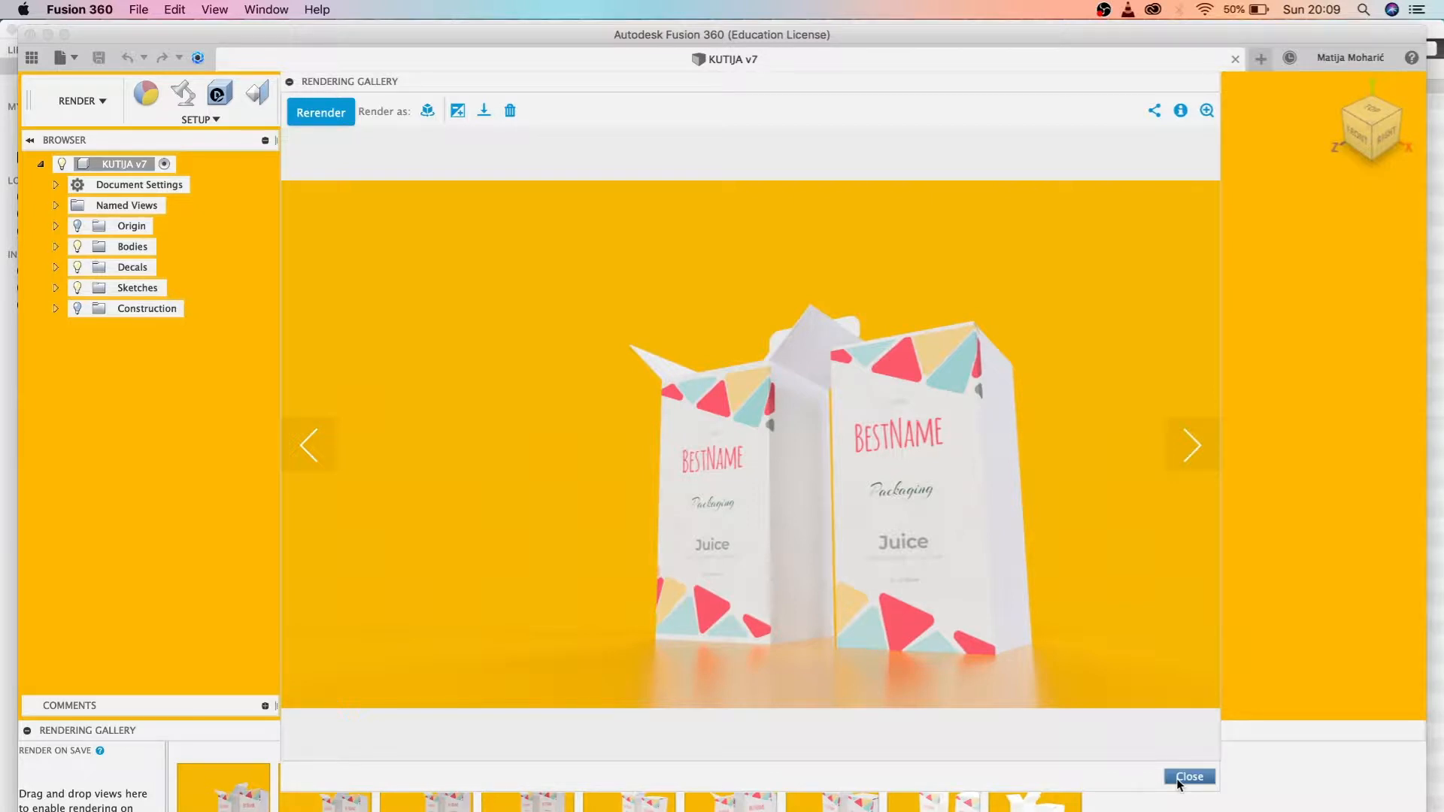
# - Close the full-size render preview to return to the two carton models
pyautogui.click(1188, 777)
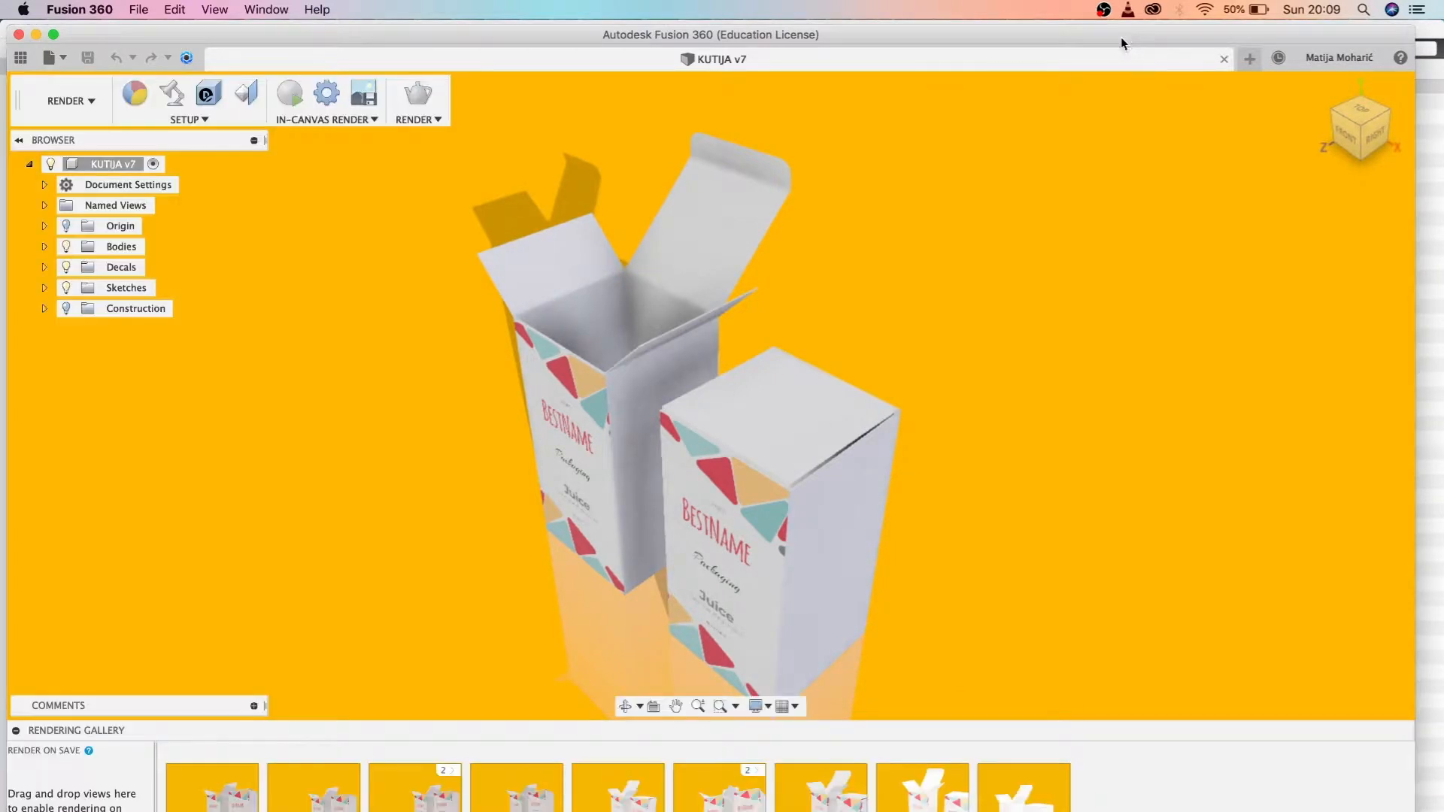
pyautogui.moveTo(1248, 59)
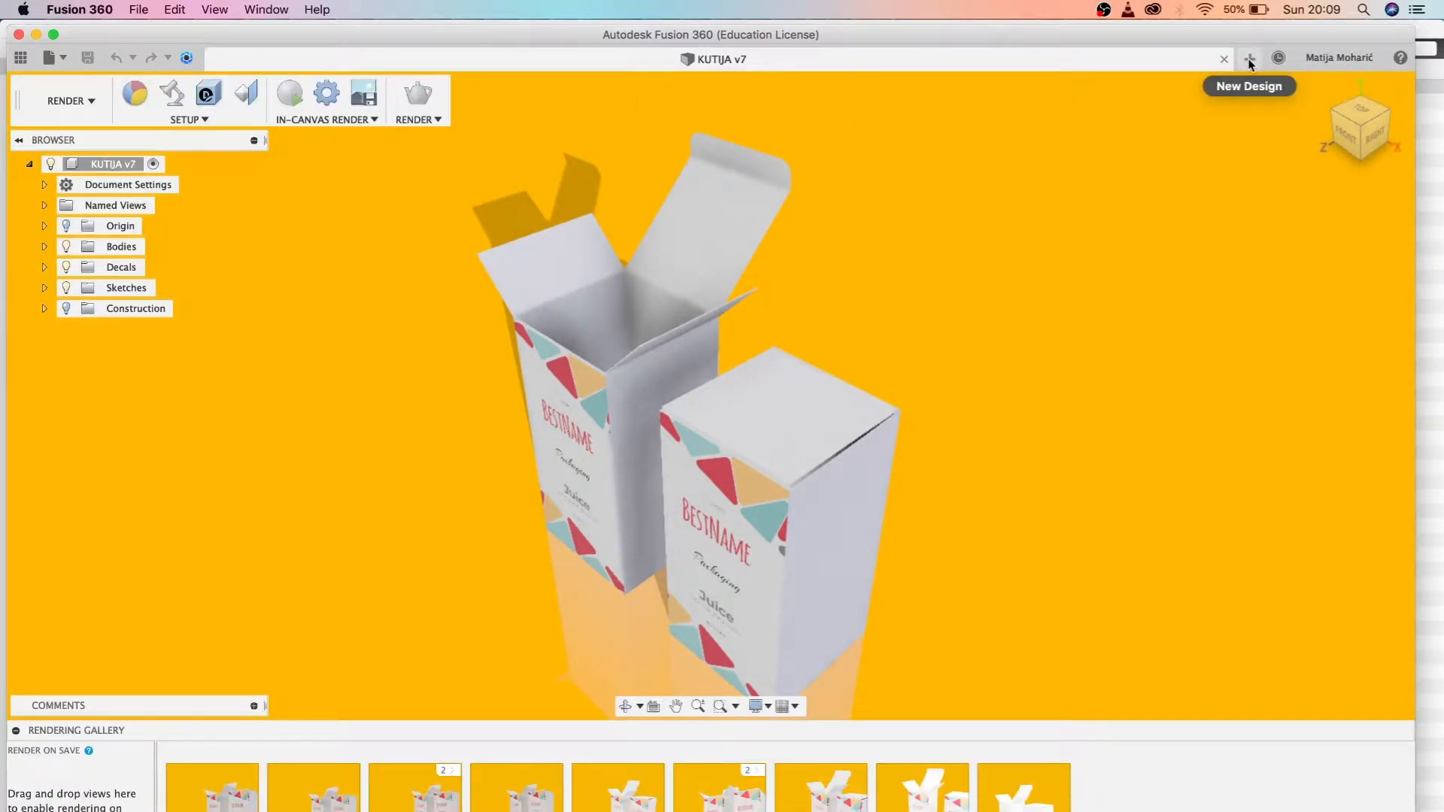
# - Start a new blank design and make its origin planes visible
pyautogui.click(1249, 57)
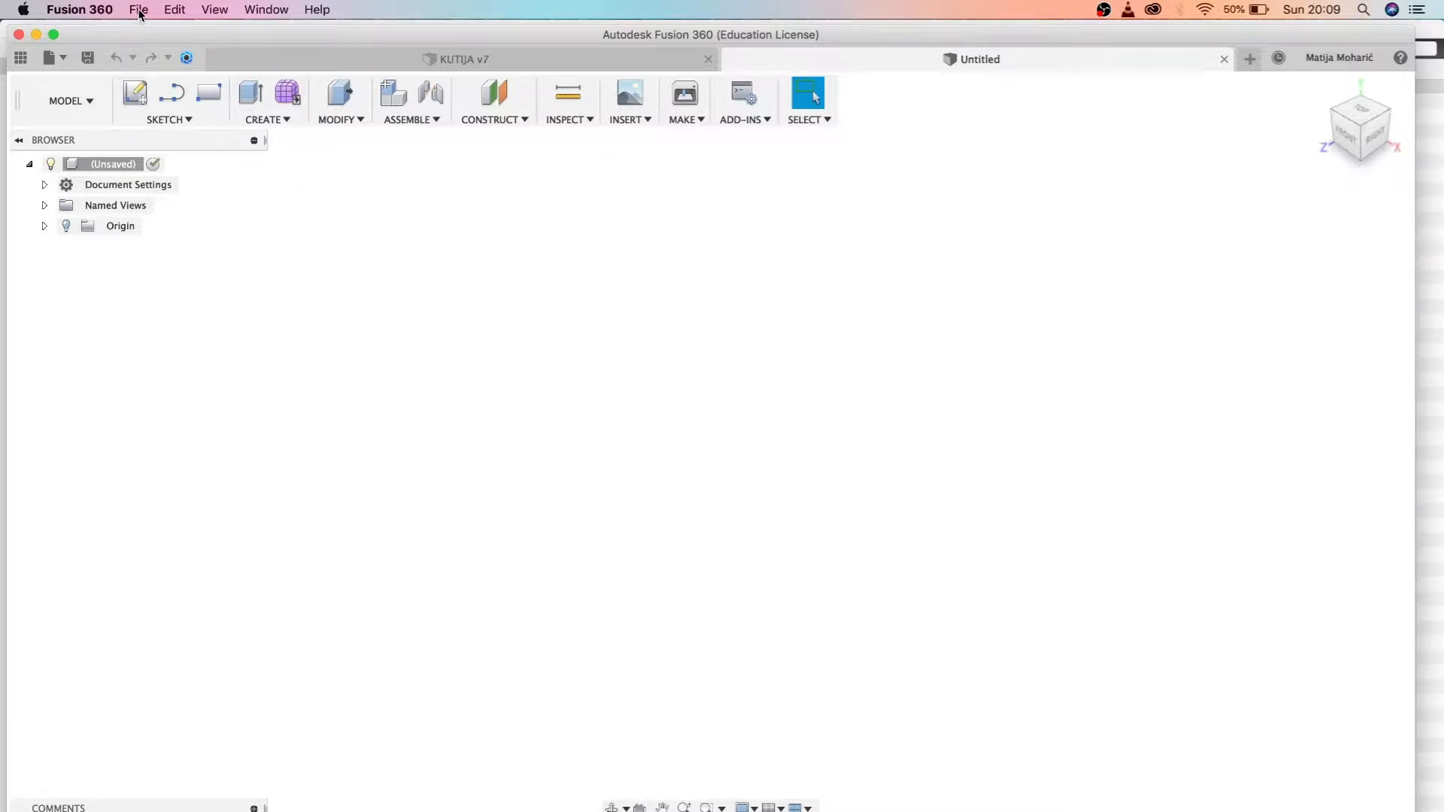
pyautogui.click(48, 57)
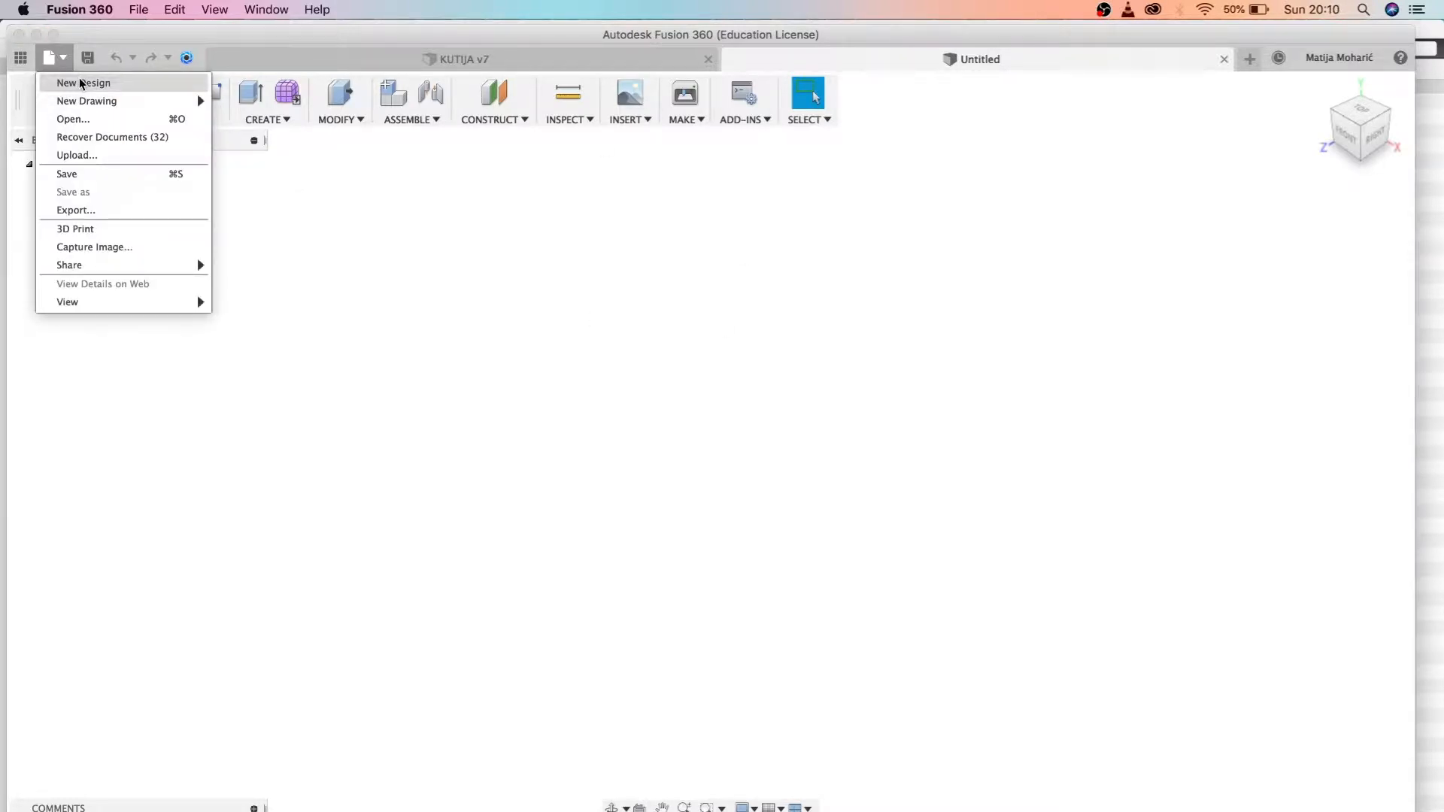
pyautogui.moveTo(87, 101)
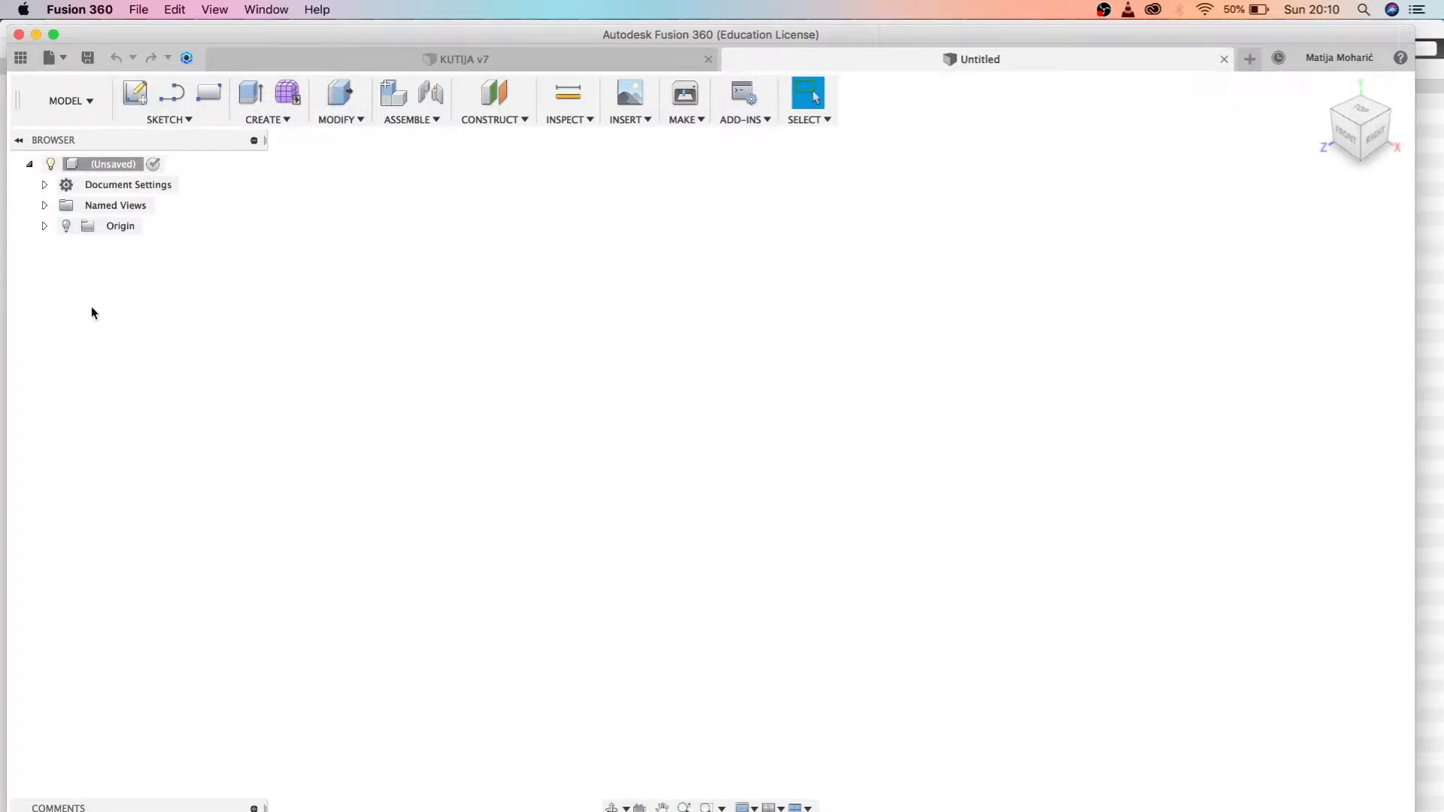
pyautogui.click(121, 226)
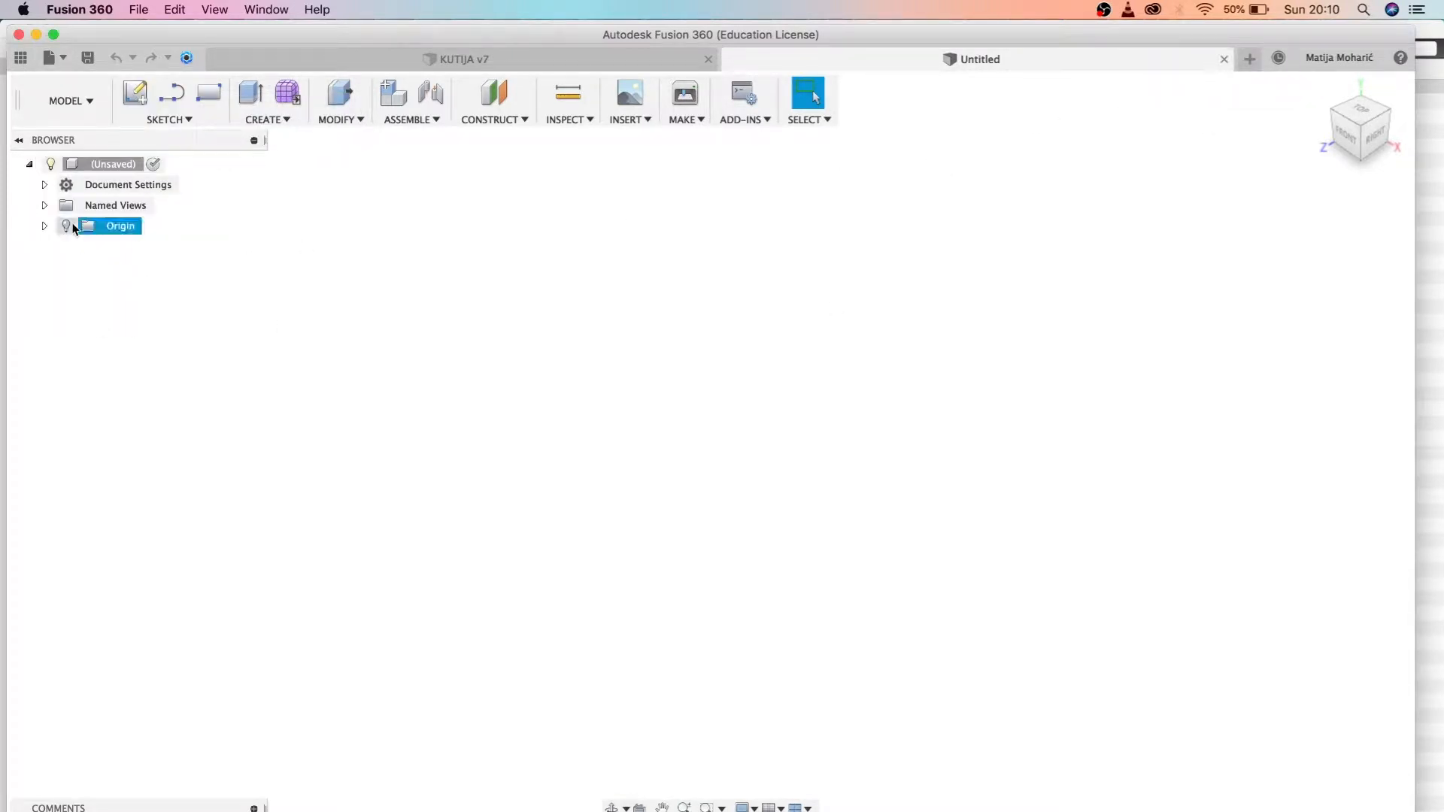
pyautogui.click(67, 225)
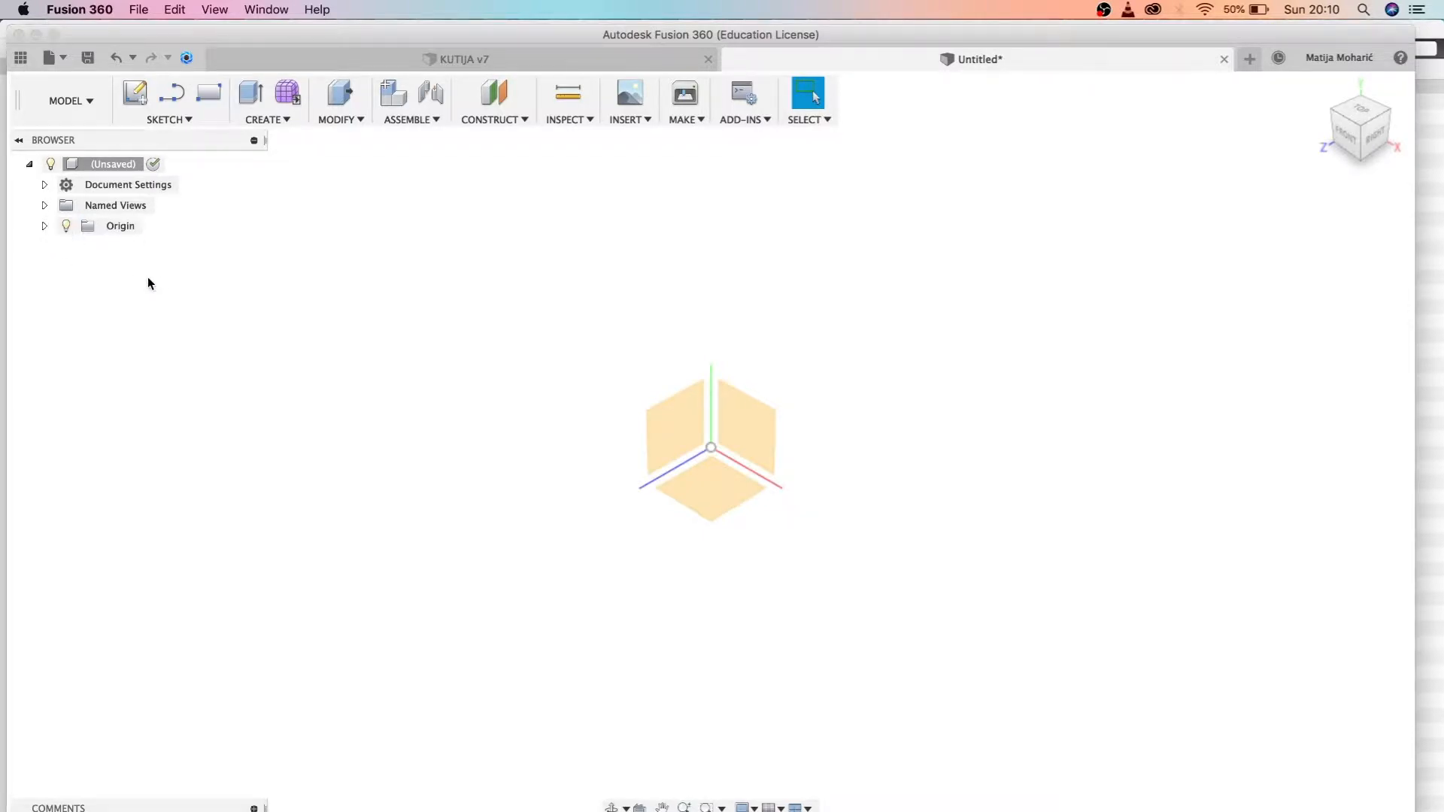
pyautogui.moveTo(1301, 175)
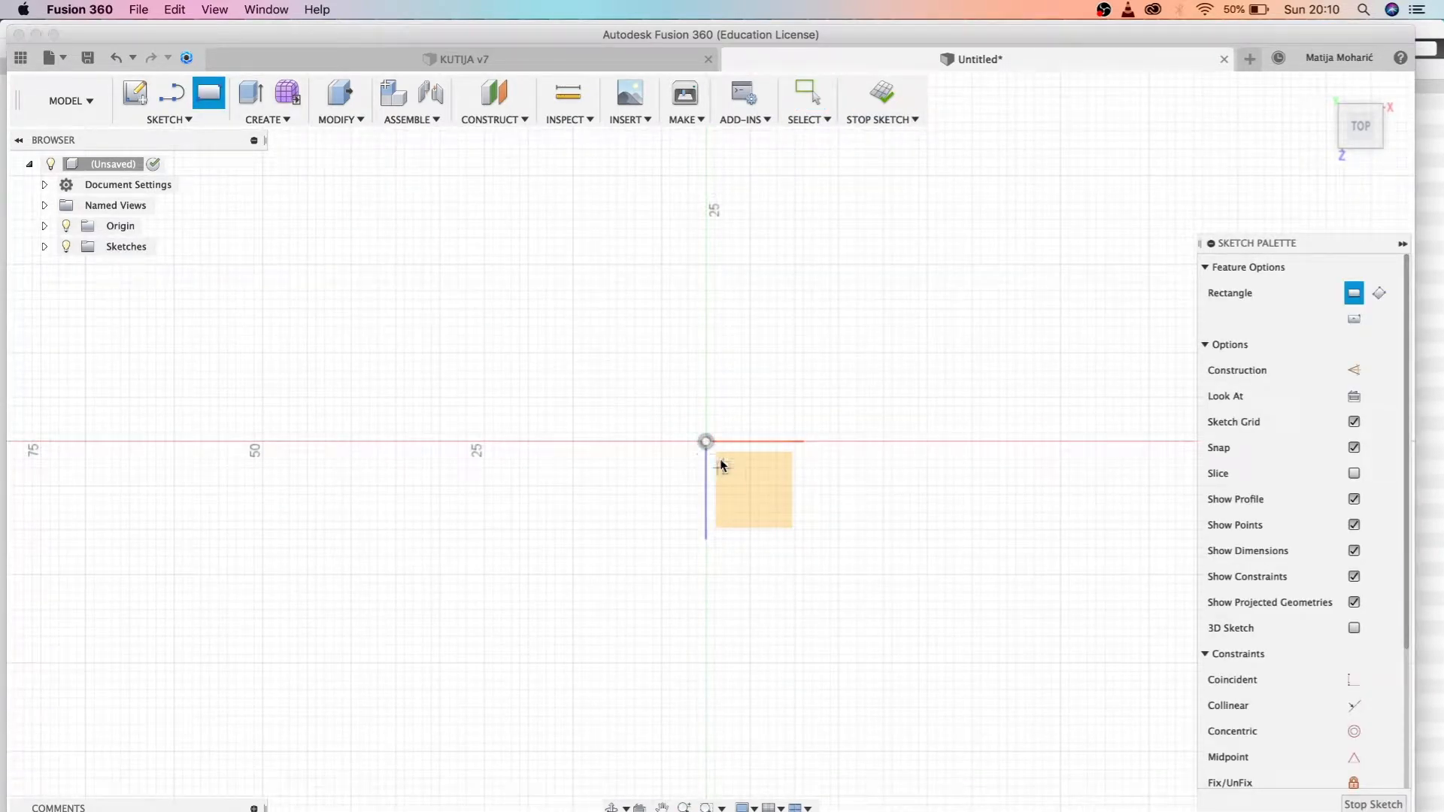
pyautogui.moveTo(209, 93)
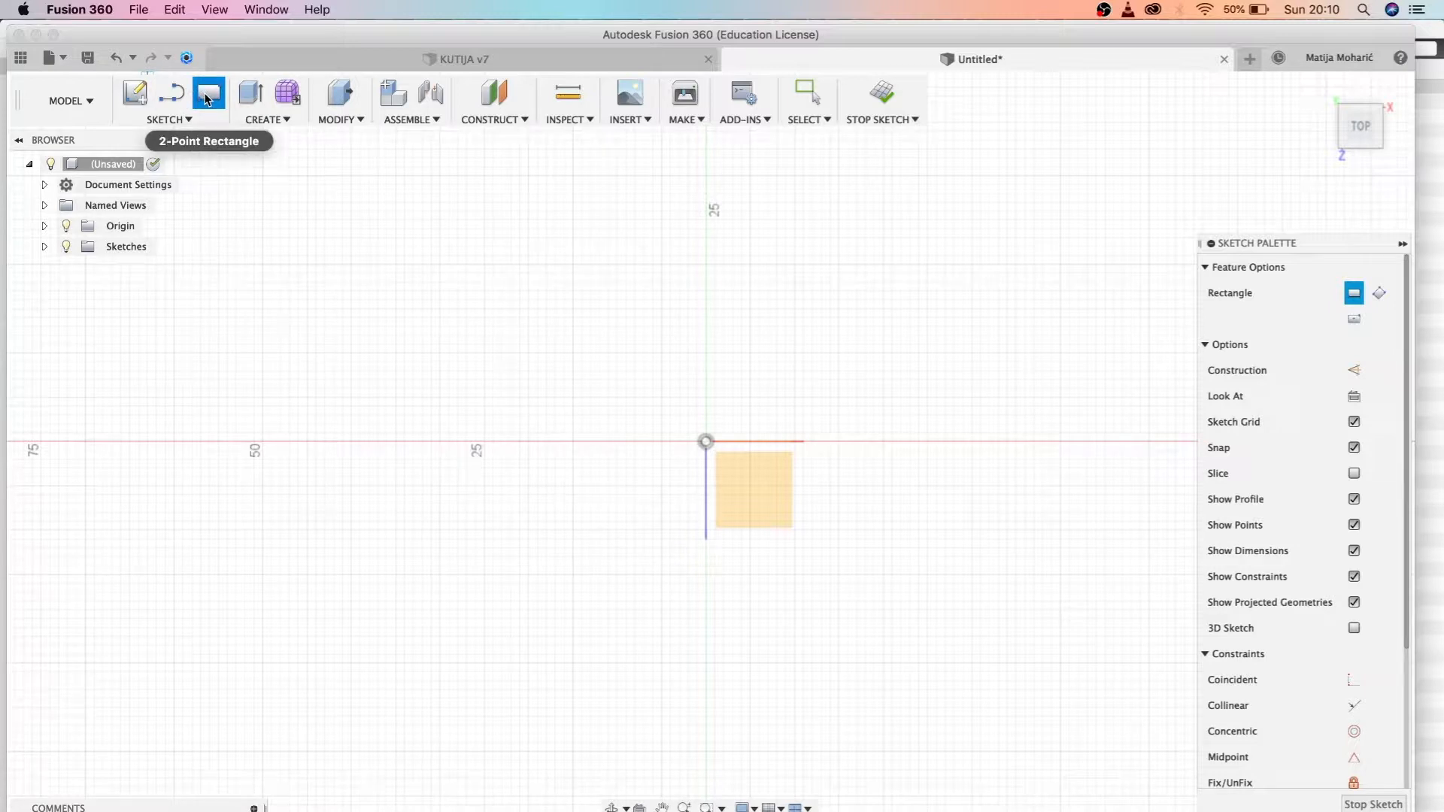
pyautogui.moveTo(707, 445)
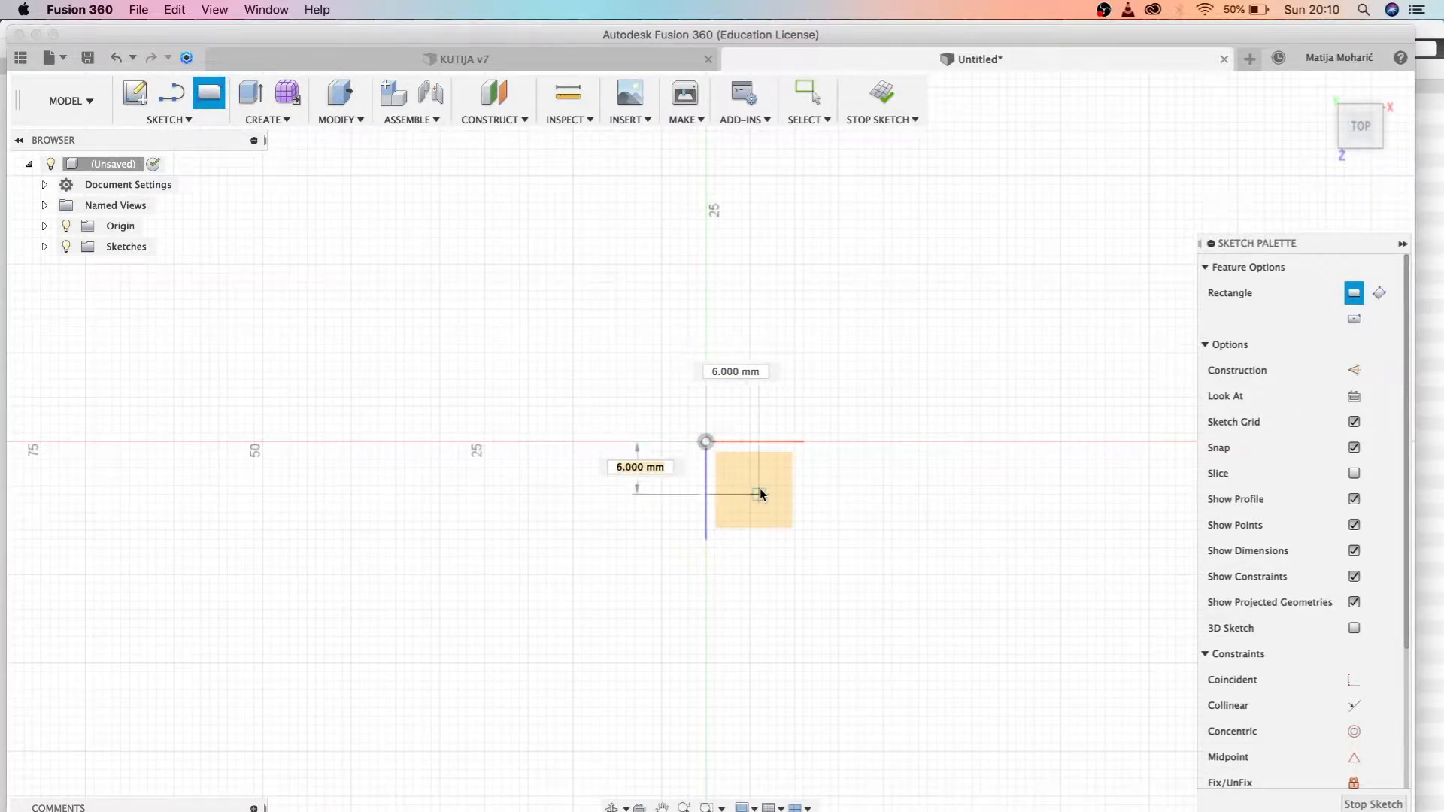
pyautogui.moveTo(1354, 319)
pyautogui.write('20')
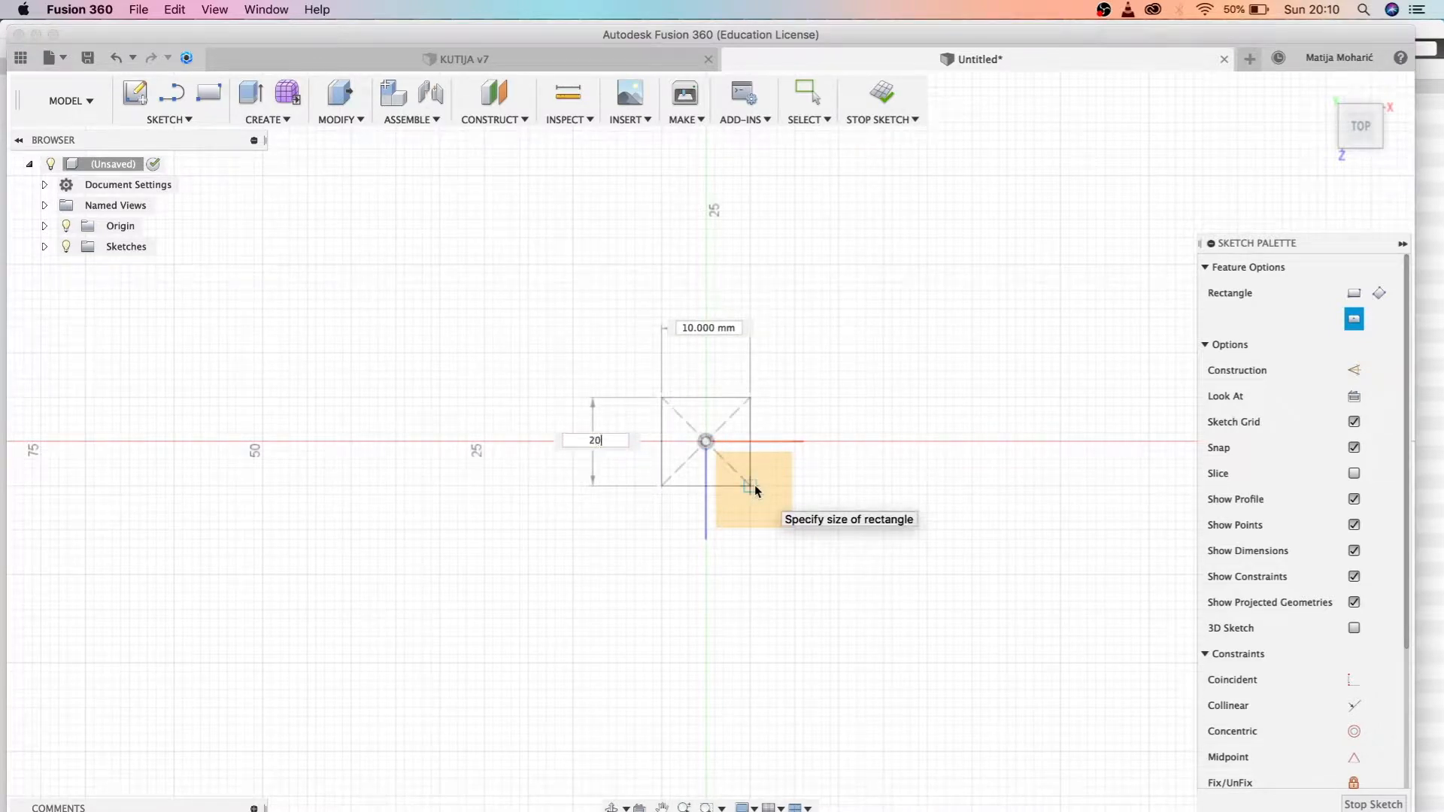
# - Confirm the 20 mm side length of the centred square sketch
pyautogui.press('Tab')
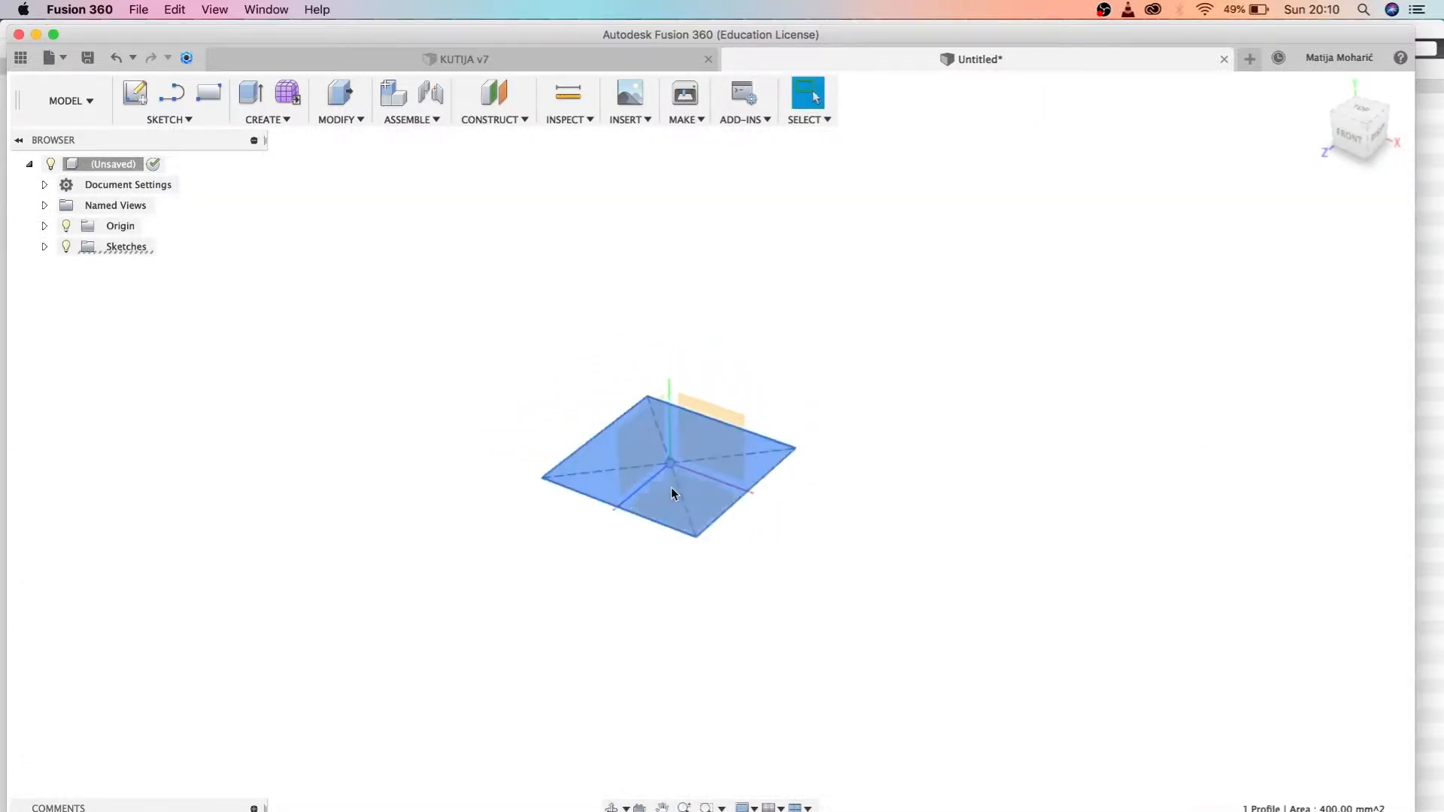
# - Extrude the square profile 40 mm upward as a new solid body
pyautogui.click(249, 93)
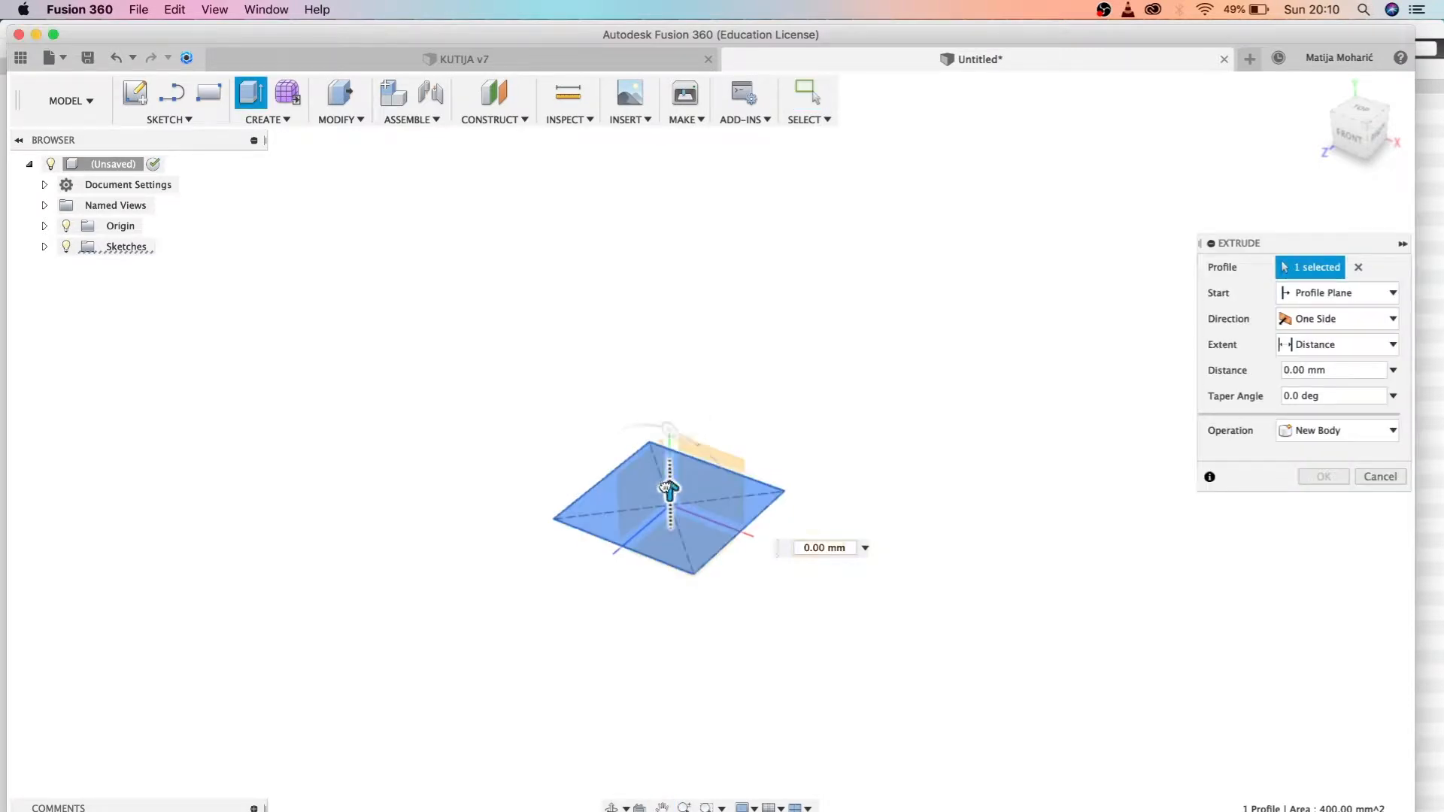
pyautogui.moveTo(669, 478); pyautogui.dragTo(663, 212)
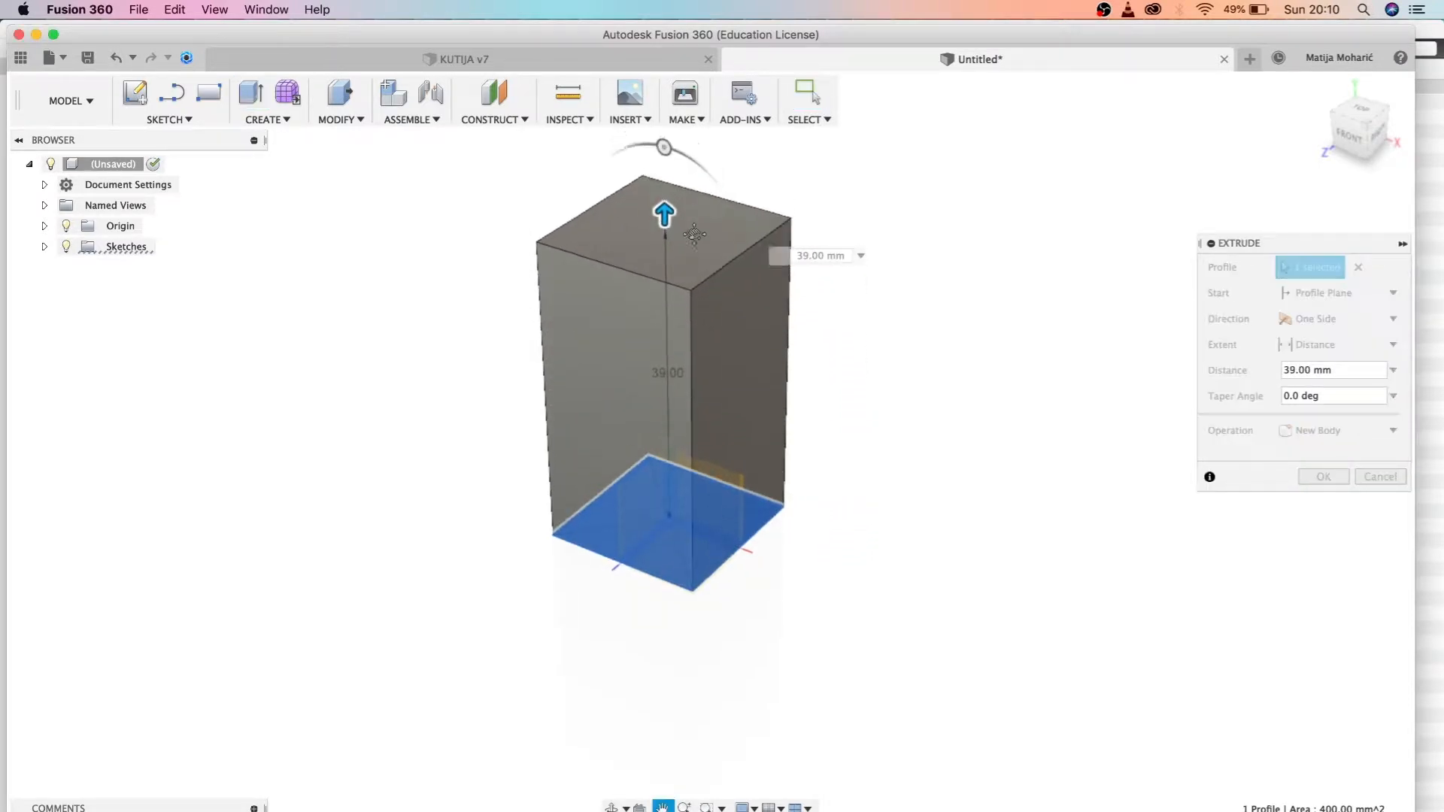
pyautogui.moveTo(664, 212); pyautogui.dragTo(656, 273)
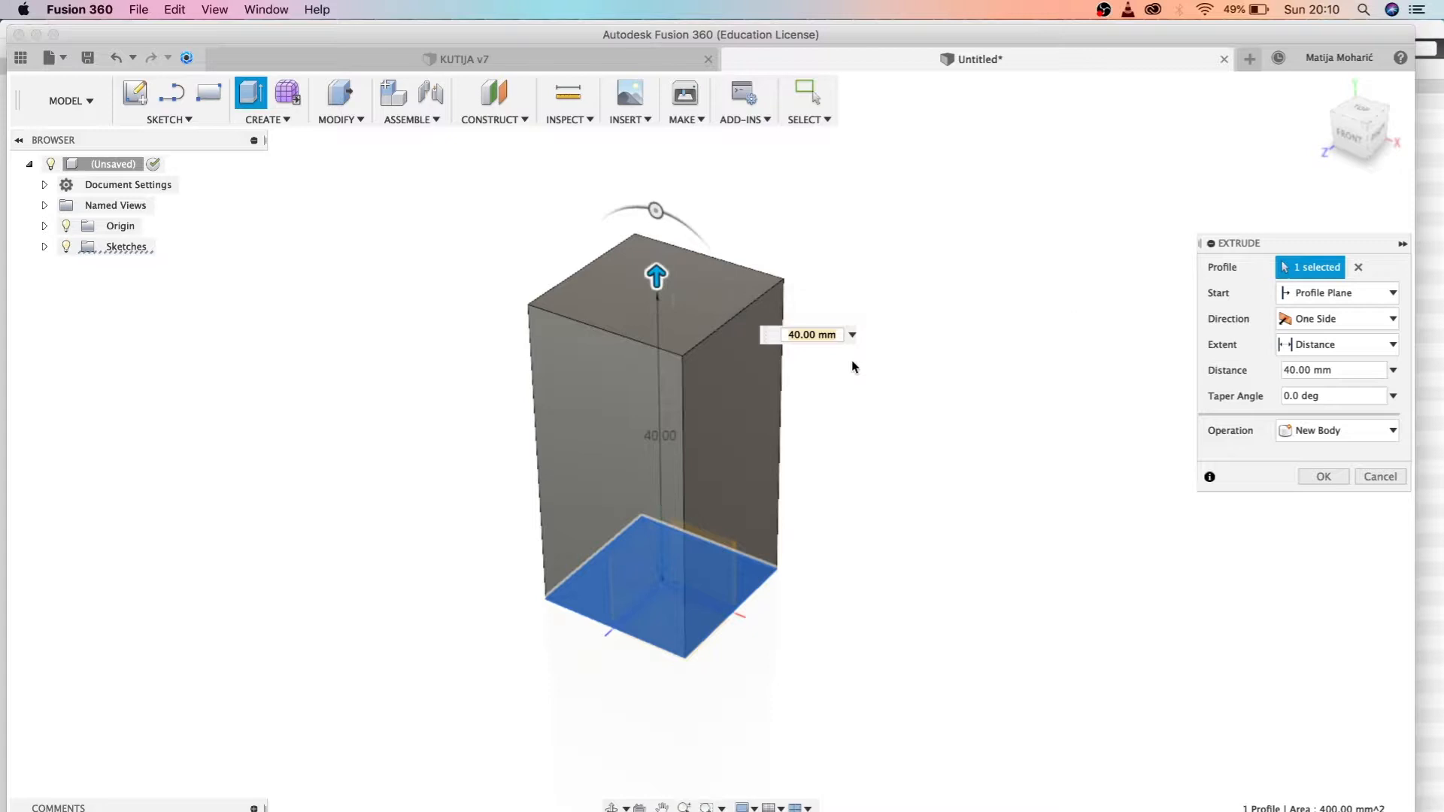
pyautogui.click(1324, 477)
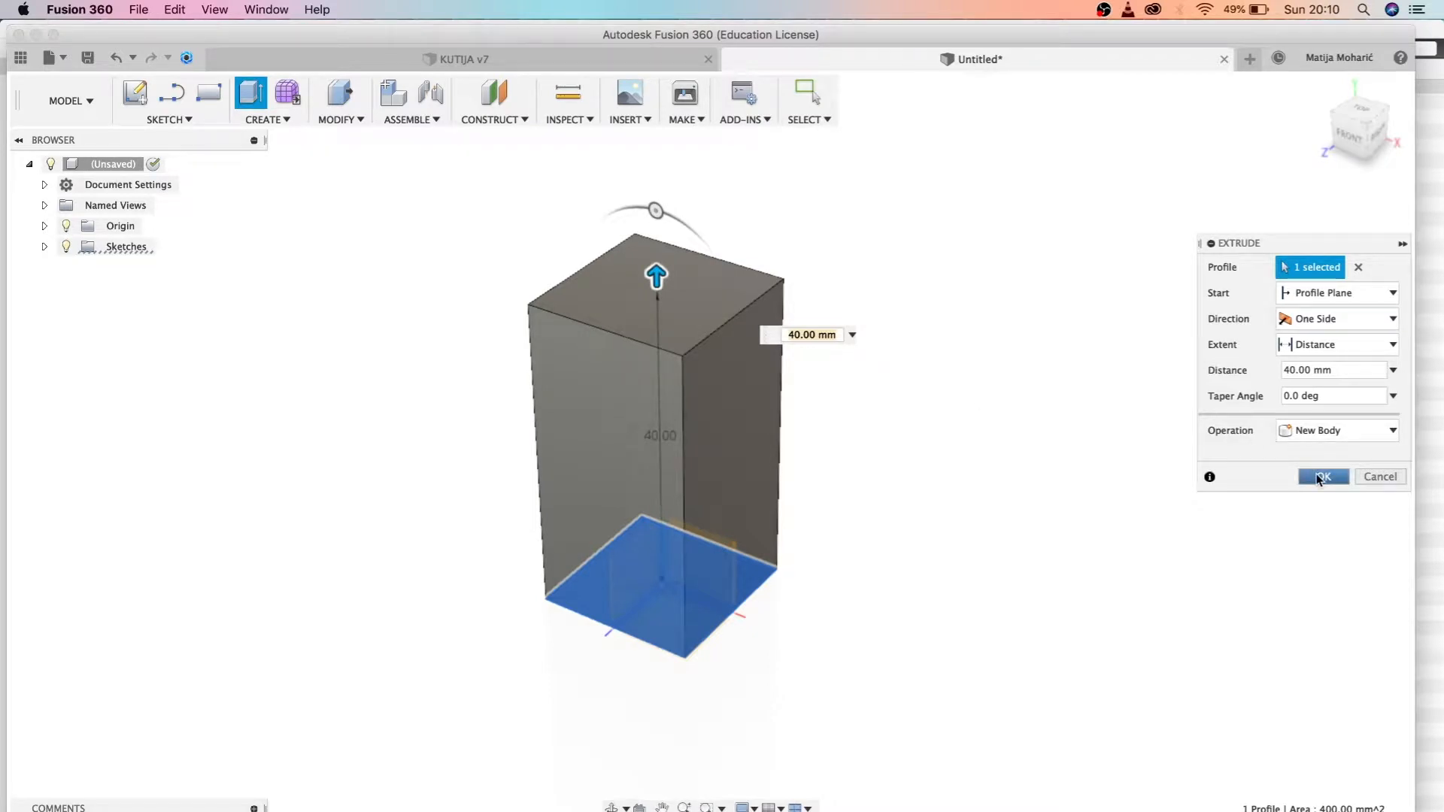
pyautogui.click(1324, 477)
pyautogui.write('0.1')
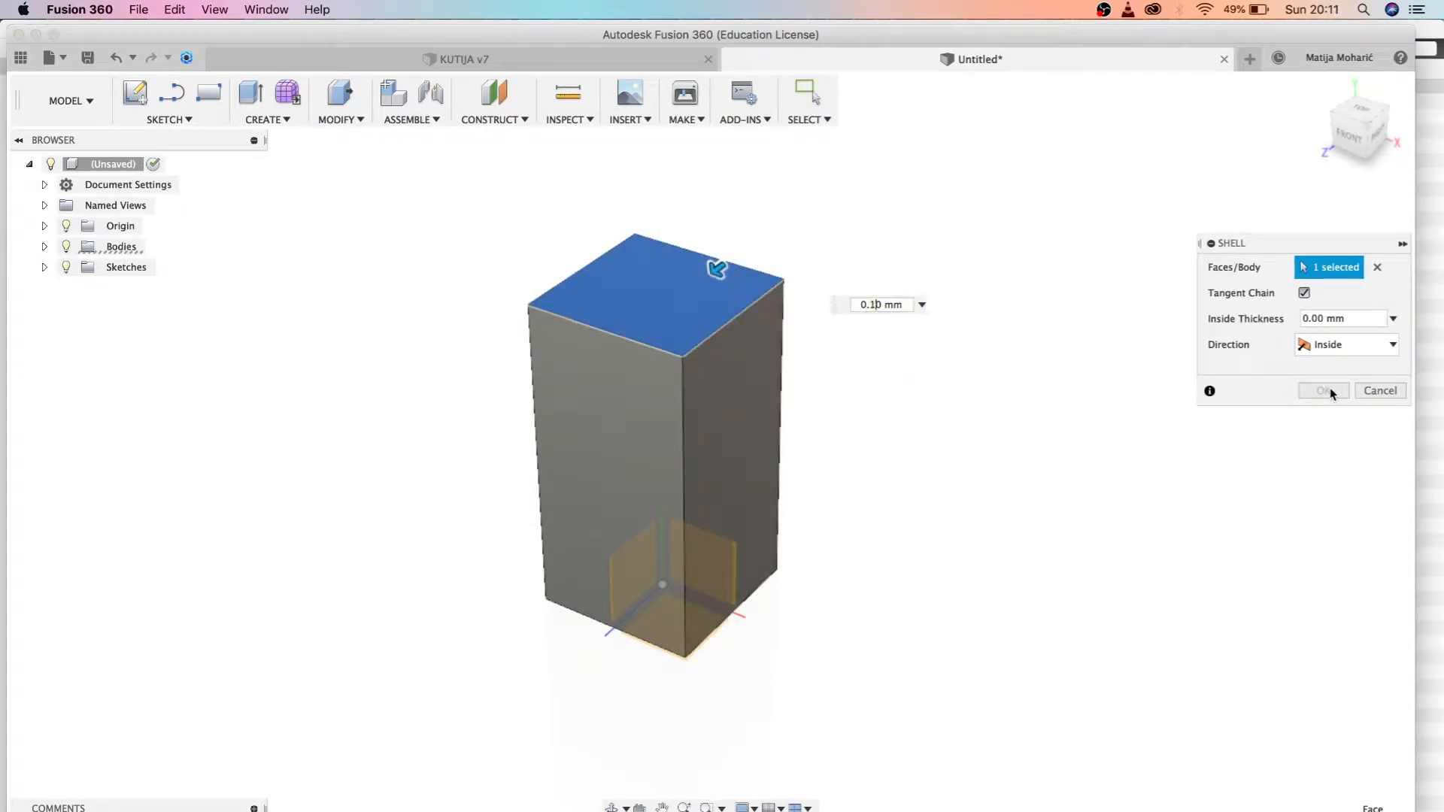
# - Confirm shelling the block from its top face into a 0.1 mm-walled open box
pyautogui.click(1324, 391)
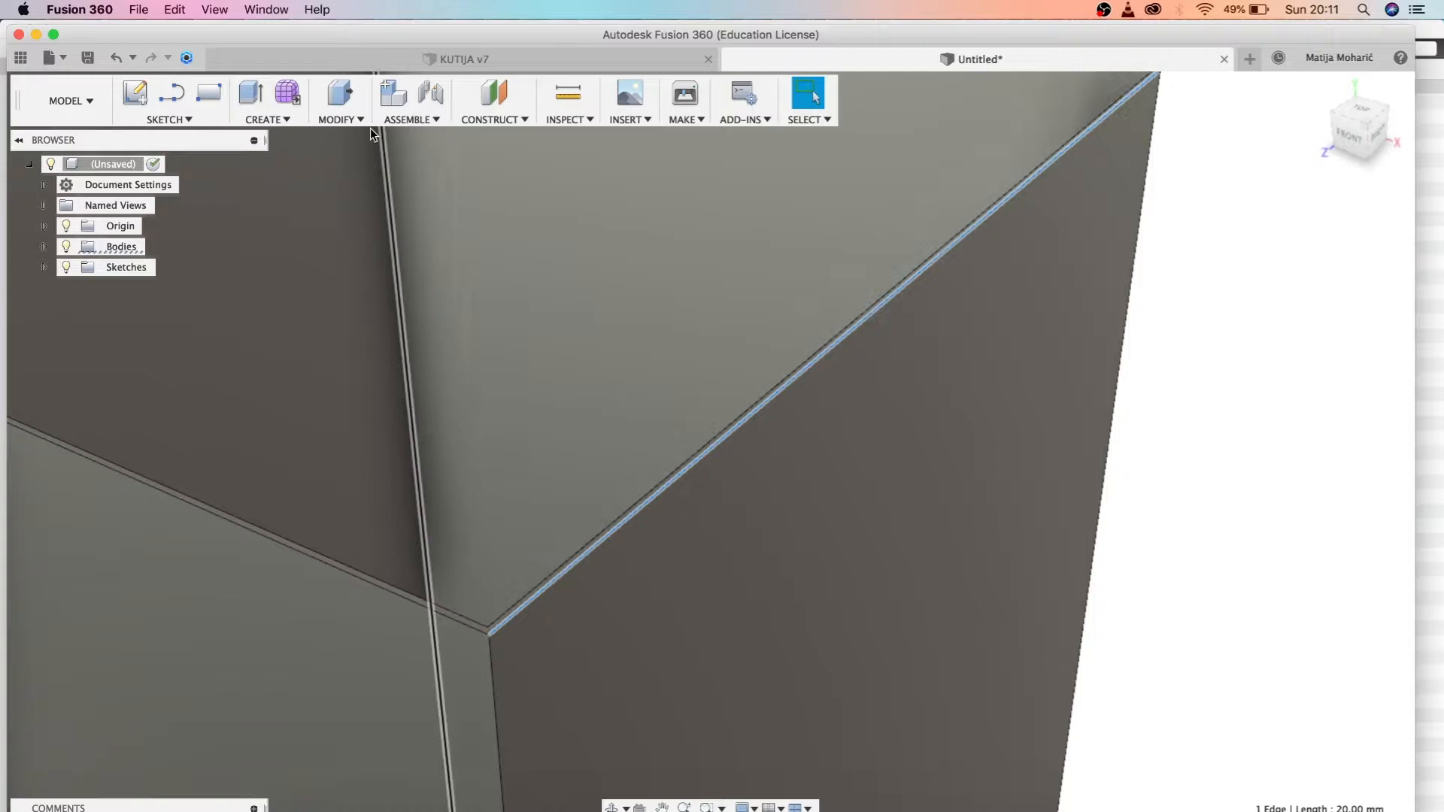
# - Extrude a 10 mm flap from one wall's top rim and join it to the box
pyautogui.click(340, 119)
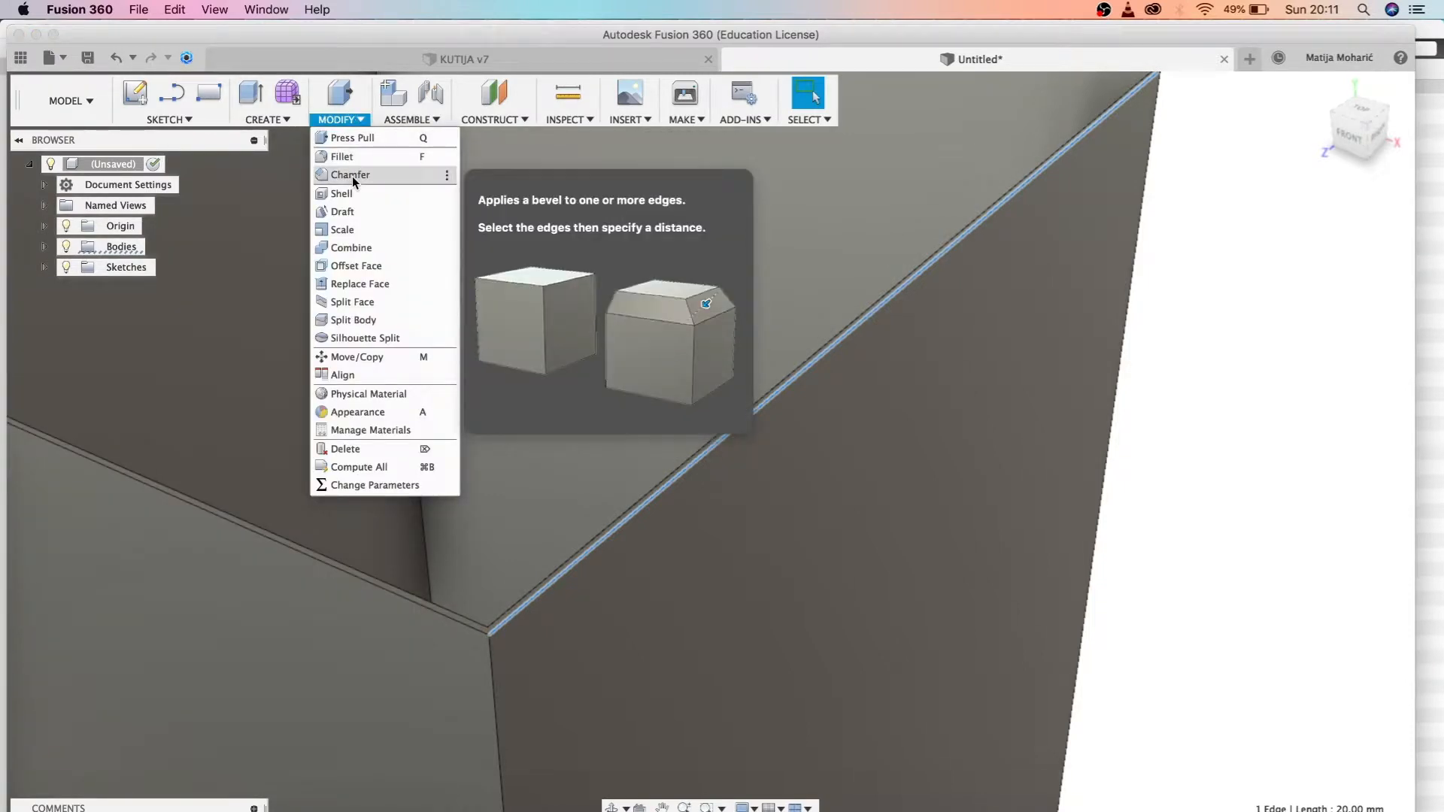
pyautogui.click(351, 175)
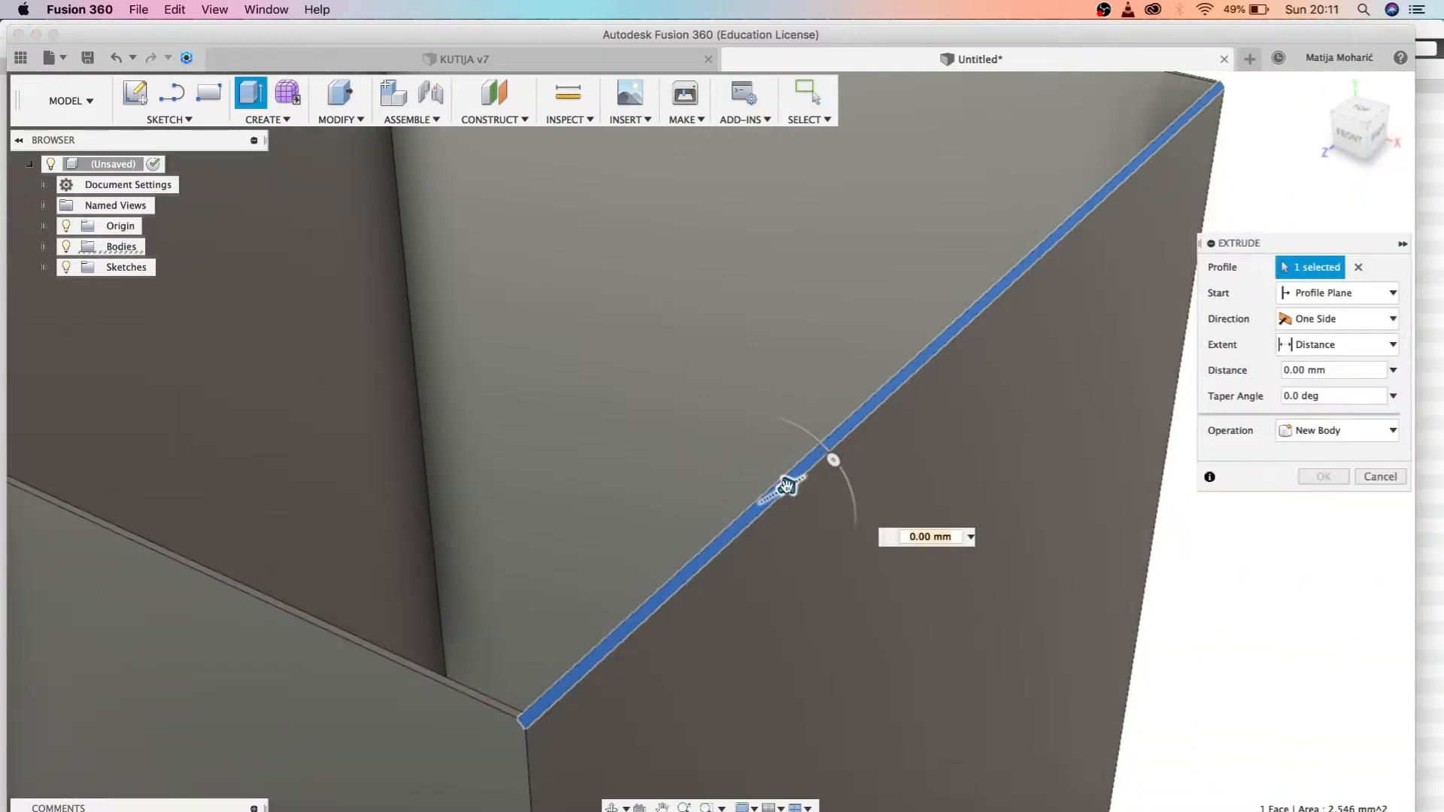
pyautogui.moveTo(782, 486); pyautogui.dragTo(838, 569)
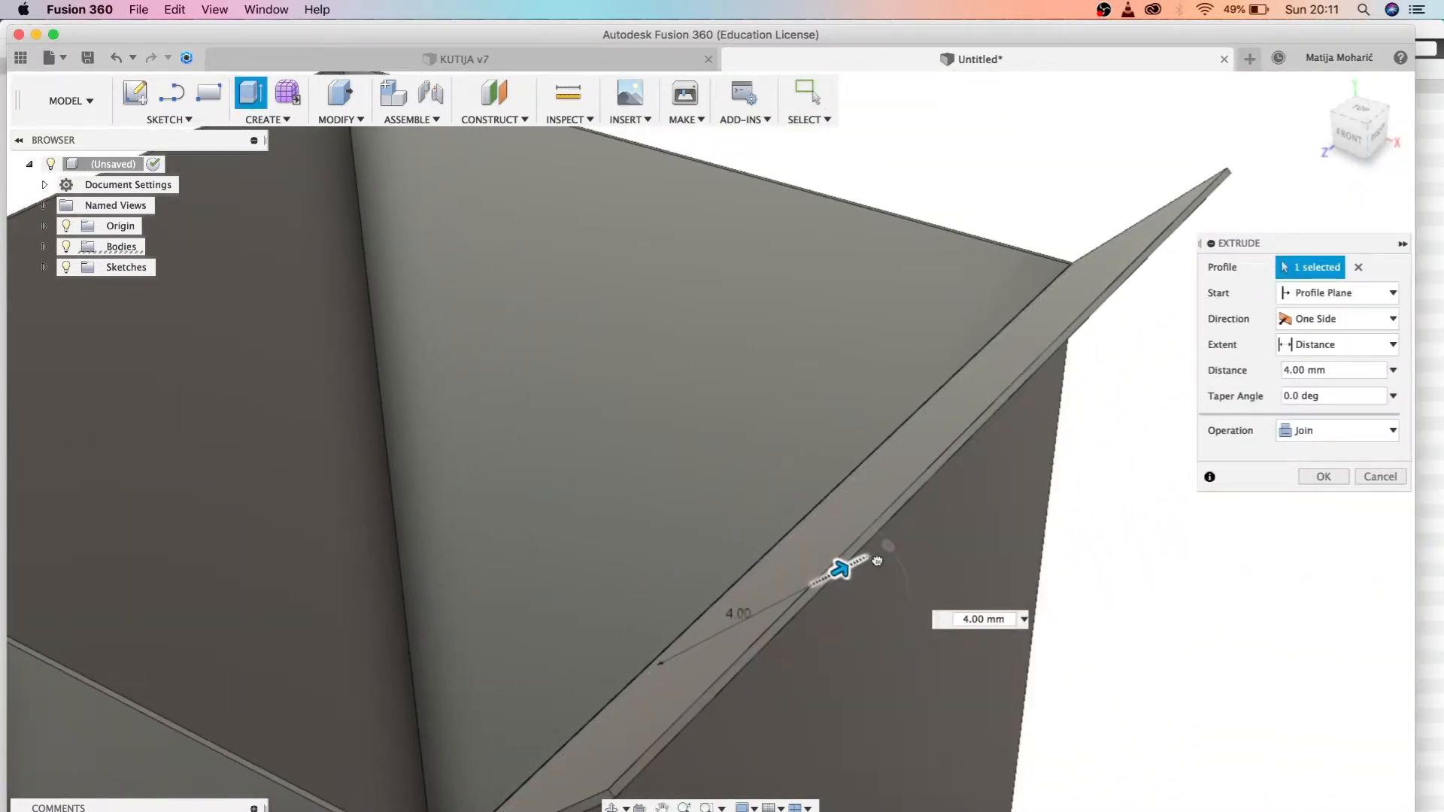
pyautogui.moveTo(841, 567); pyautogui.dragTo(836, 585)
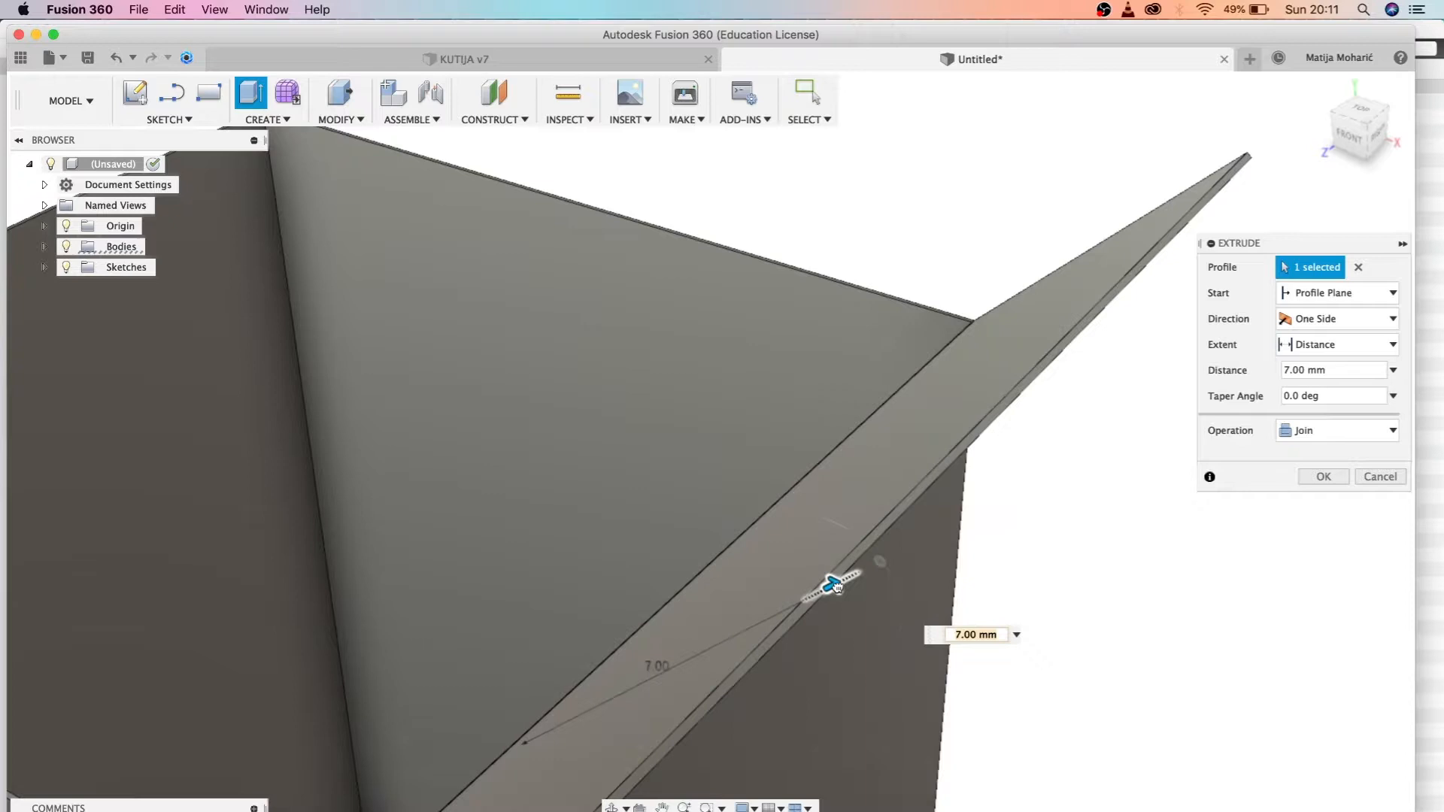
pyautogui.moveTo(833, 587); pyautogui.dragTo(1006, 495)
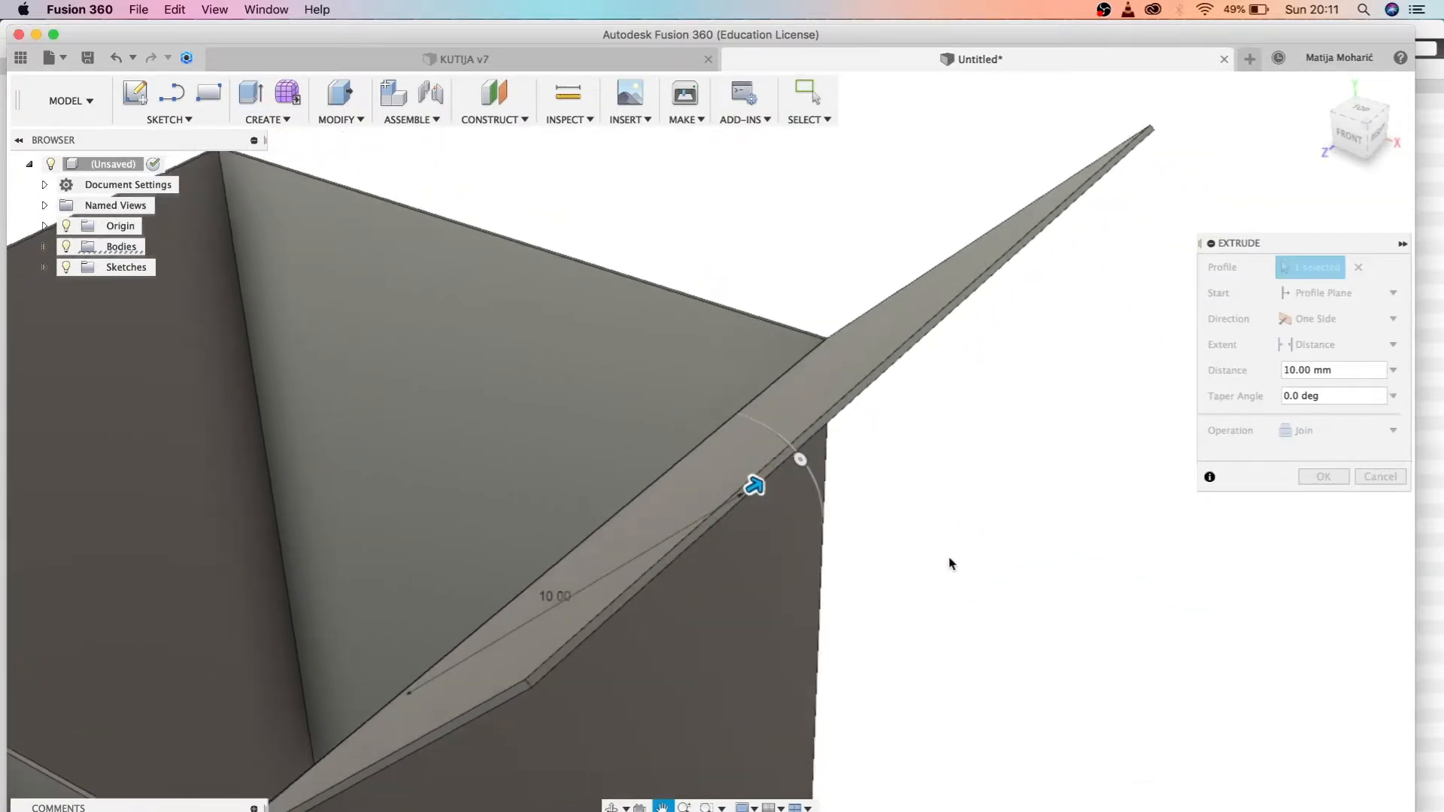
pyautogui.click(734, 490)
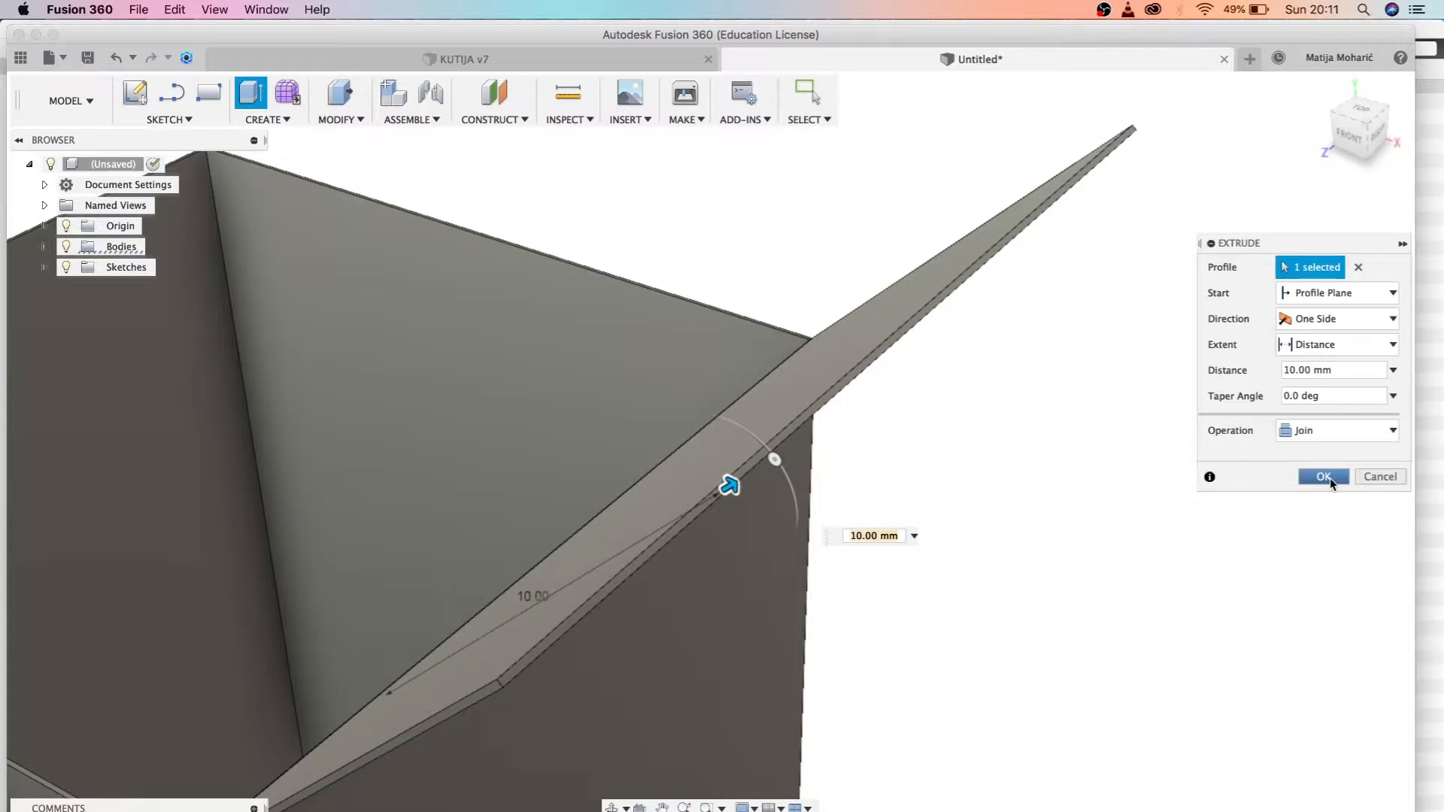
pyautogui.click(1323, 477)
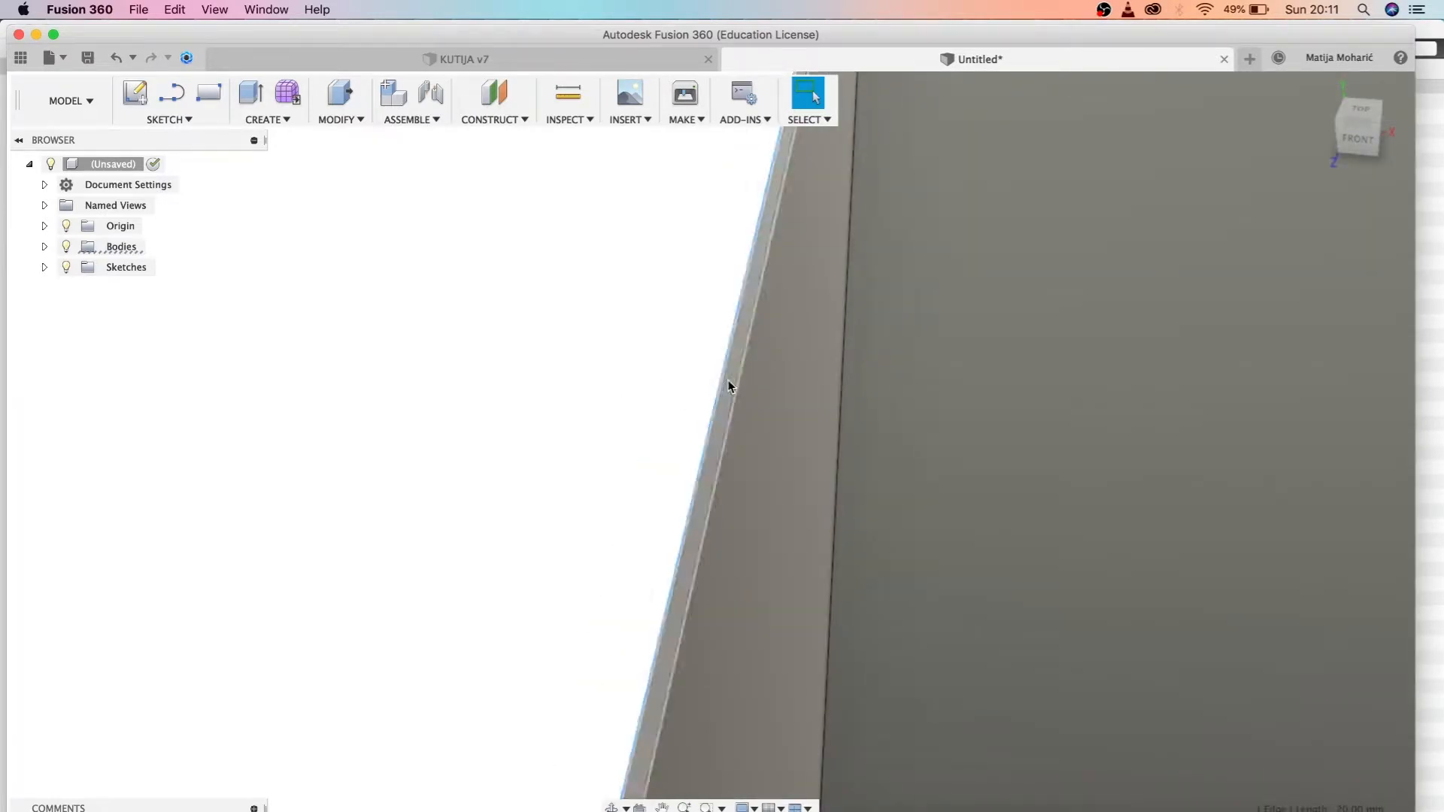
# - Chamfer a top wall edge 0.09 mm and pull its thin face outward
pyautogui.click(340, 102)
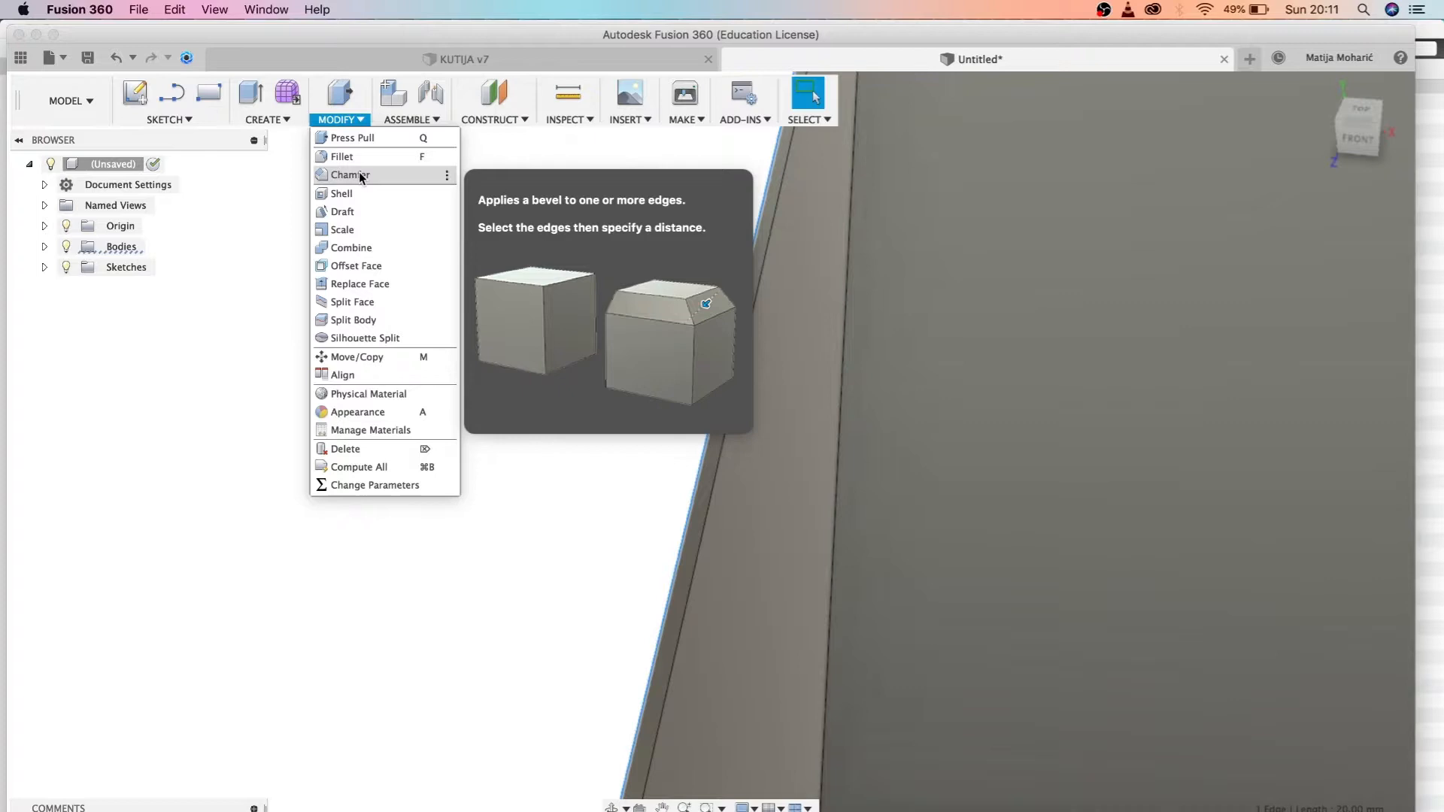
pyautogui.click(349, 174)
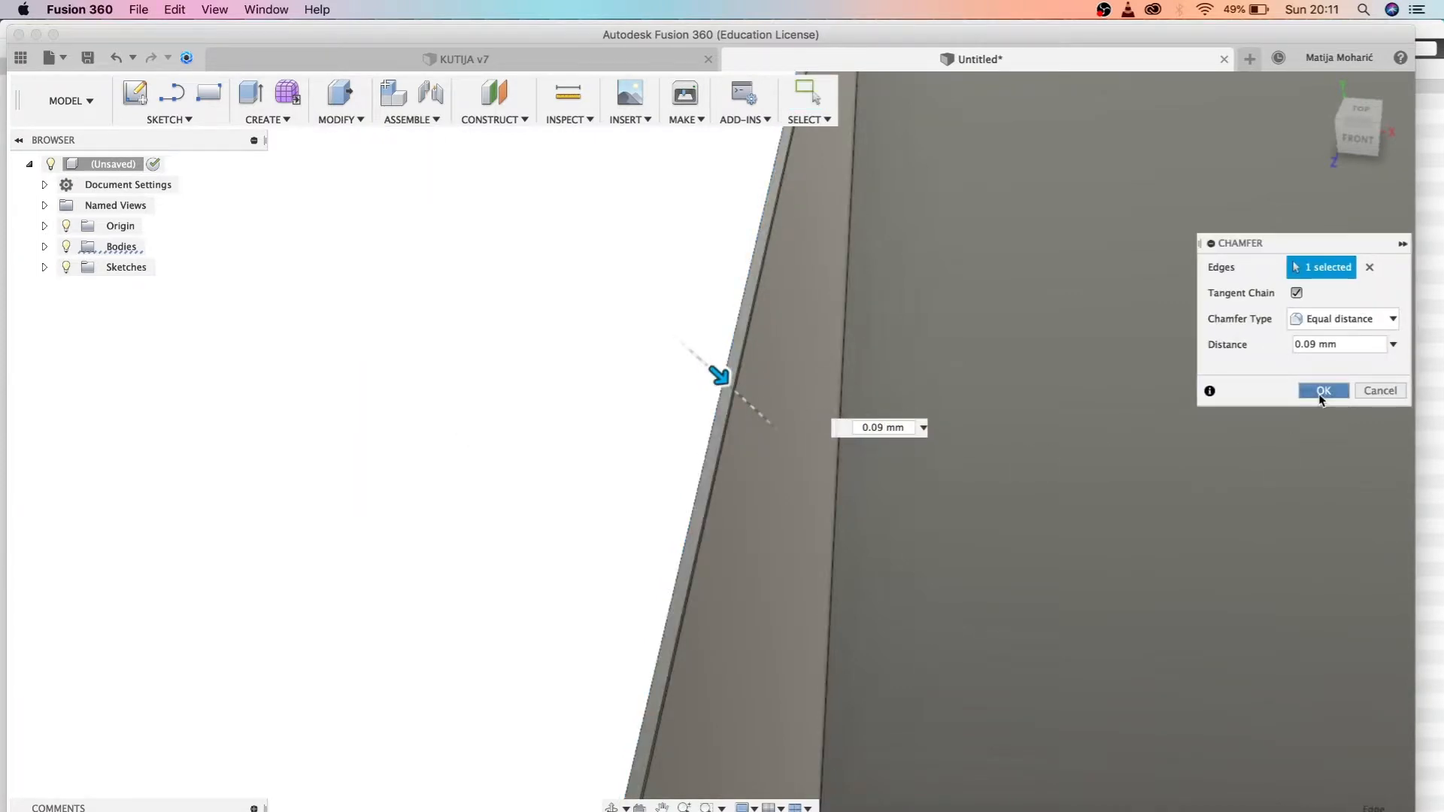
pyautogui.click(1323, 391)
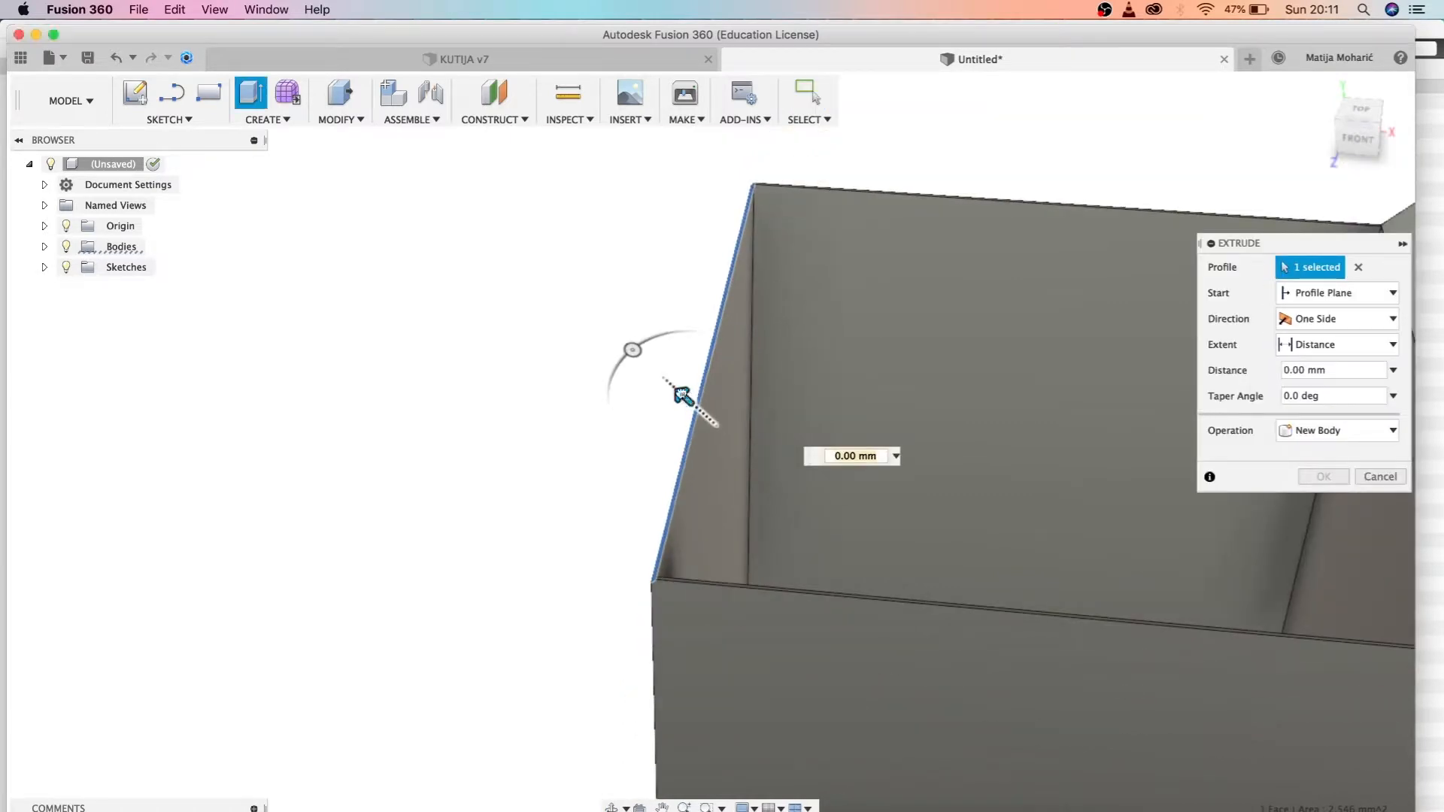
pyautogui.moveTo(672, 396); pyautogui.dragTo(433, 170)
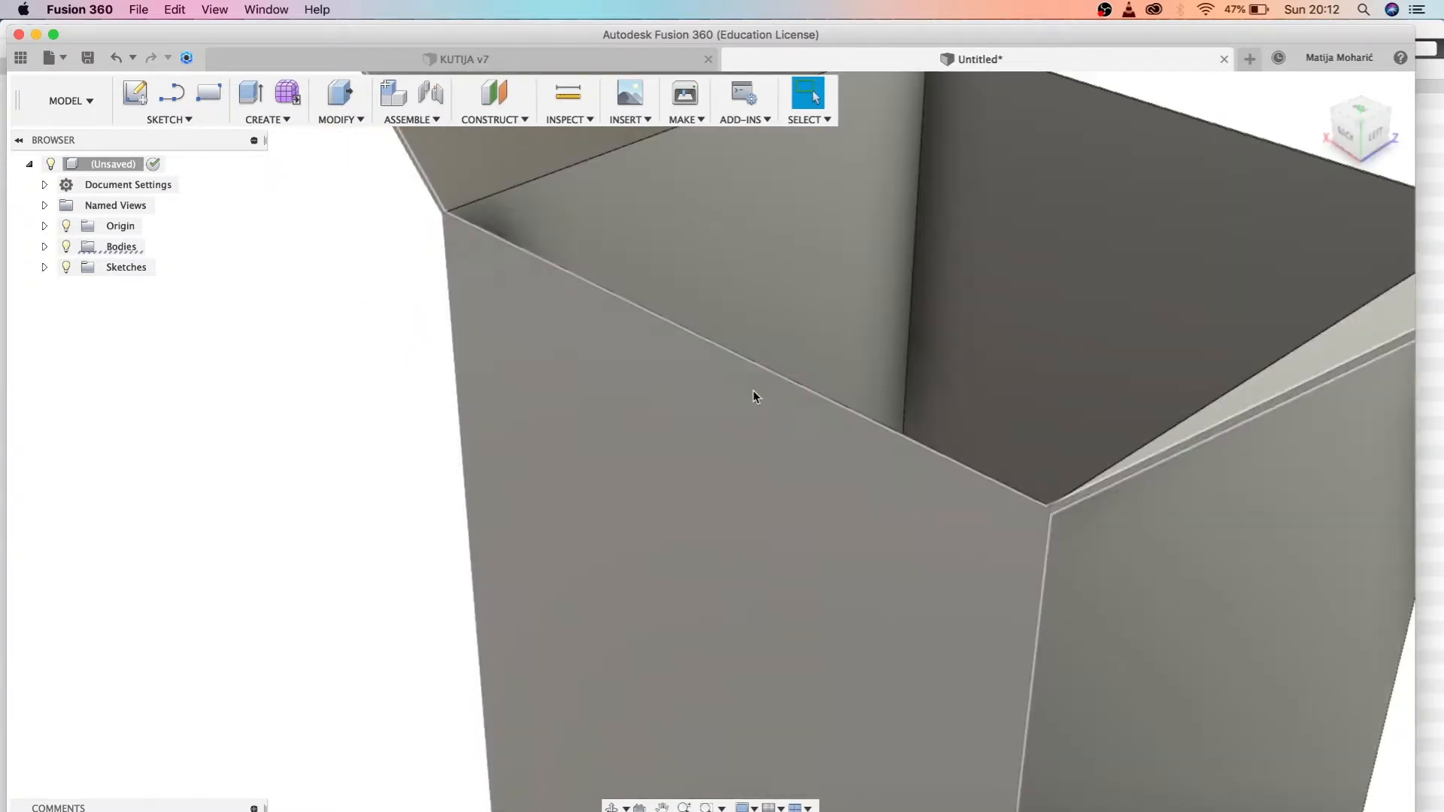
# - Chamfer the next box edge 0.09 mm and begin extruding its face as a joined flap
pyautogui.click(340, 120)
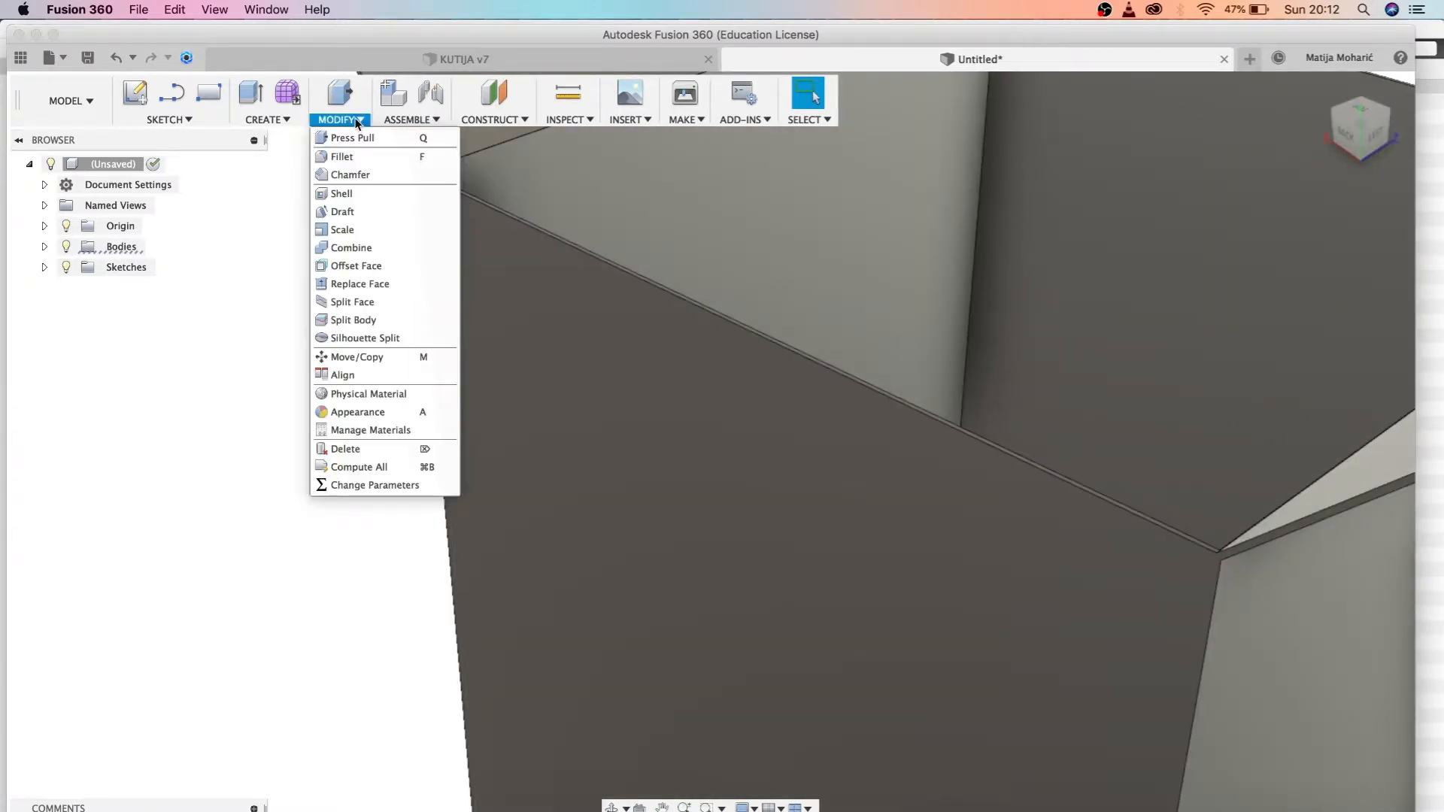
pyautogui.click(352, 175)
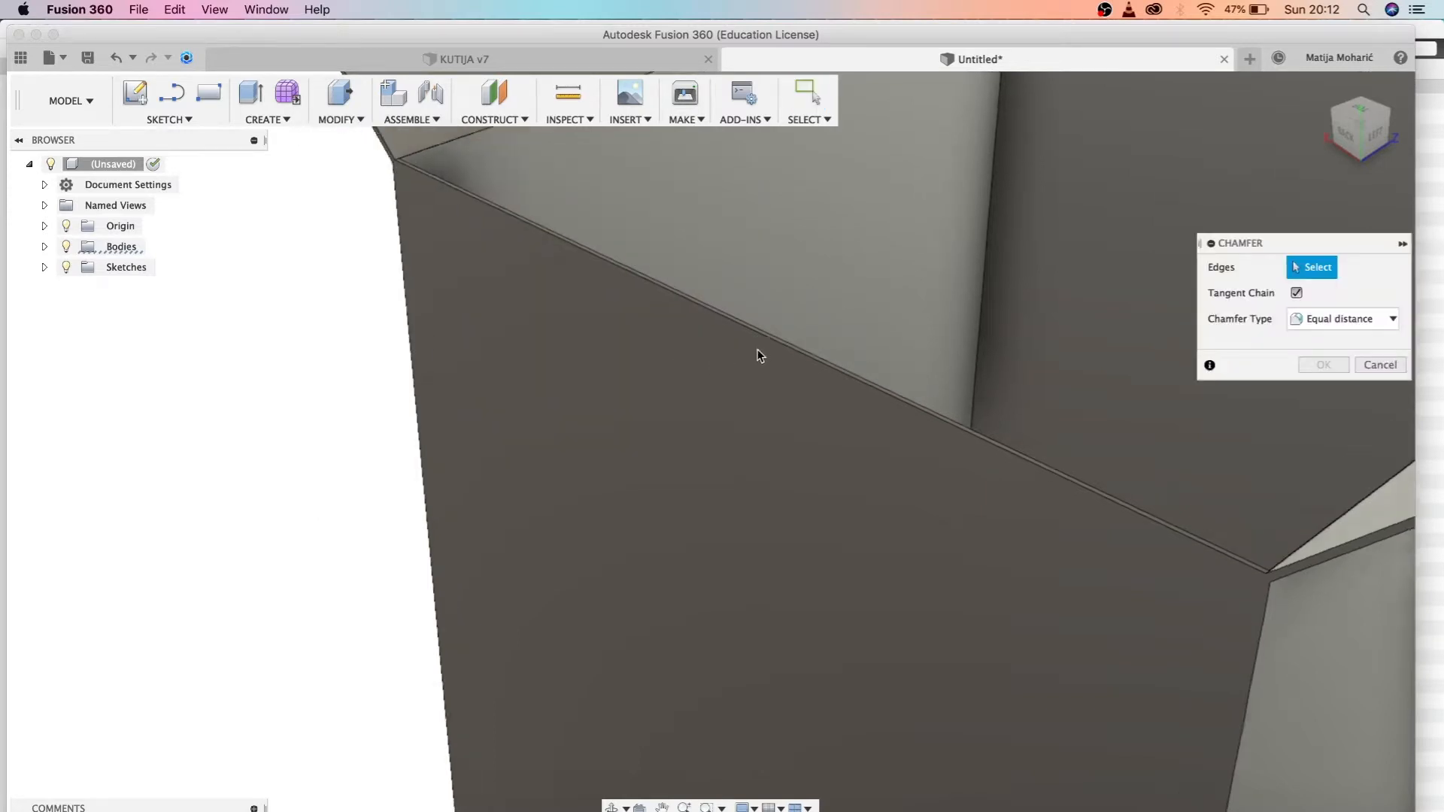
pyautogui.click(788, 352)
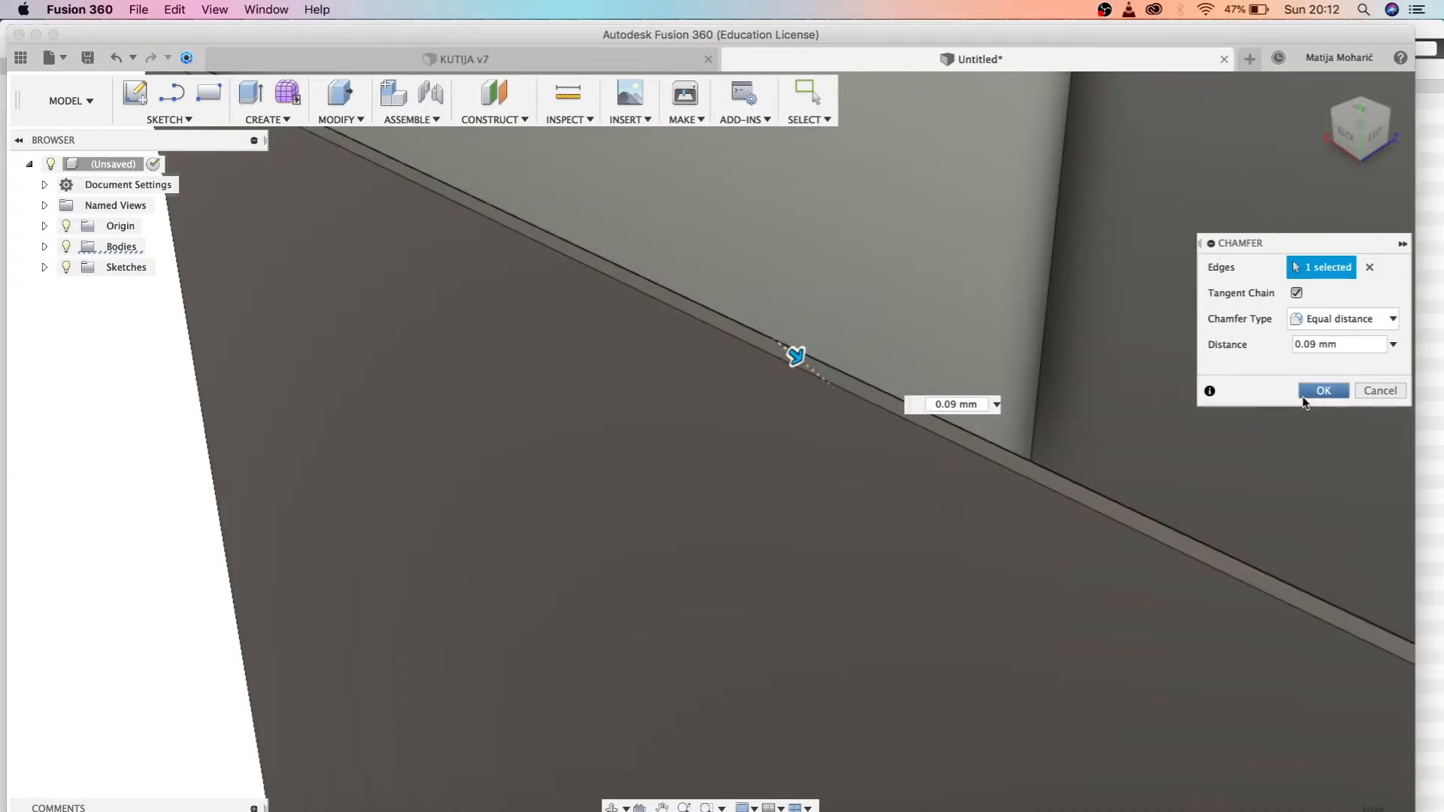
pyautogui.click(1323, 391)
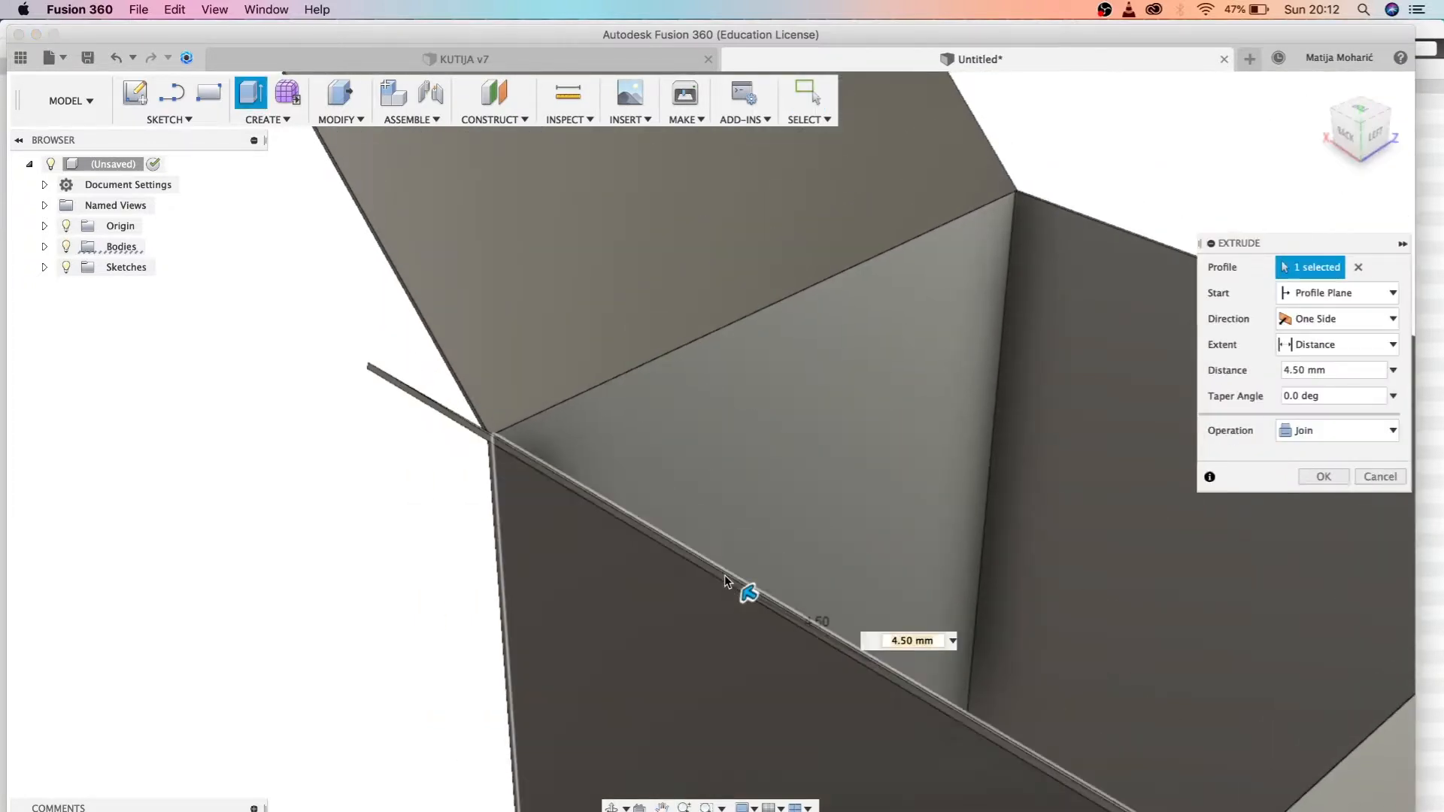
pyautogui.click(263, 120)
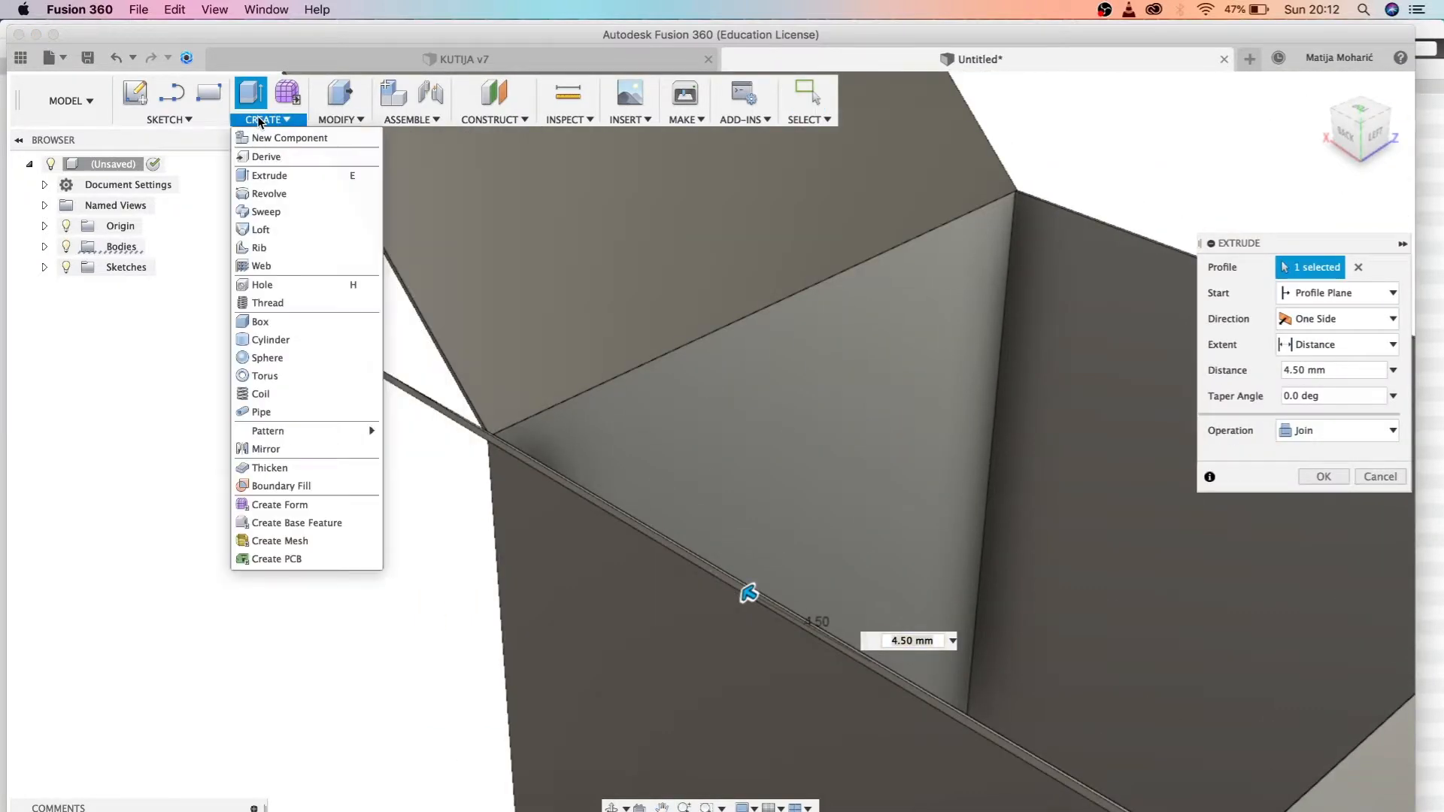
pyautogui.moveTo(272, 175)
pyautogui.write('20')
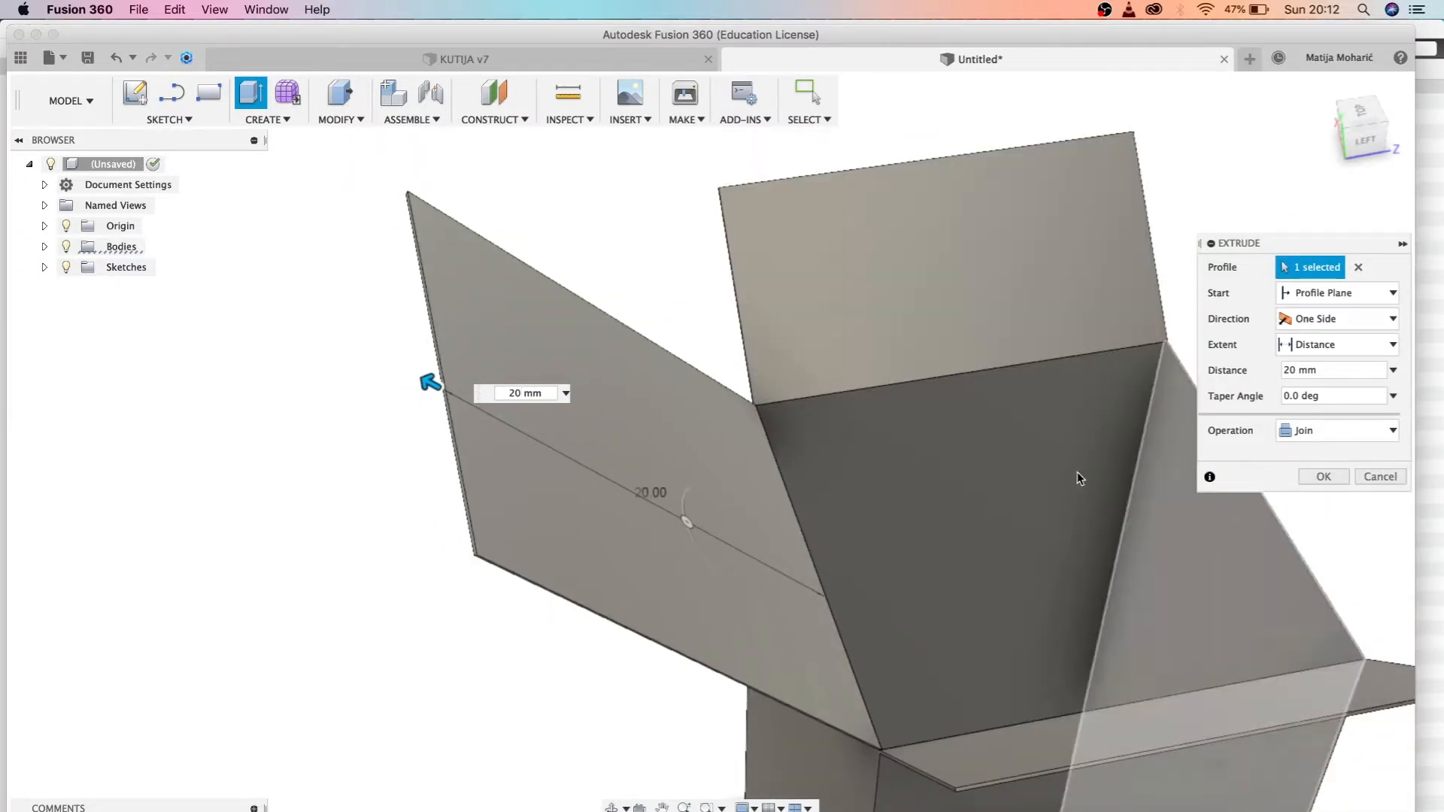
pyautogui.moveTo(553, 424)
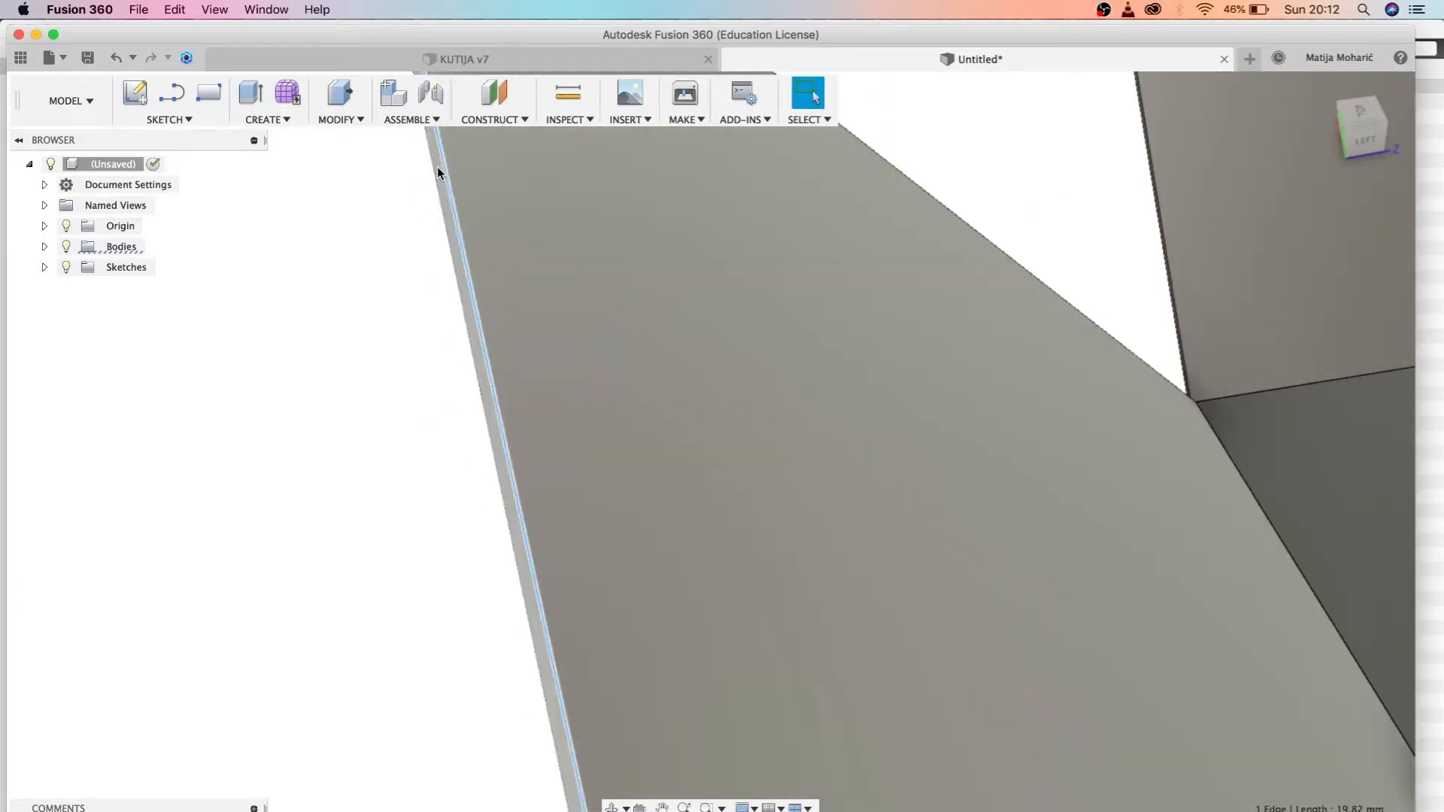
# - Chamfer a further edge 0.09 mm and extrude its narrow face into a joined strip
pyautogui.click(340, 120)
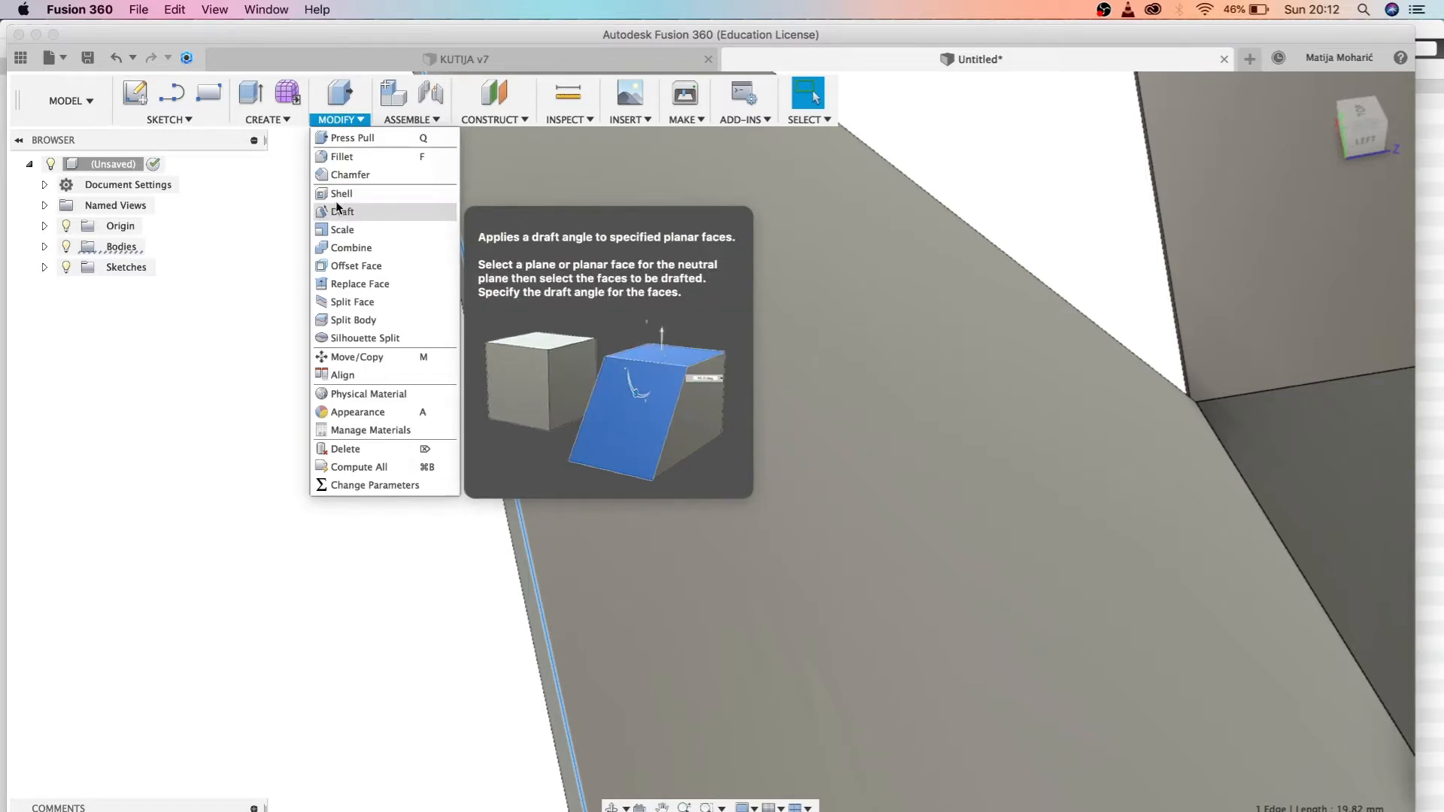
pyautogui.click(348, 175)
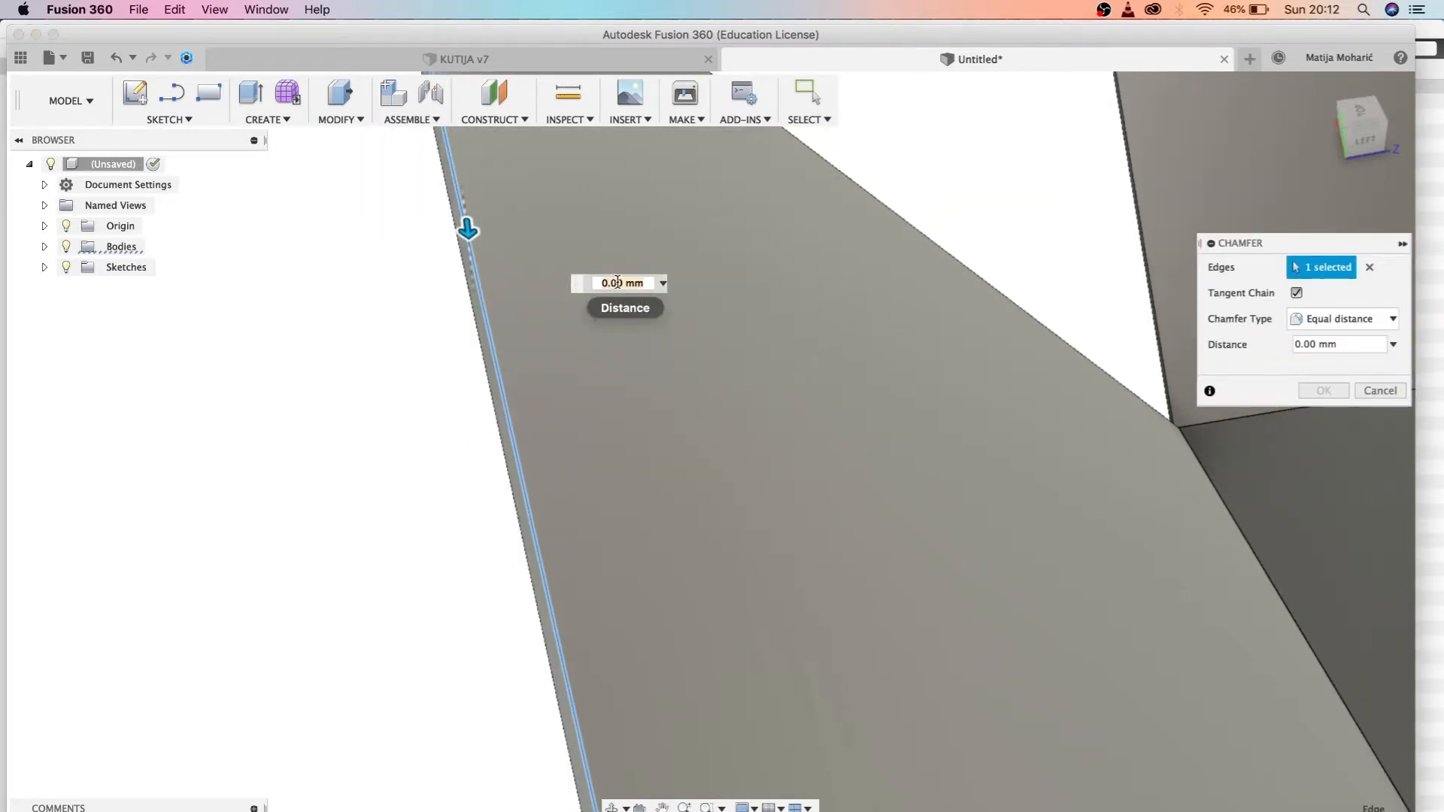
pyautogui.write('0.09')
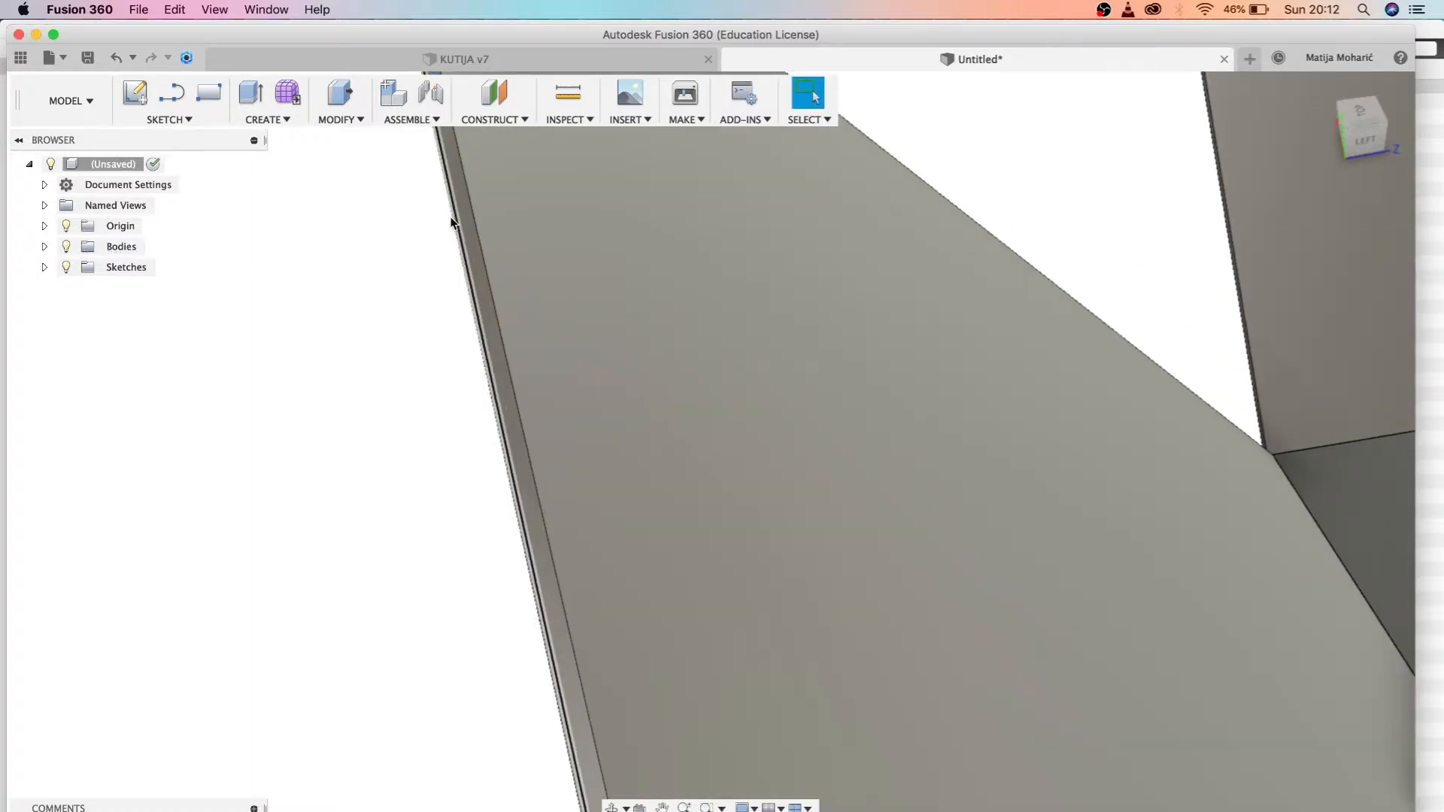
pyautogui.click(250, 94)
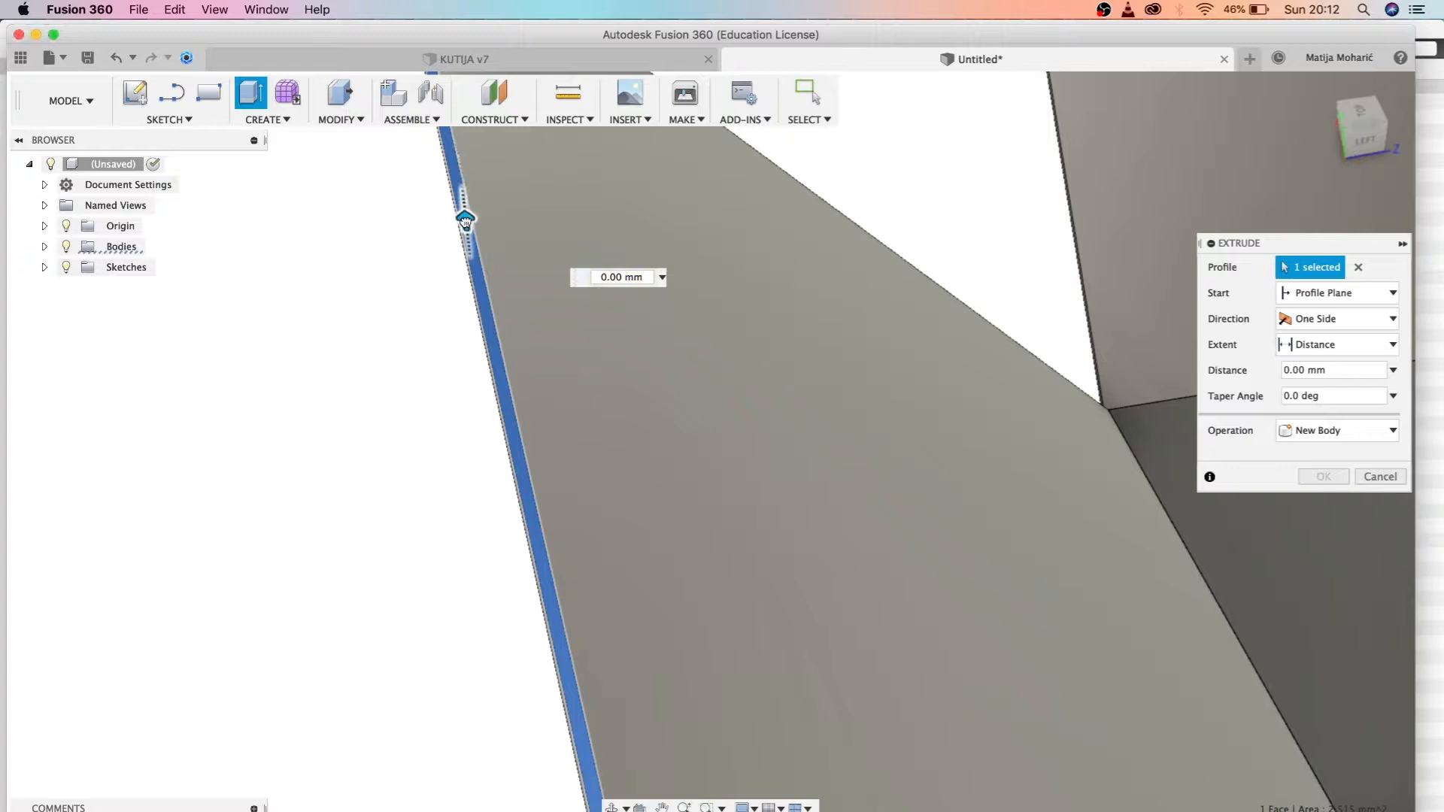
pyautogui.moveTo(465, 221); pyautogui.dragTo(451, 295)
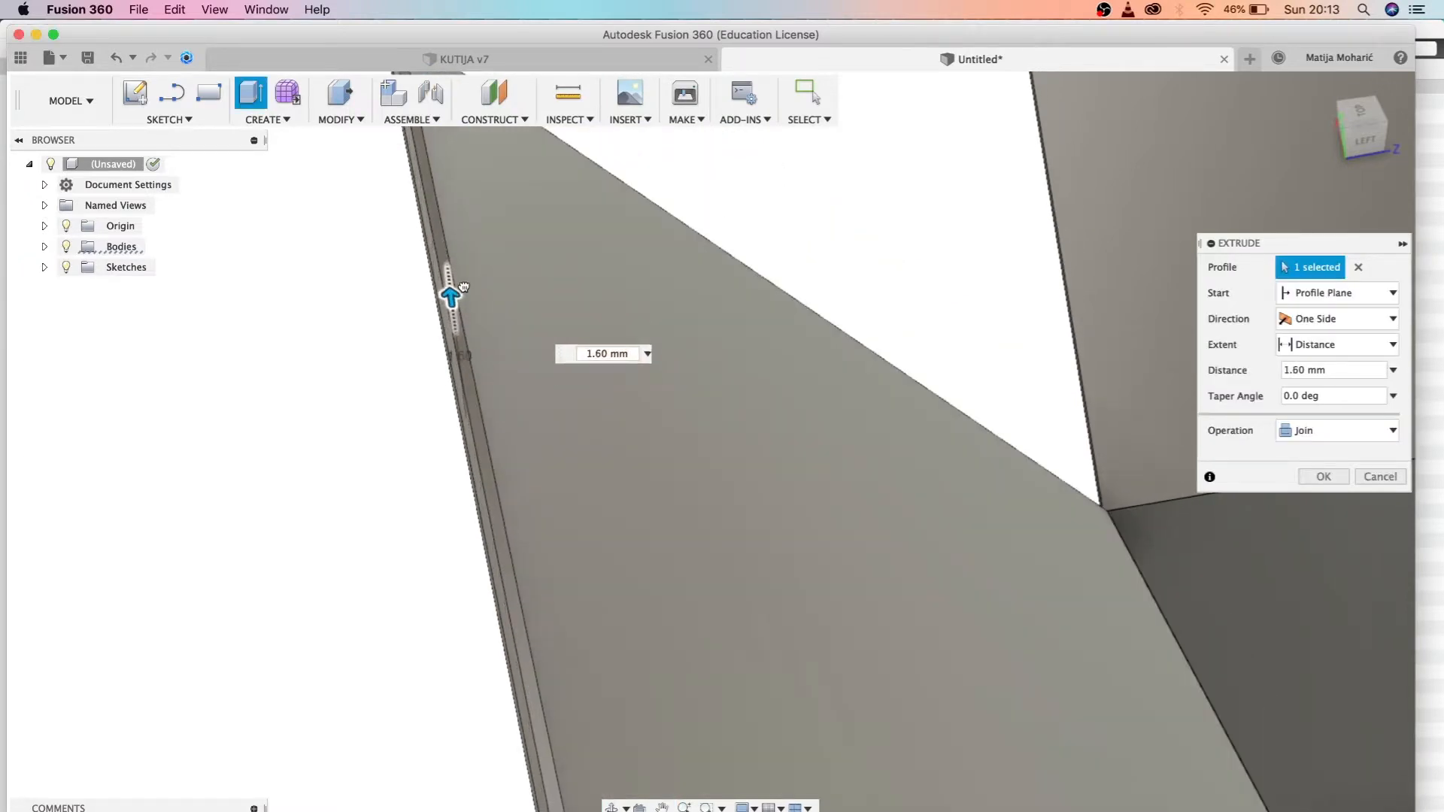
pyautogui.moveTo(451, 296); pyautogui.dragTo(438, 194)
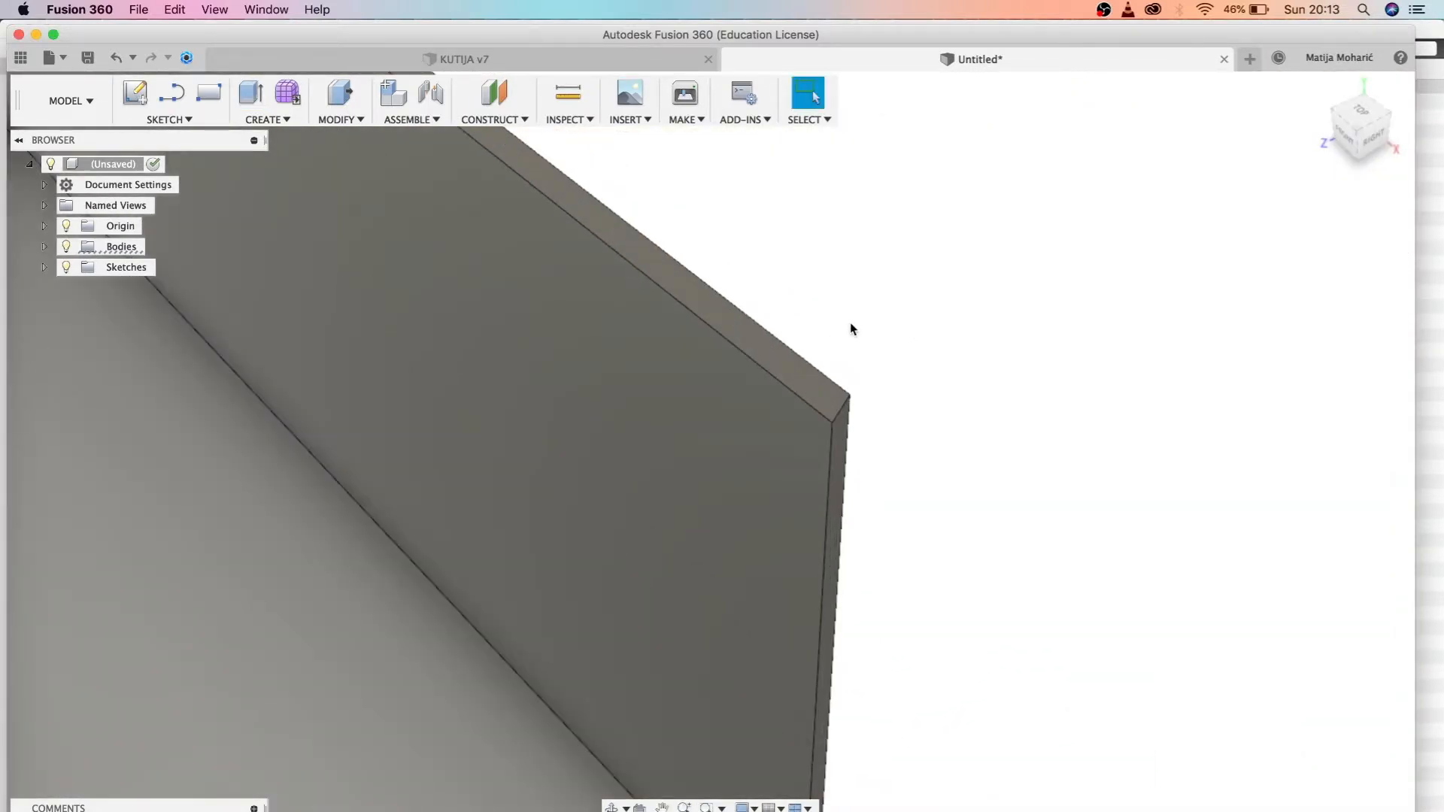
# - Round both top corners of the tall lid flap with 1 mm fillets
pyautogui.click(340, 100)
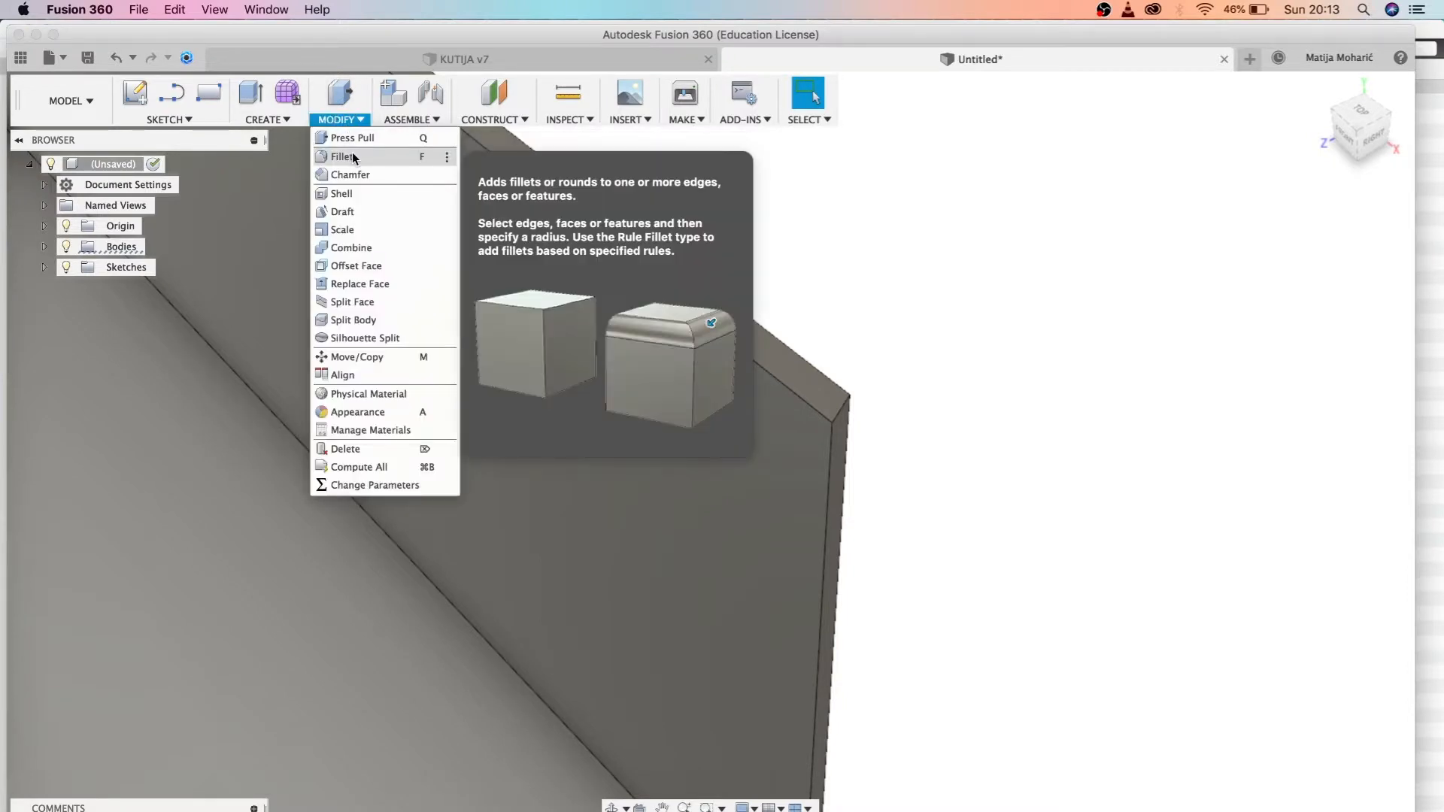
pyautogui.click(343, 157)
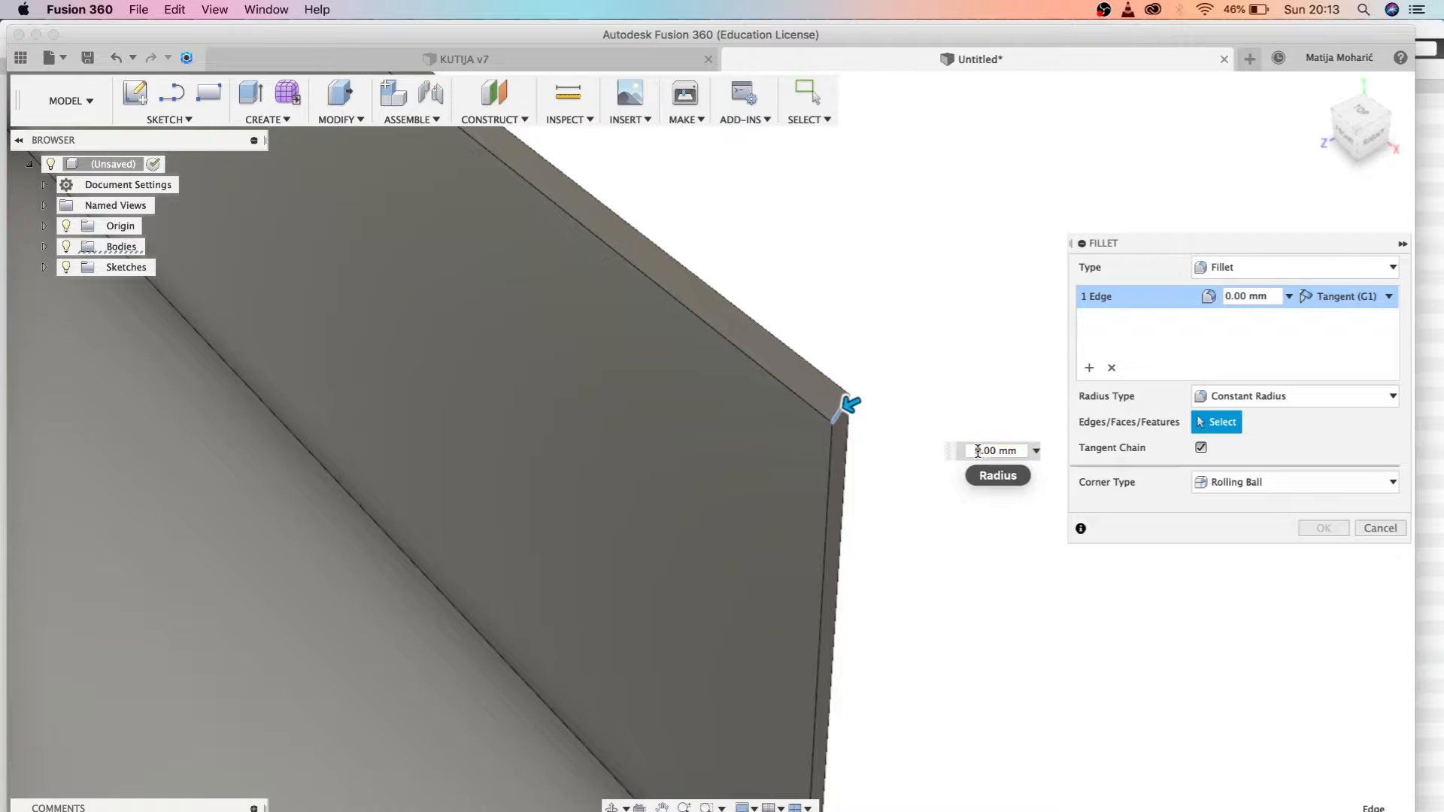
pyautogui.write('1.00')
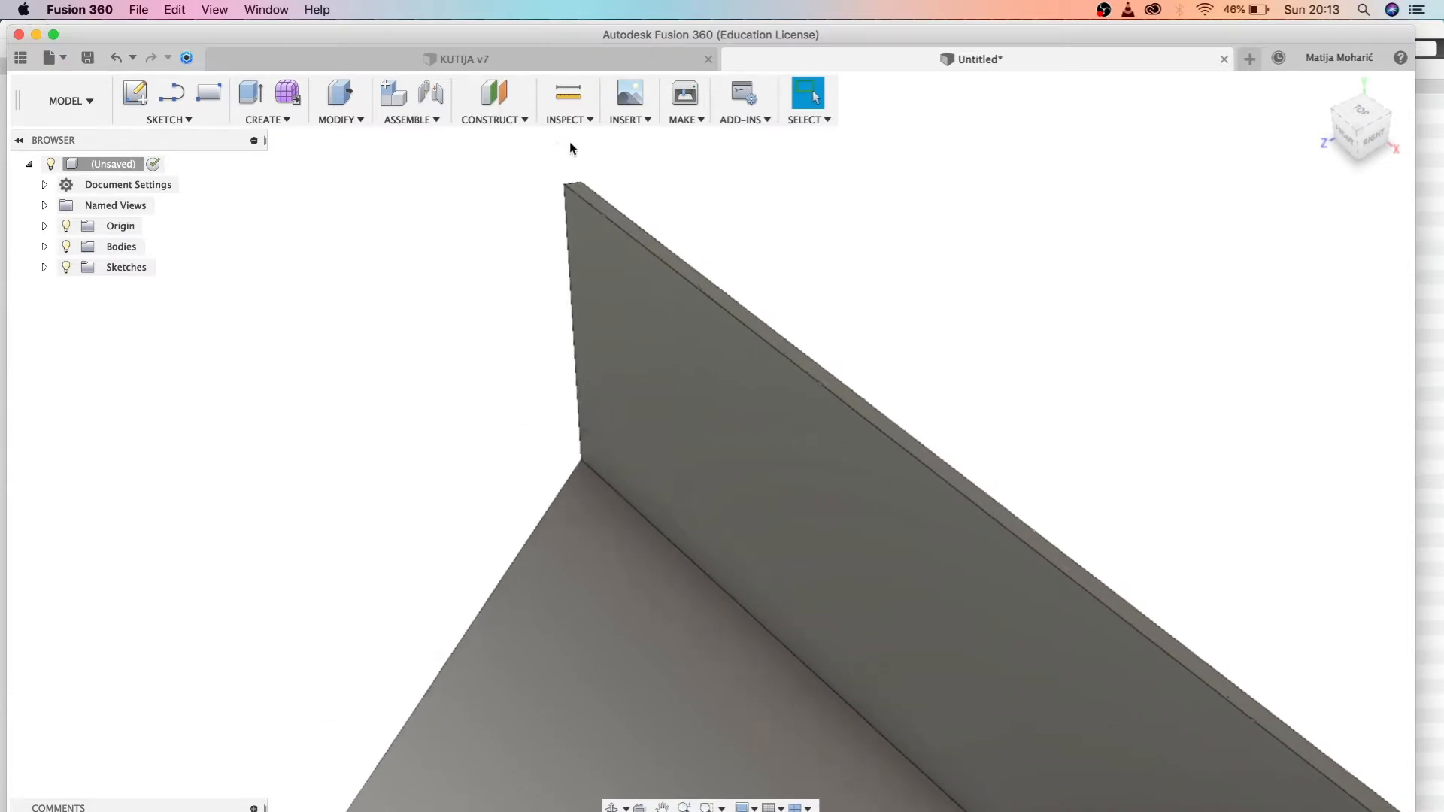
pyautogui.click(340, 120)
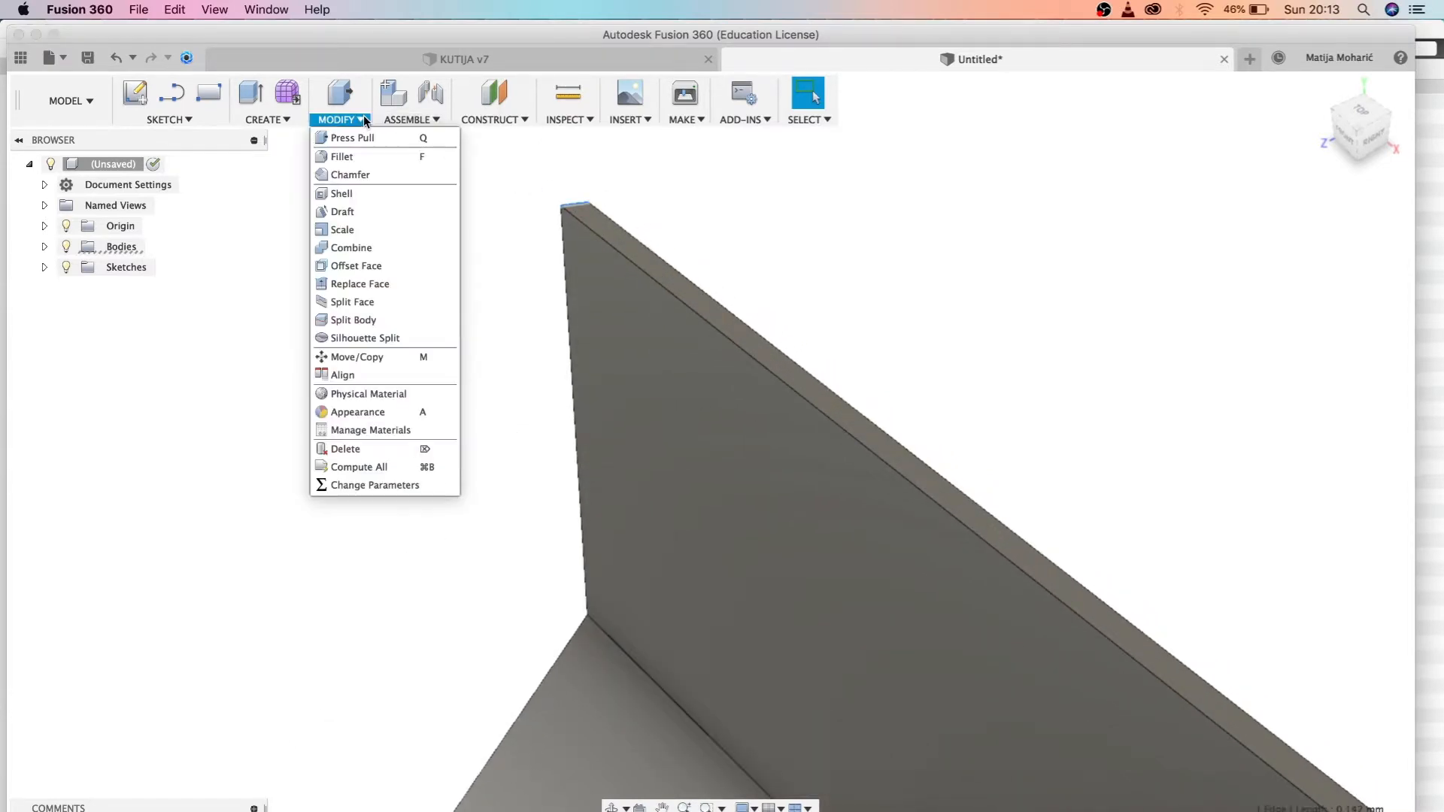
pyautogui.click(340, 156)
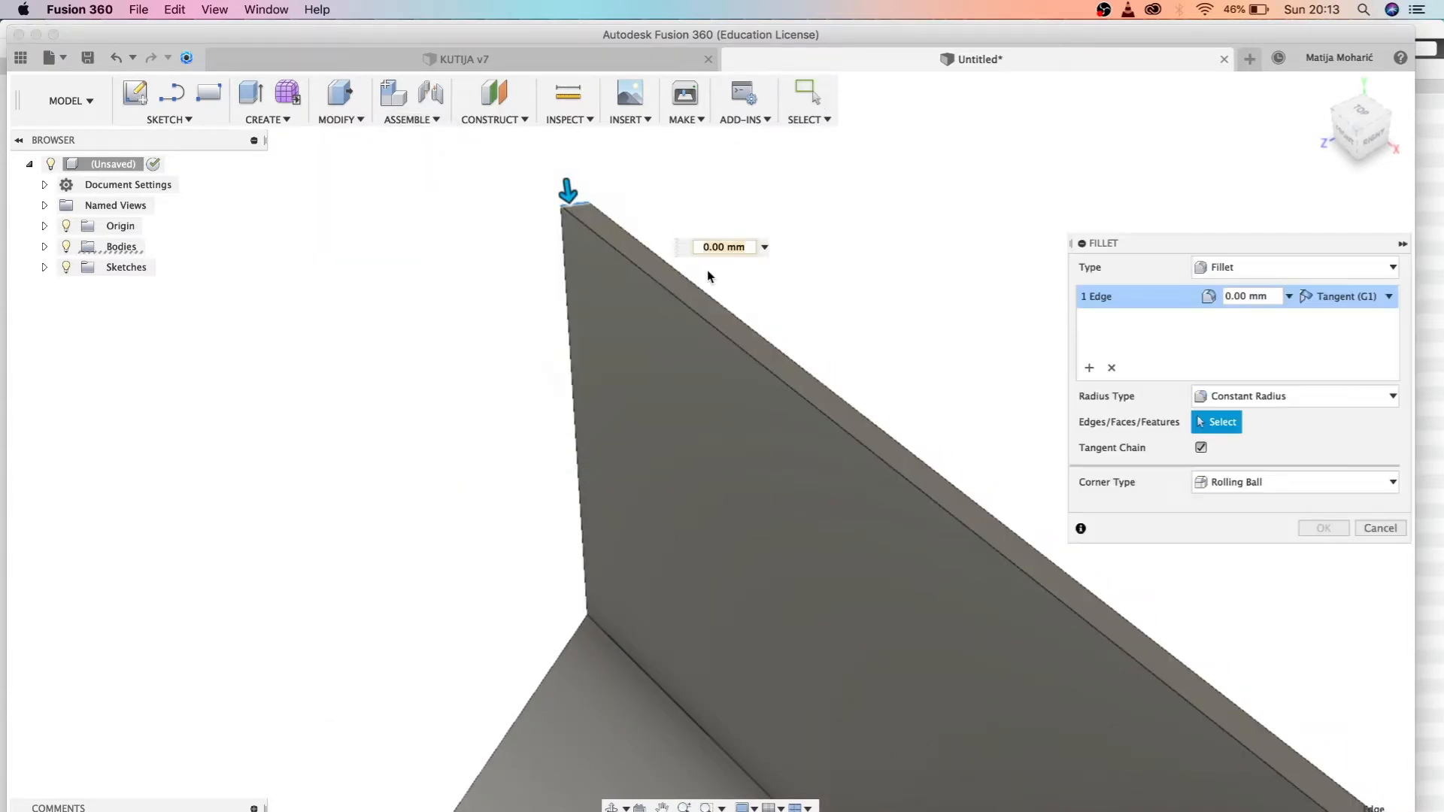
pyautogui.moveTo(1230, 298)
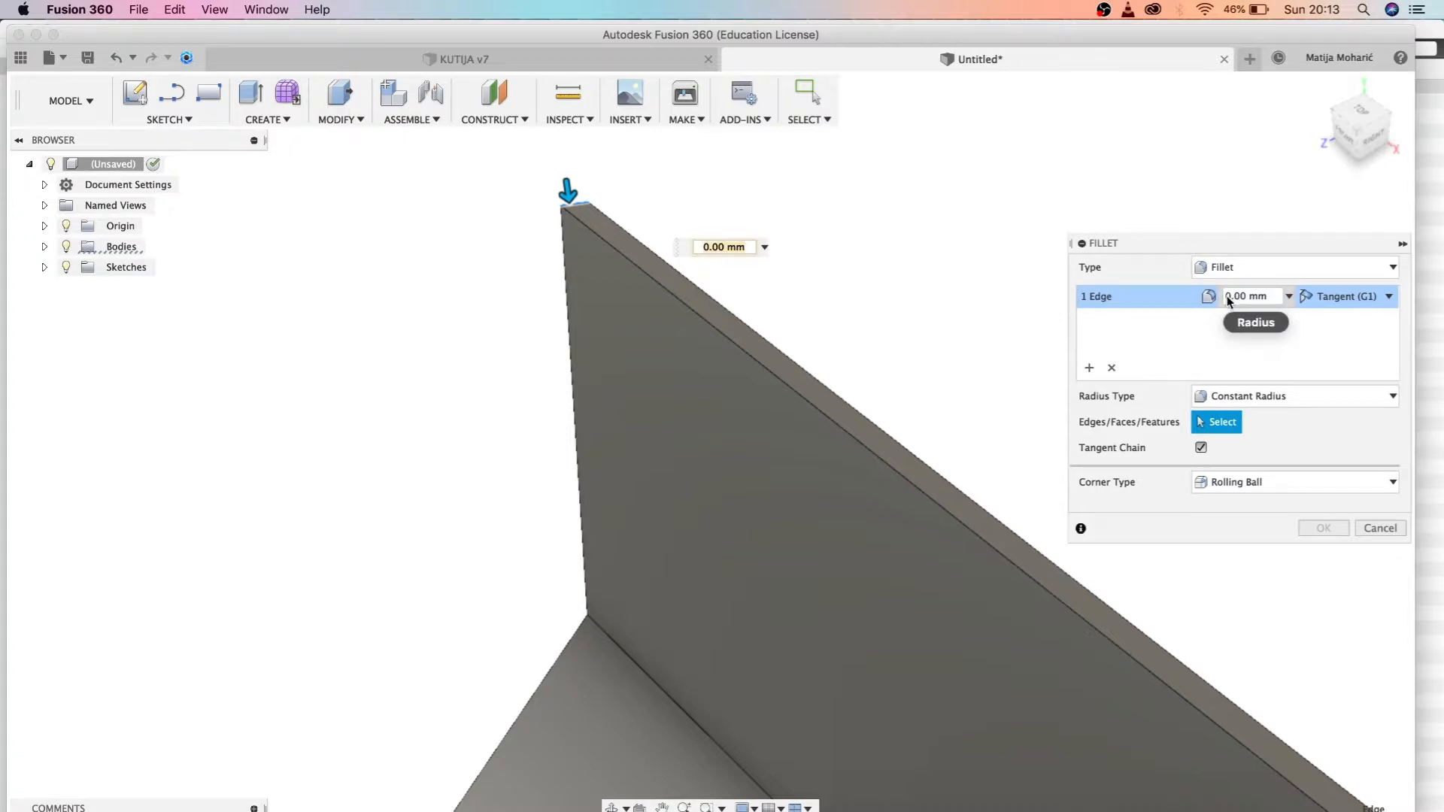
pyautogui.write('1.00')
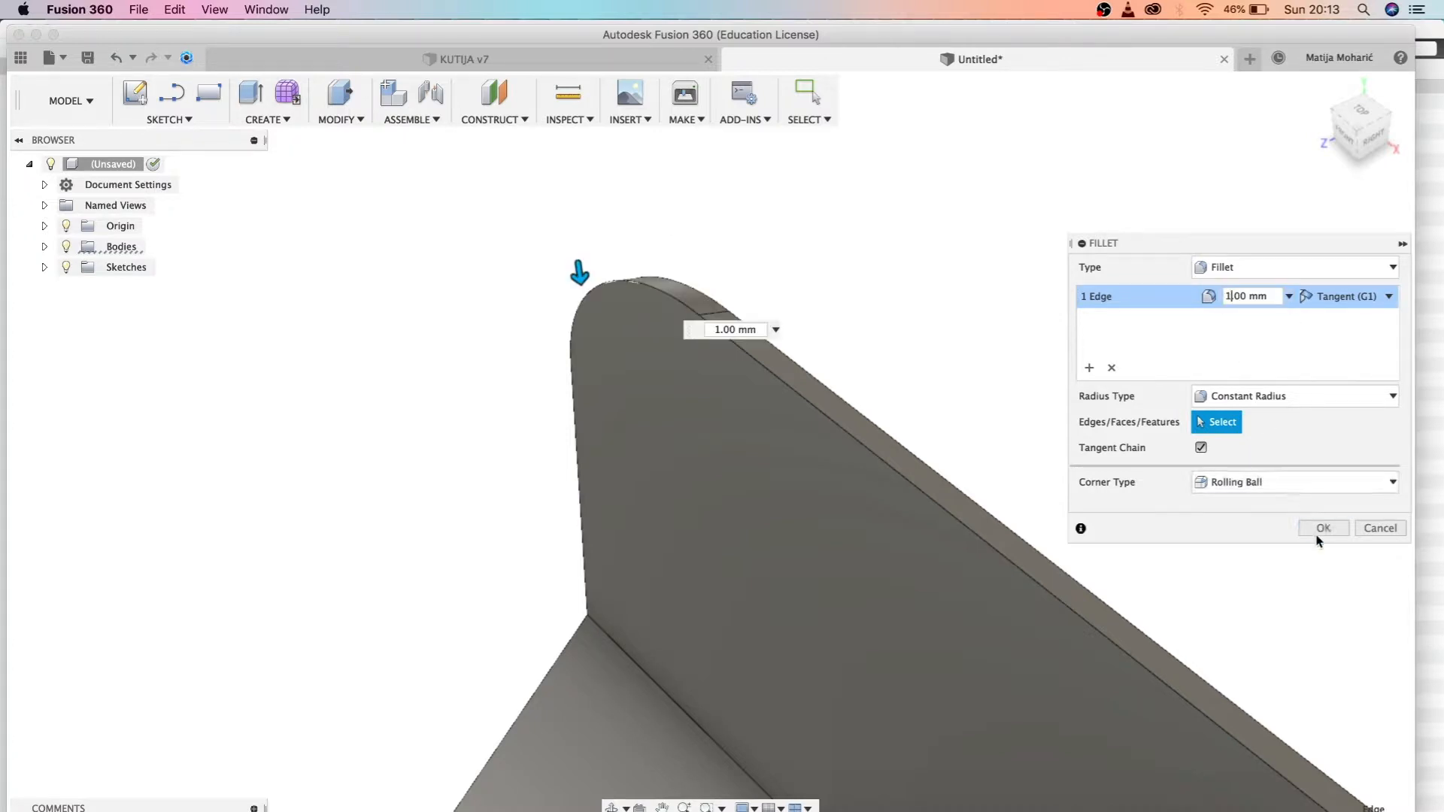
pyautogui.click(1324, 528)
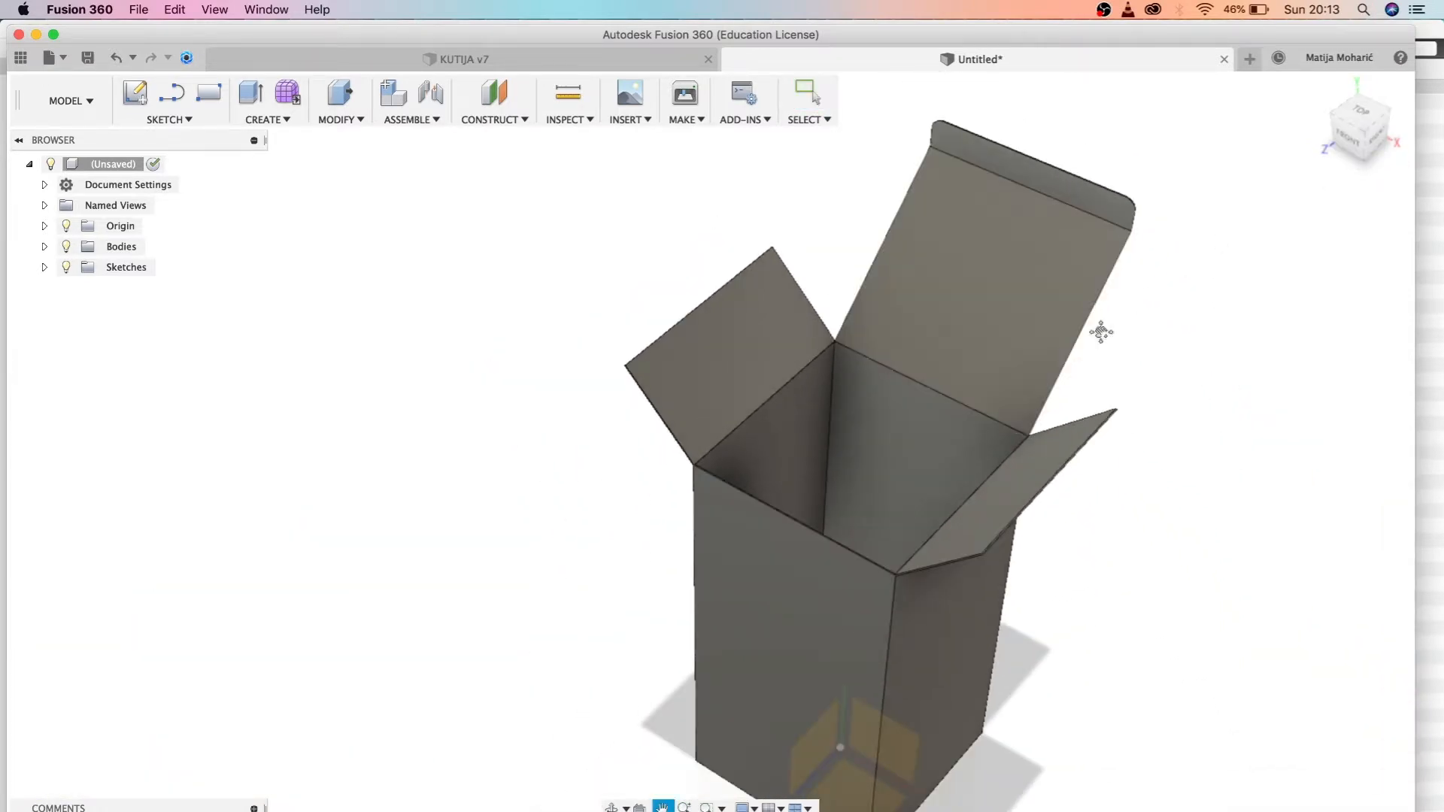
# - Orbit the view to see the whole open carton before adding the new block
pyautogui.moveTo(1101, 331); pyautogui.dragTo(829, 452)
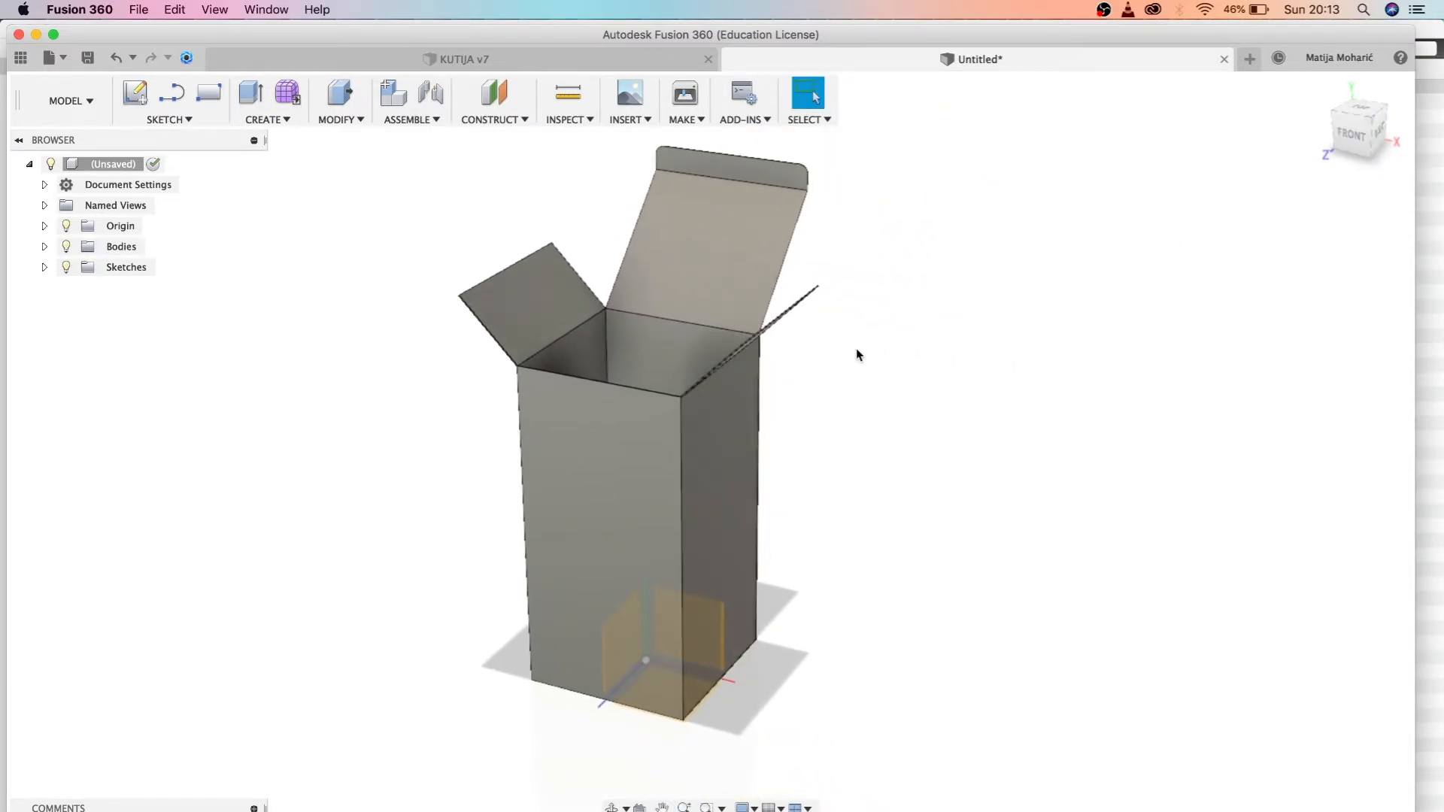
pyautogui.moveTo(331, 231)
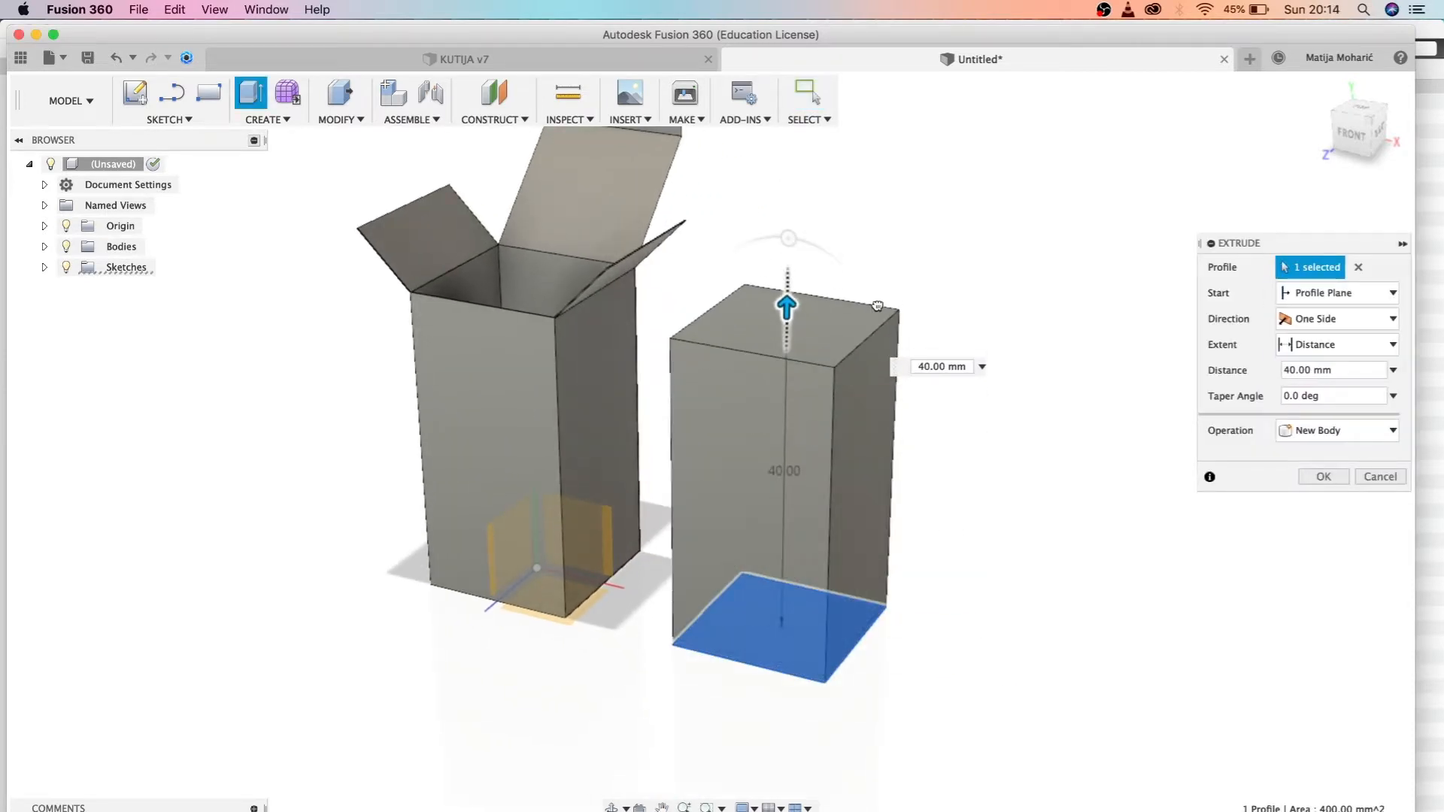
# - Confirm the 40 mm block as a new body, hide the carton, and add a construction plane offset 40 mm from the base plane
pyautogui.click(1323, 477)
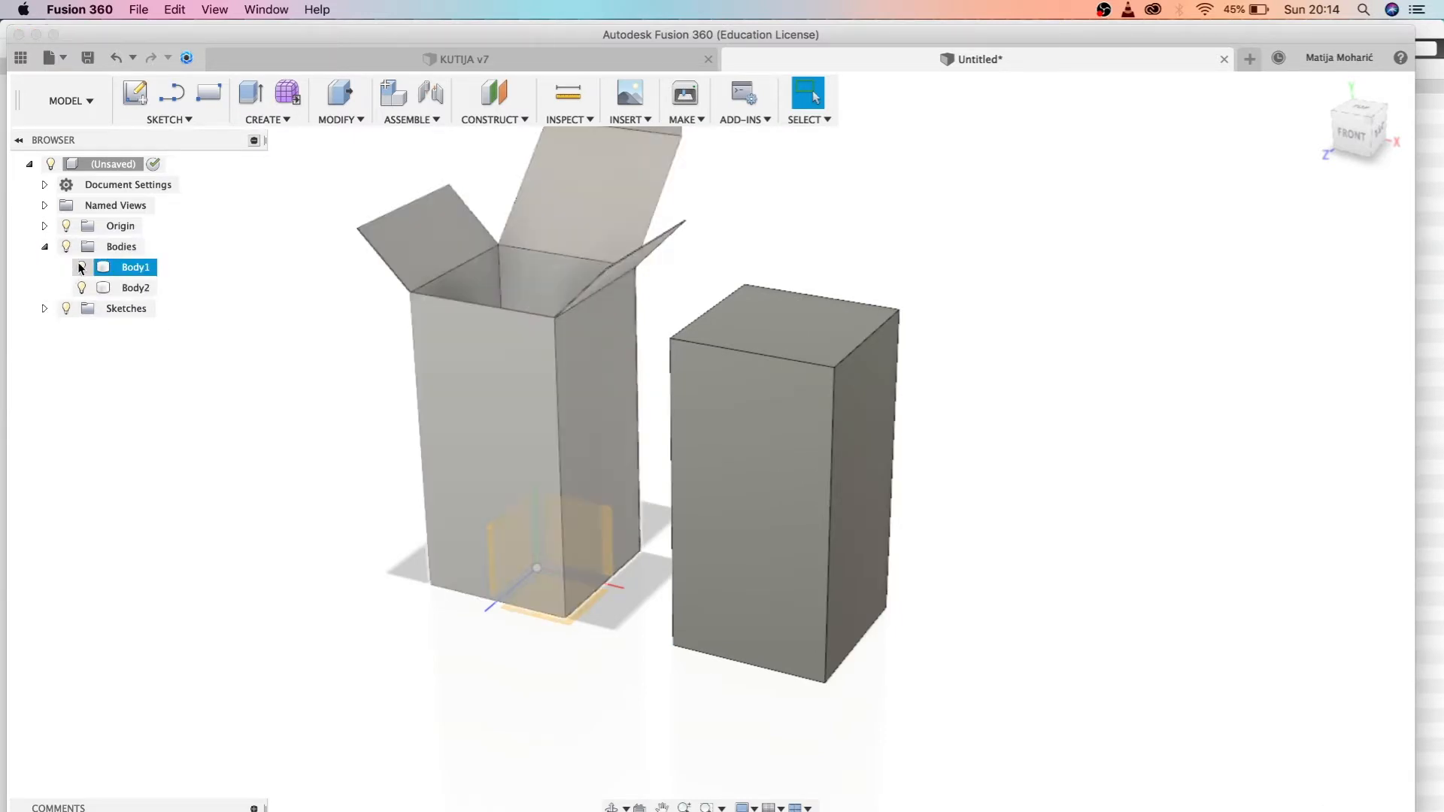
pyautogui.click(66, 268)
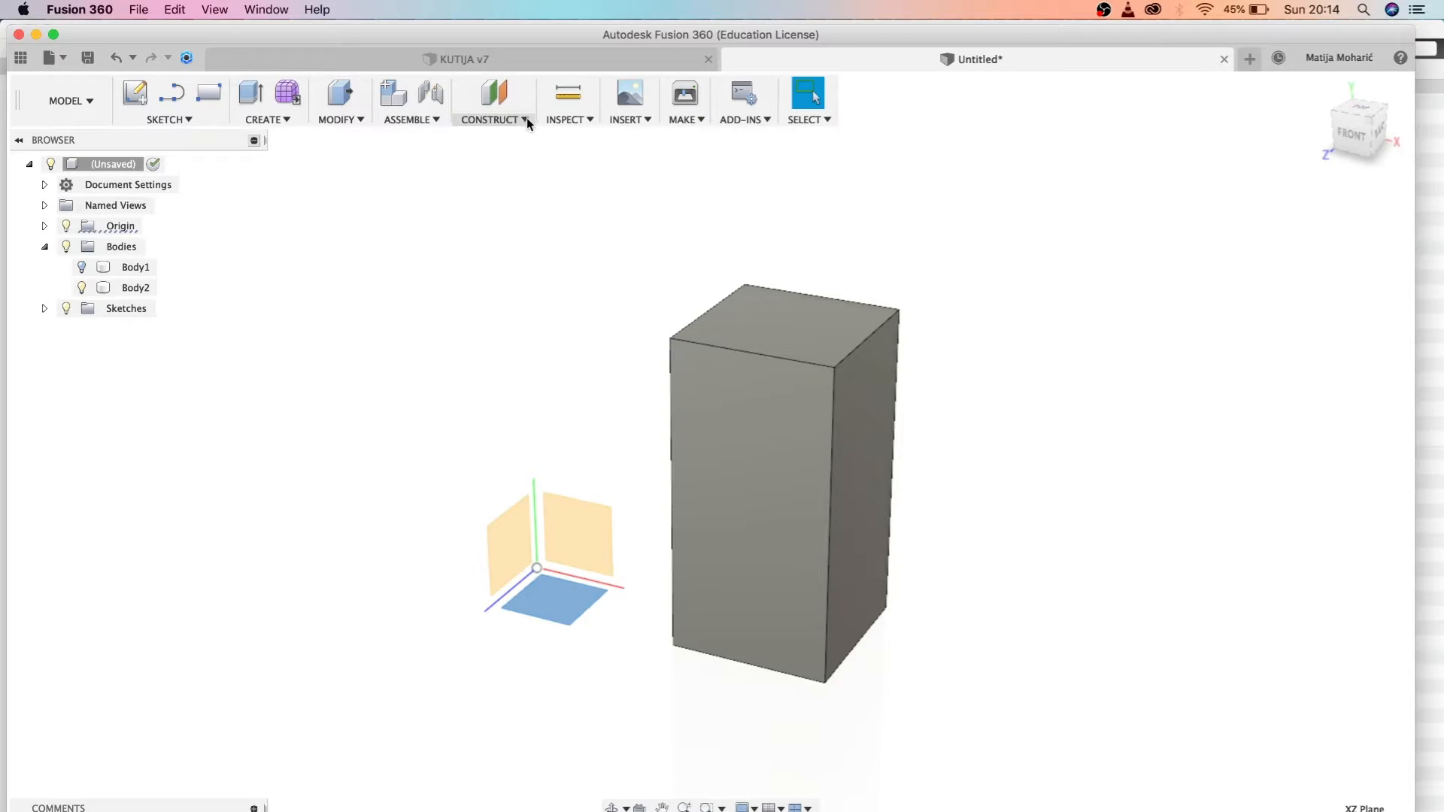
pyautogui.click(494, 119)
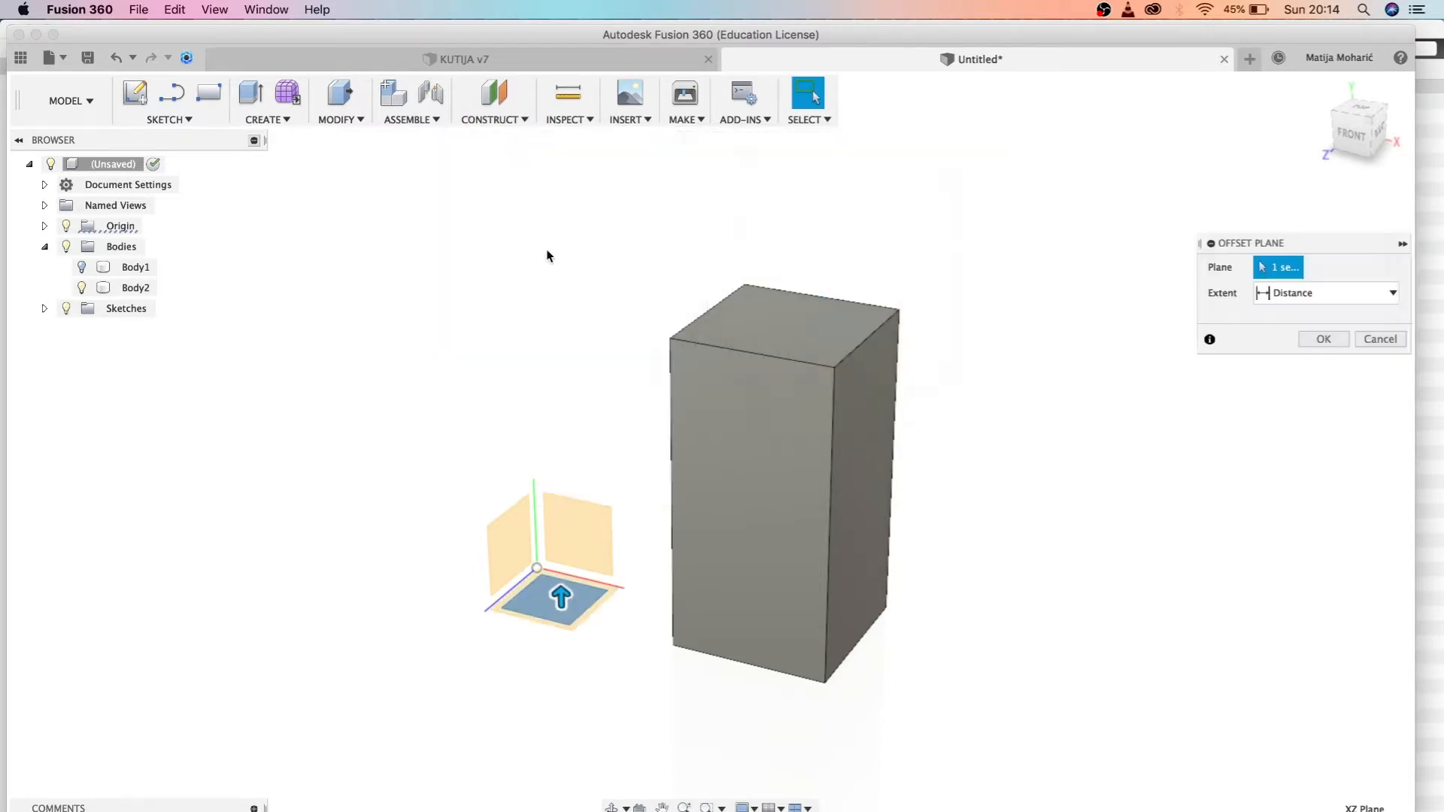
pyautogui.moveTo(561, 599); pyautogui.dragTo(551, 334)
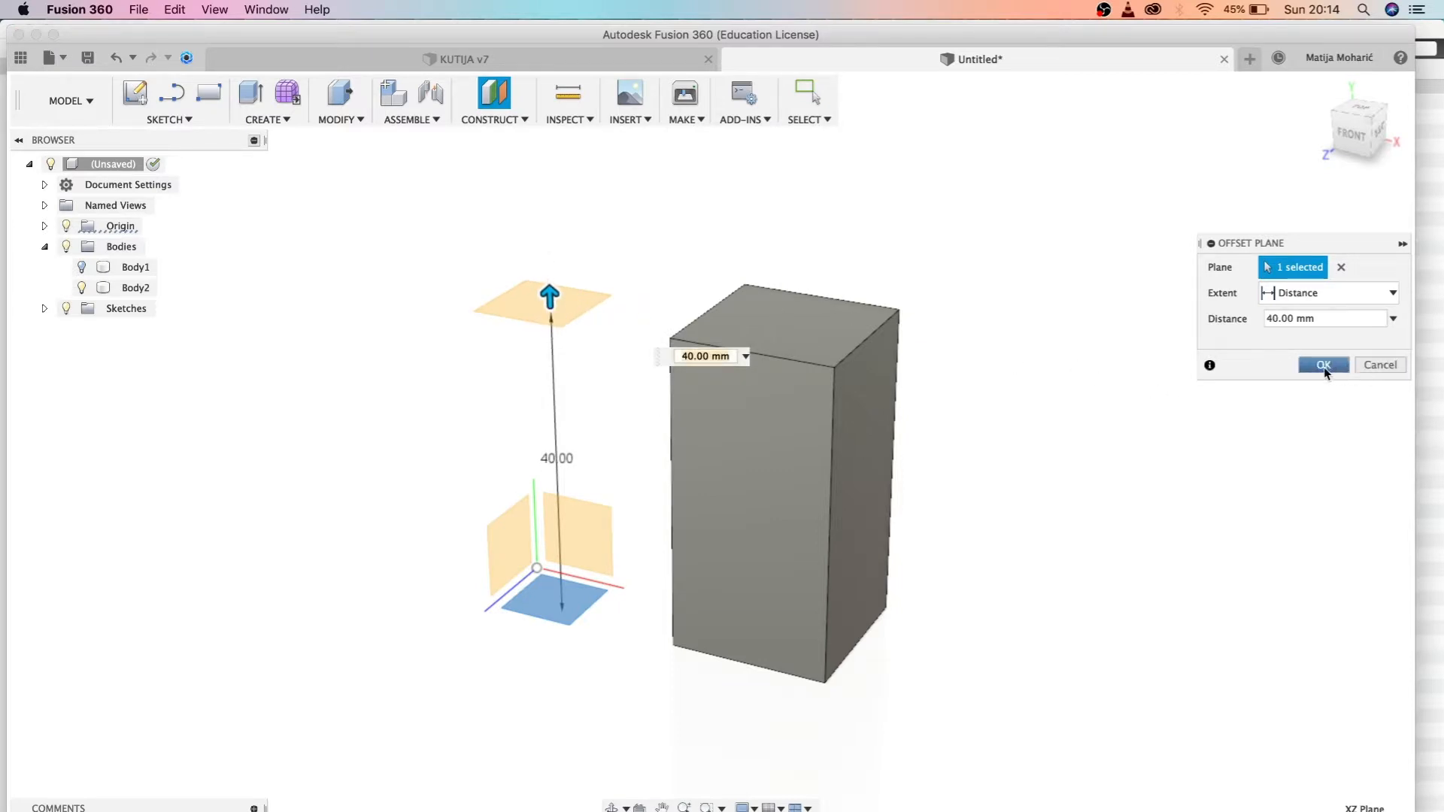
pyautogui.click(1324, 364)
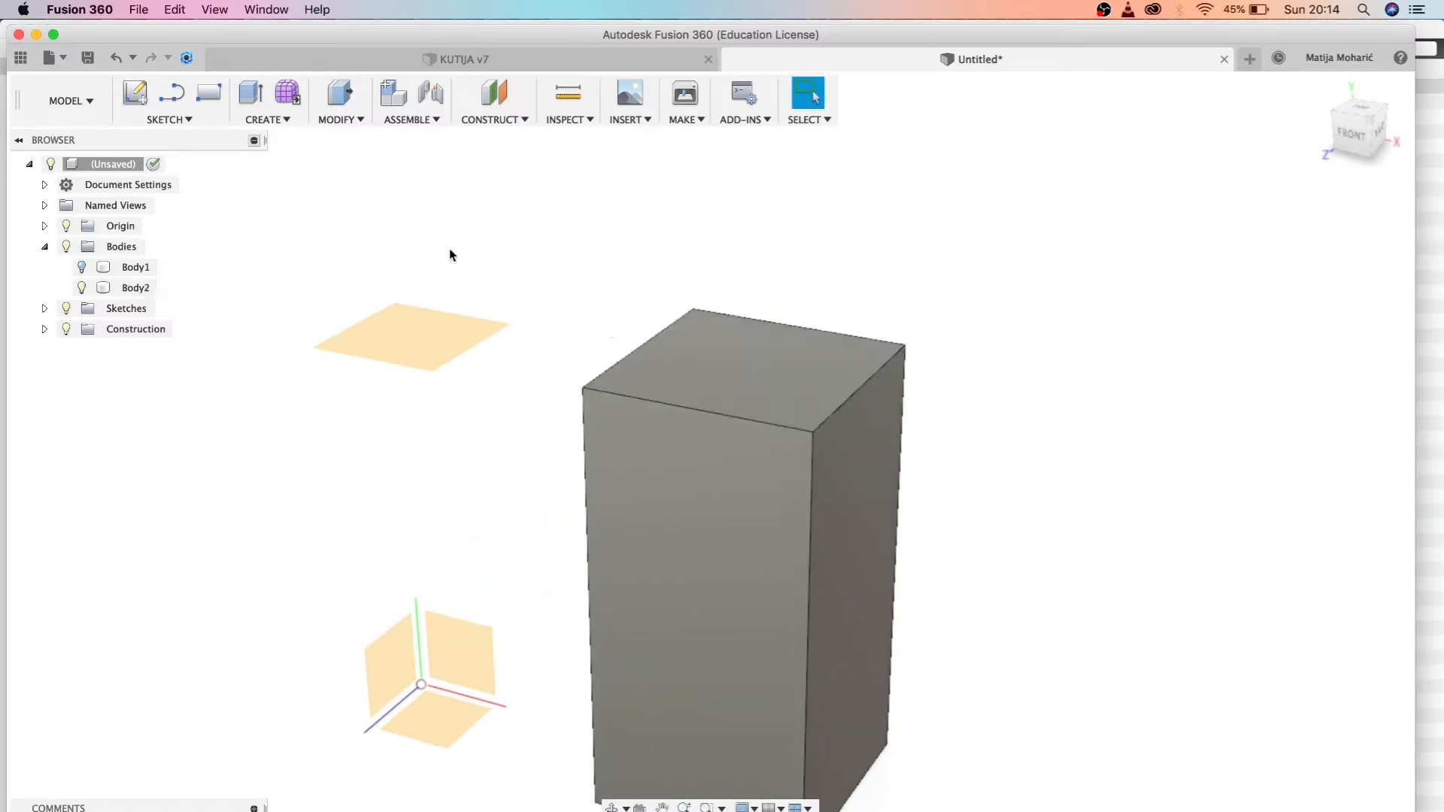
# - Shell the block from its top face with 0.10 mm inside thickness, leaving an open-topped box
pyautogui.click(340, 120)
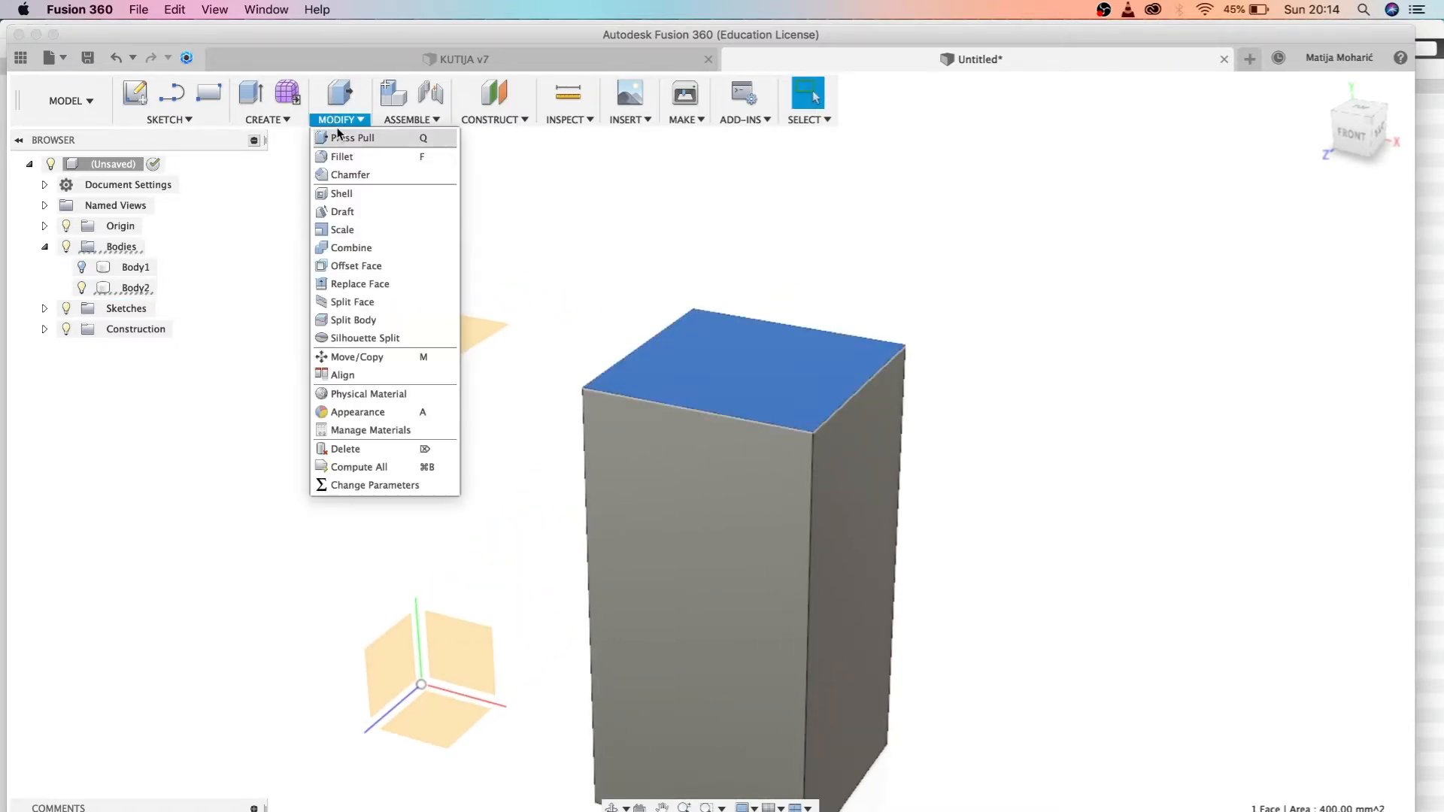
pyautogui.click(340, 192)
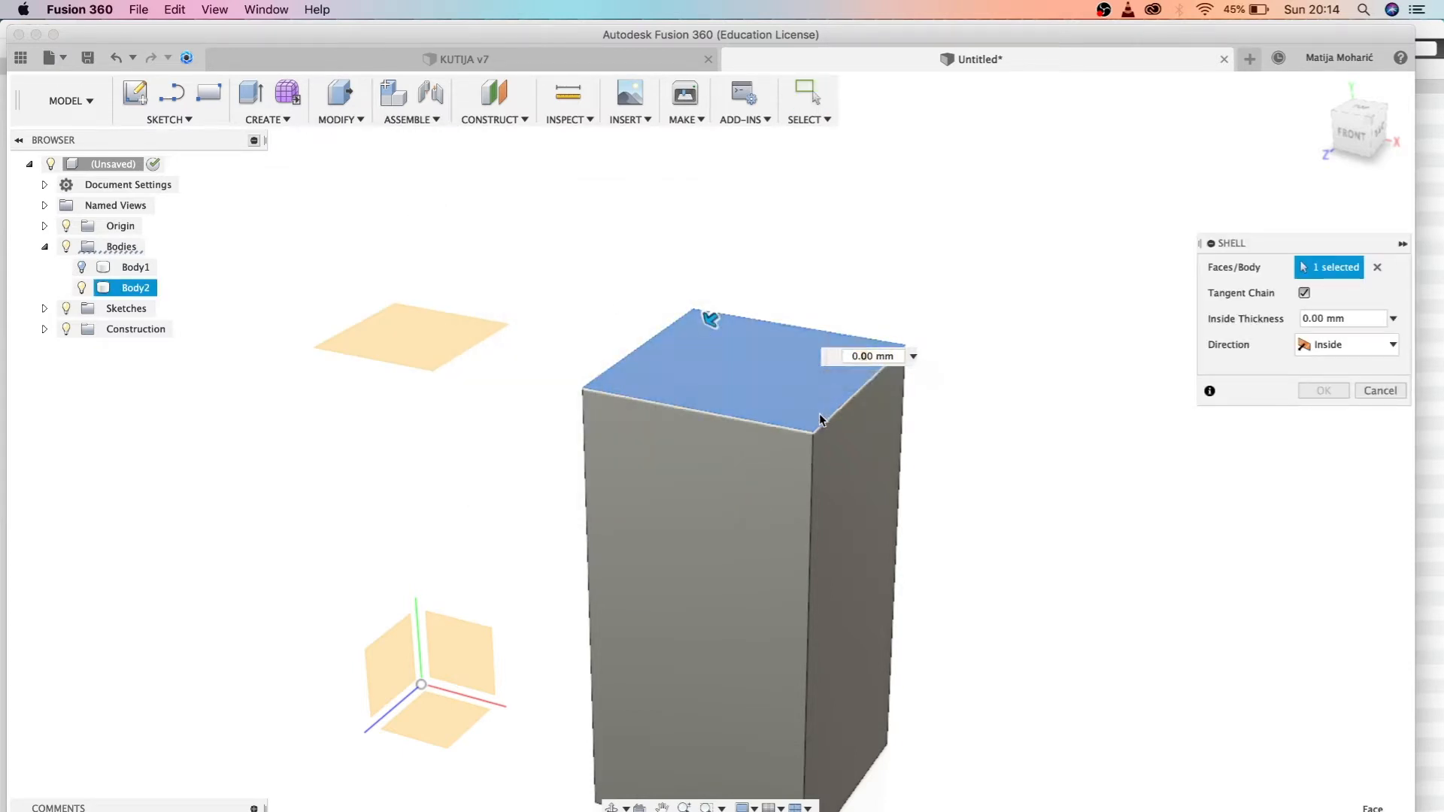
pyautogui.write('0.10')
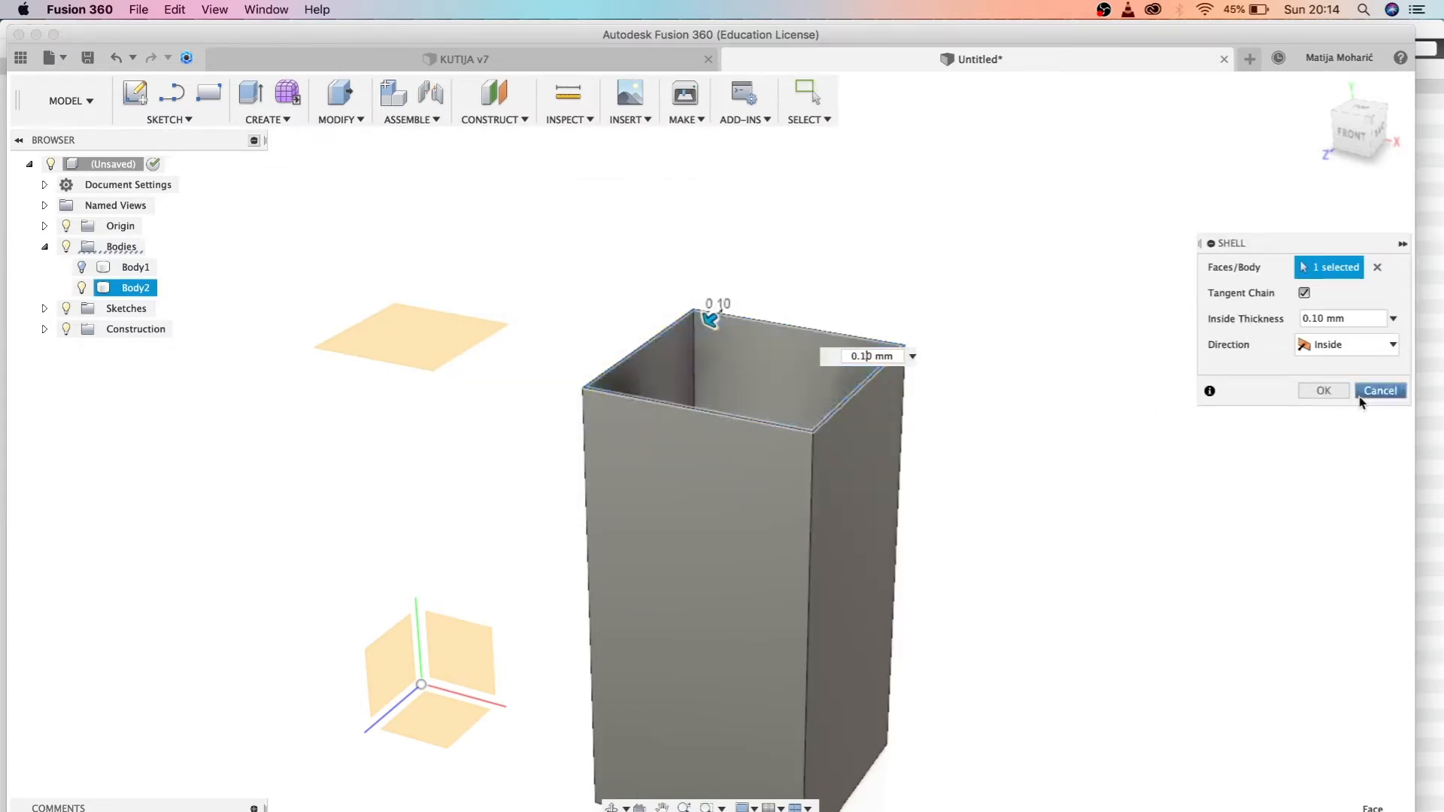
pyautogui.click(1381, 391)
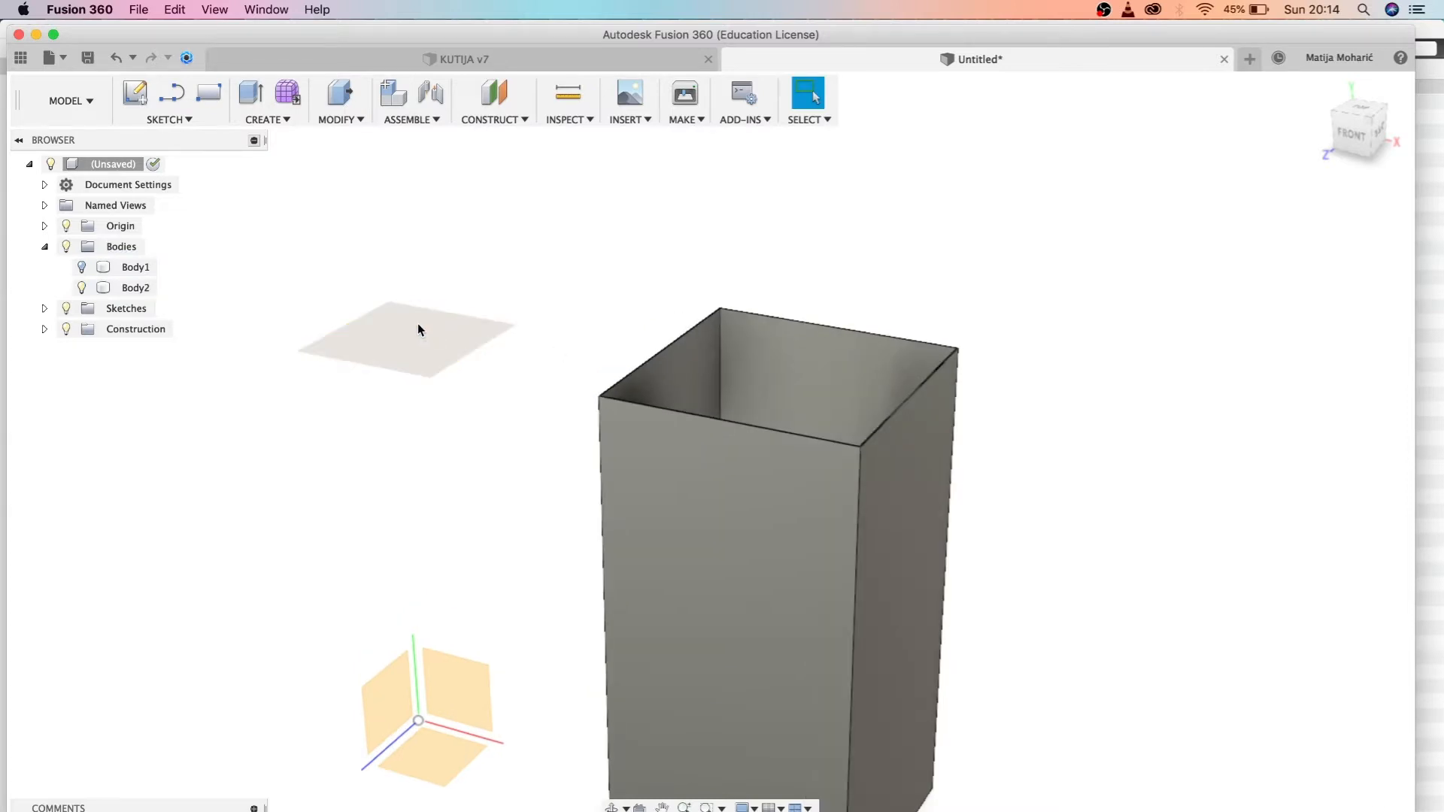
pyautogui.click(420, 330)
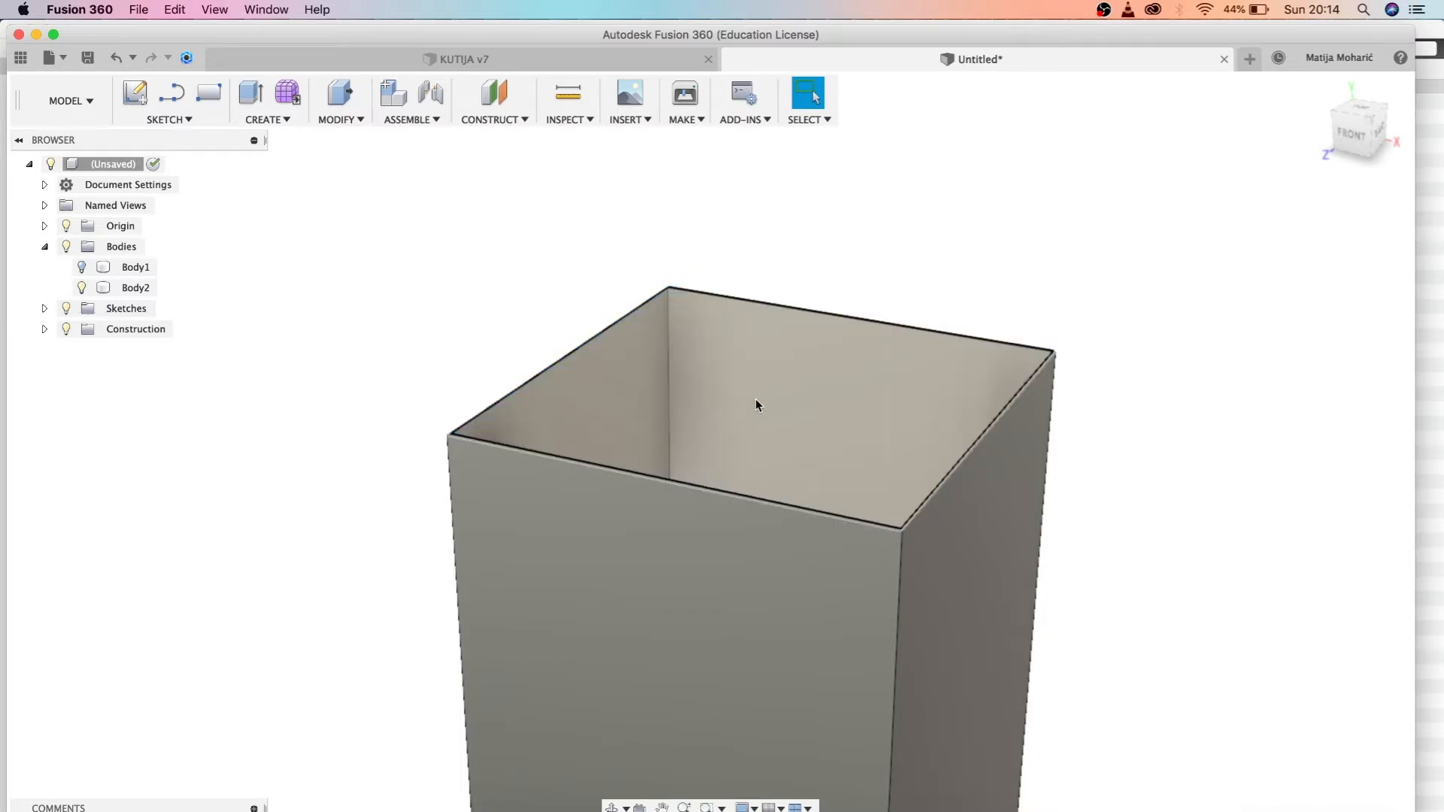
# - Extrude the box opening profile 0.10 mm as a new body to form a thin lid panel
pyautogui.click(755, 379)
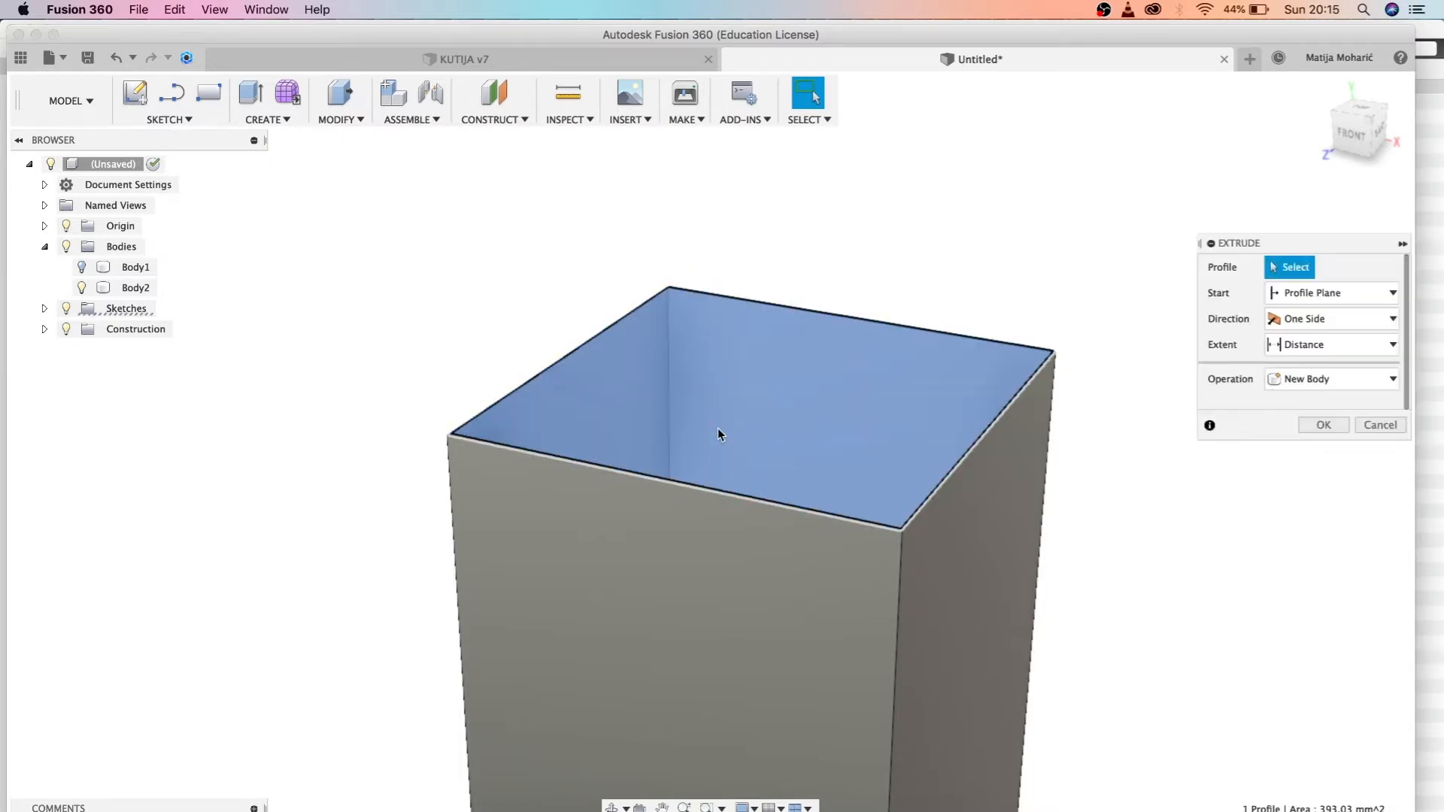
pyautogui.click(719, 433)
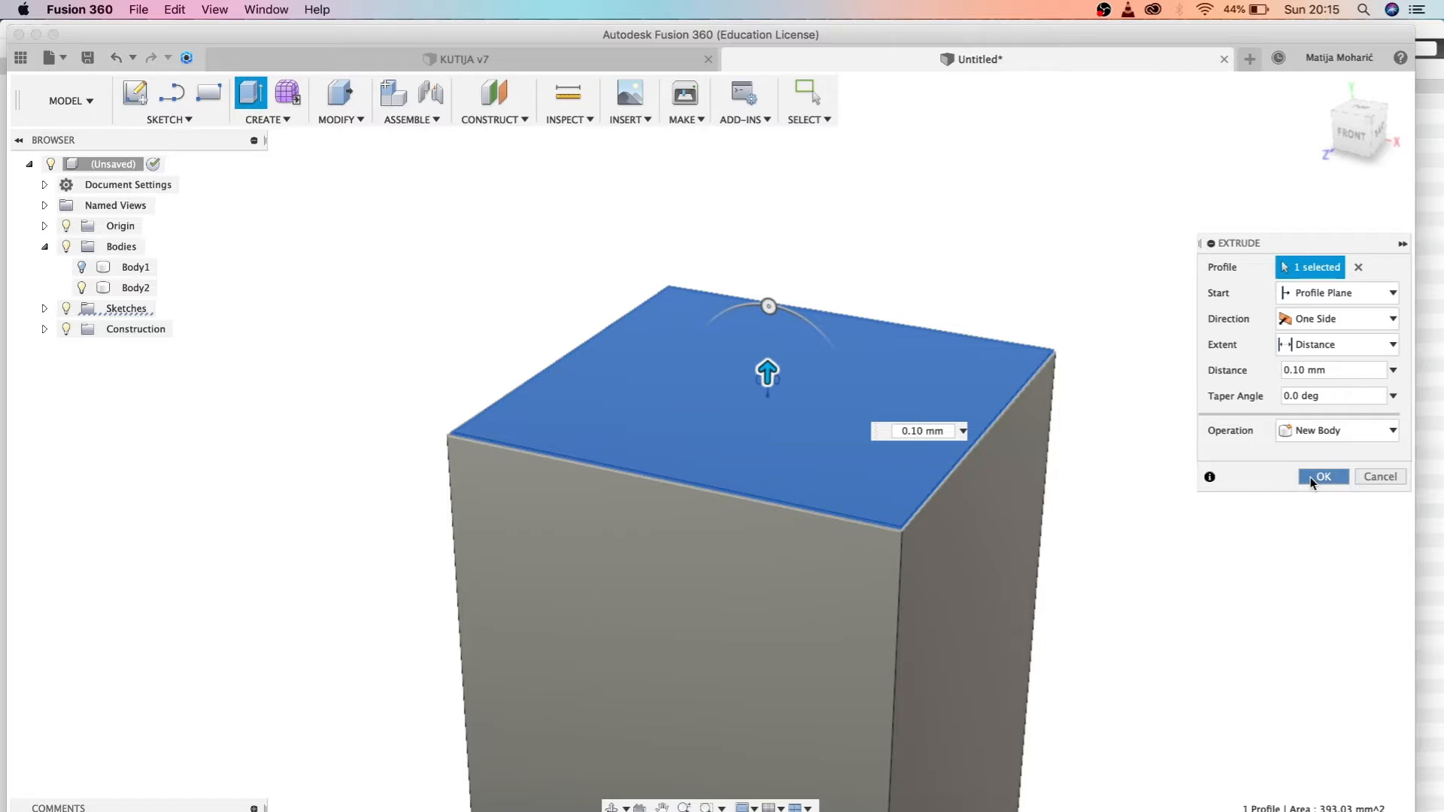
pyautogui.click(1323, 476)
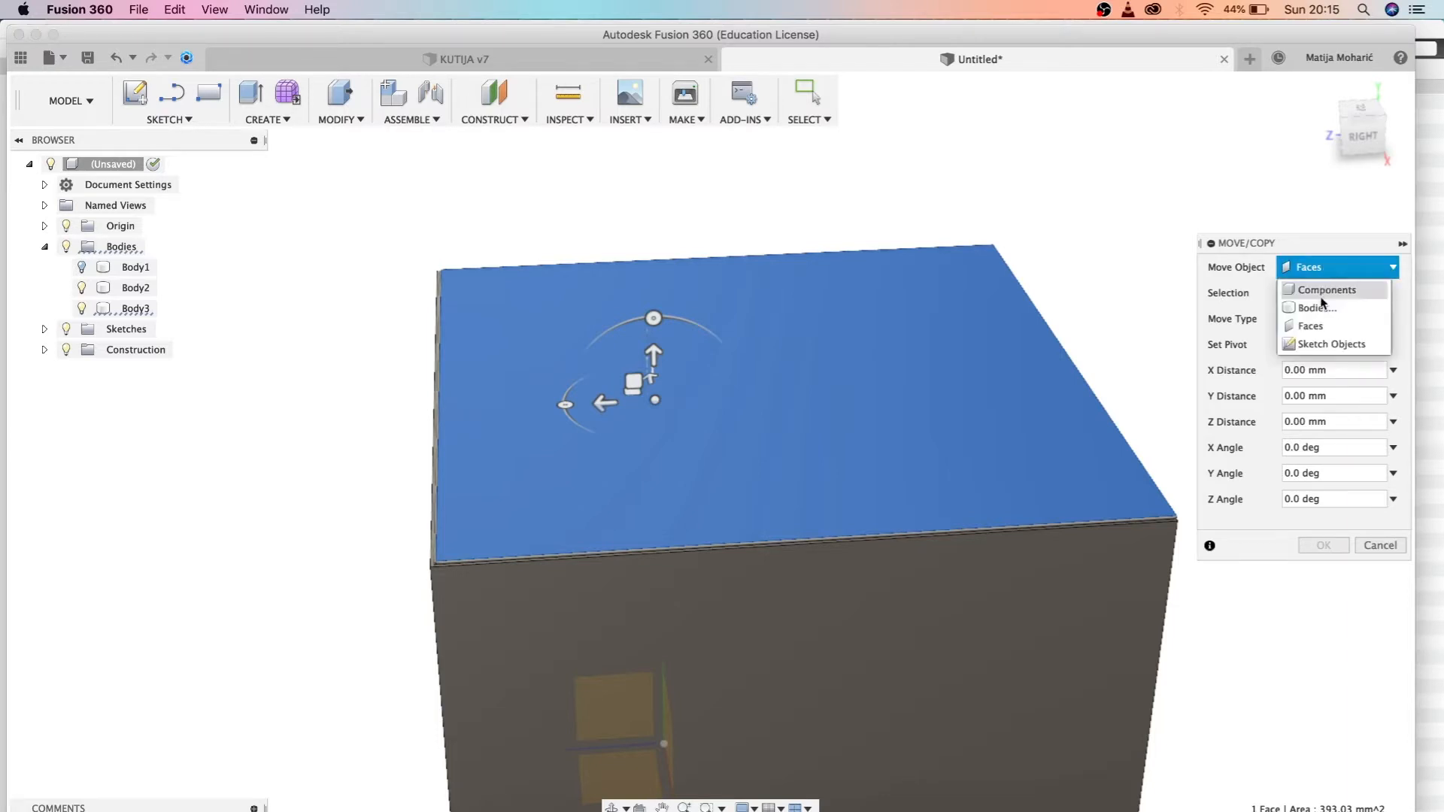
# - Move the lid as a whole body, tilting it 1.5 degrees about the X axis
pyautogui.click(1317, 307)
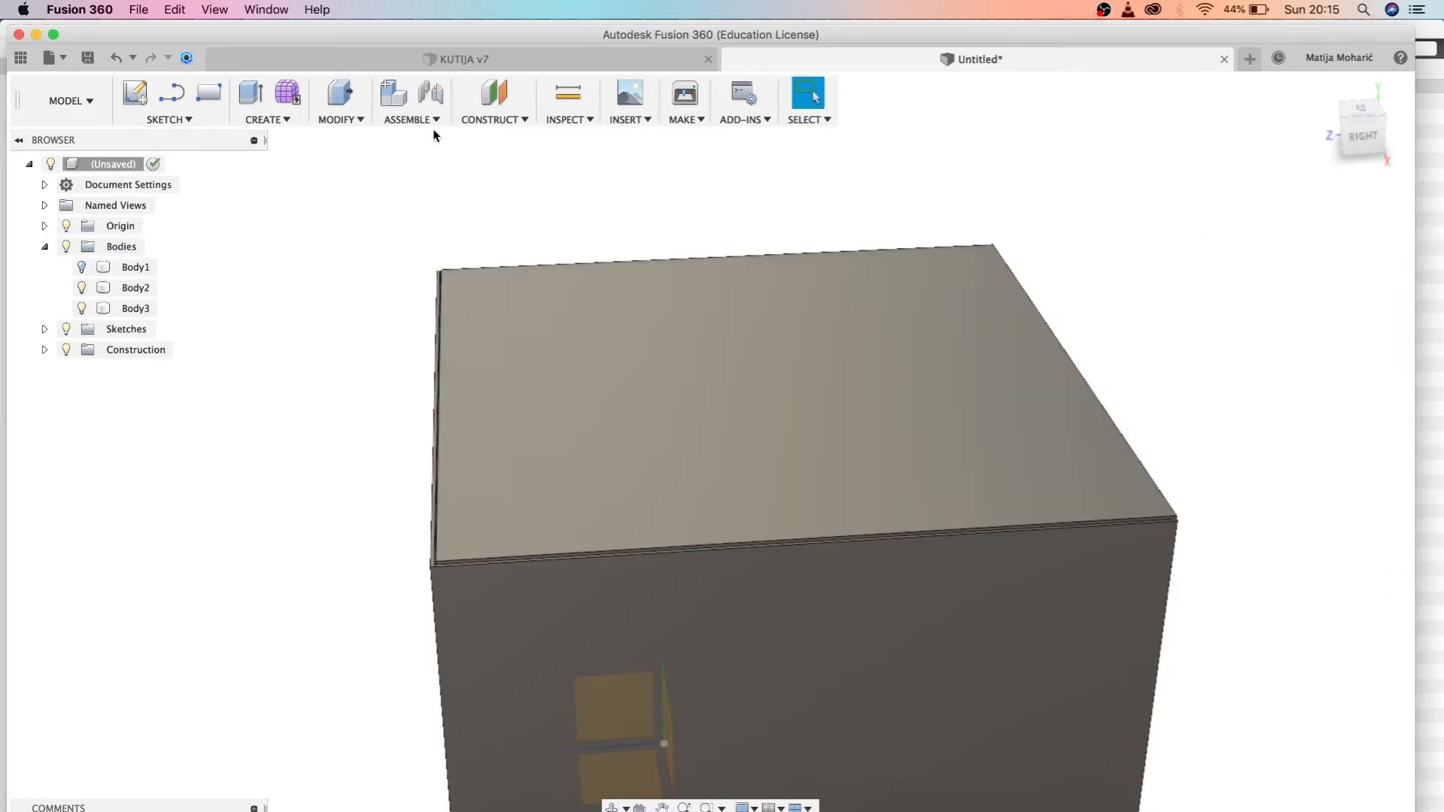
pyautogui.click(340, 99)
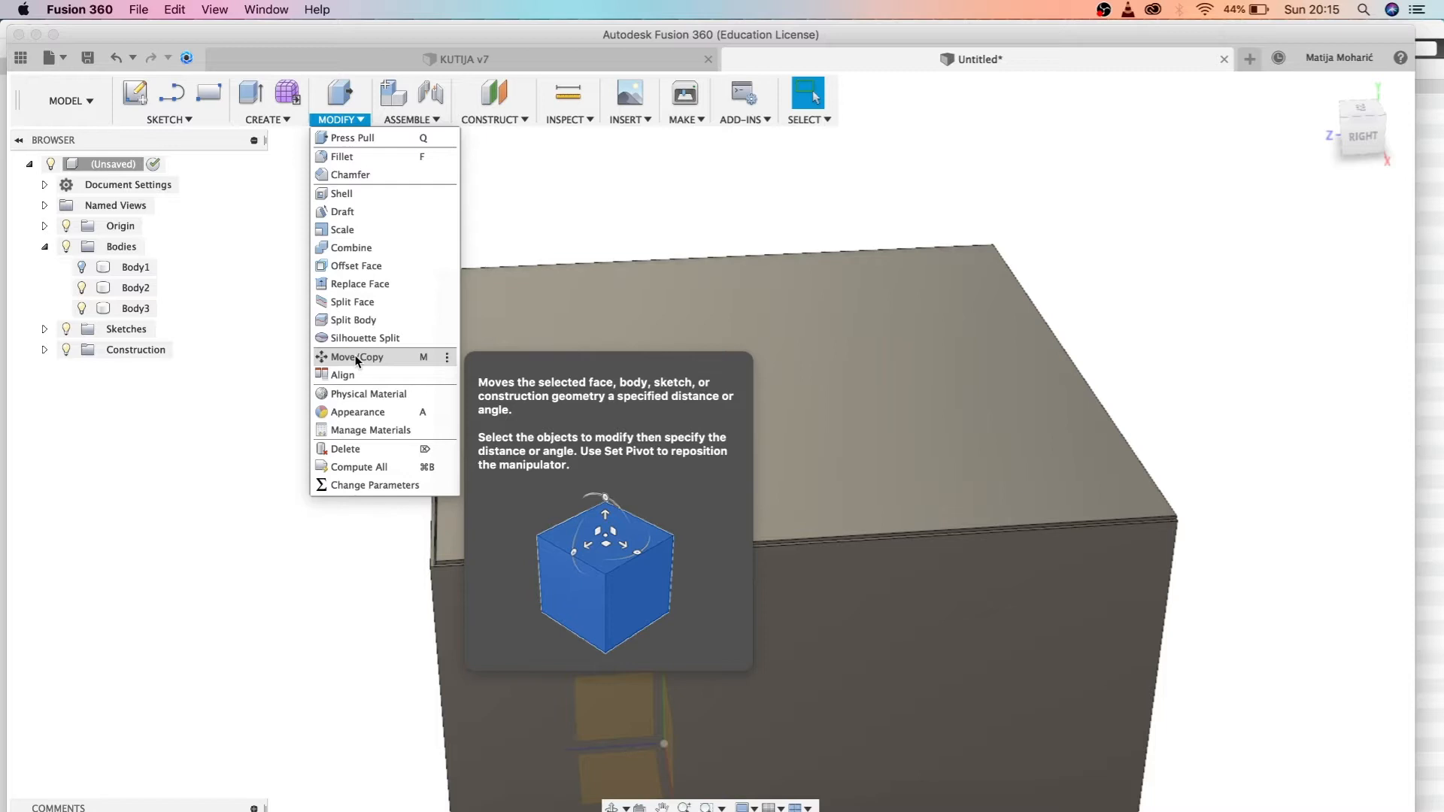
pyautogui.moveTo(375, 364)
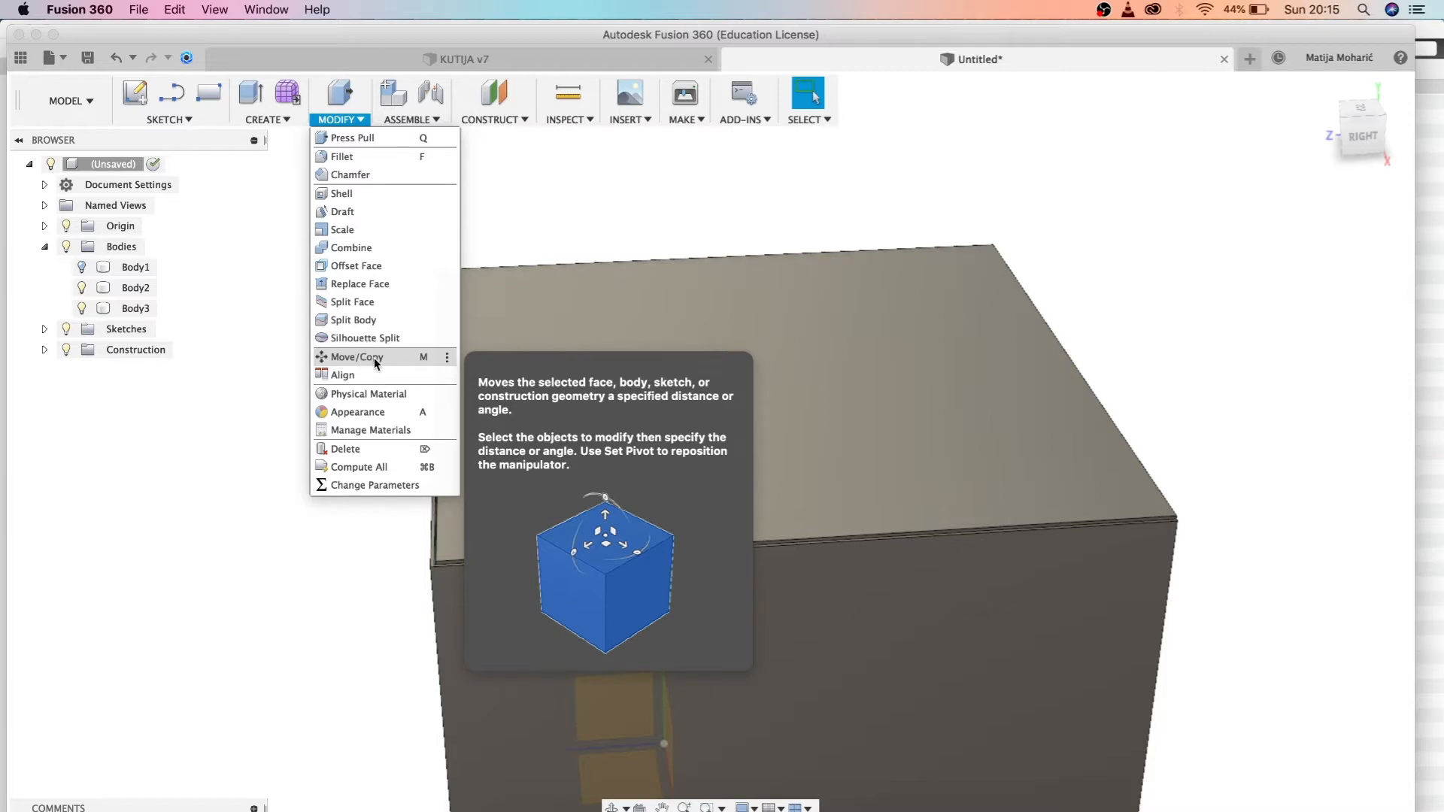
pyautogui.click(352, 356)
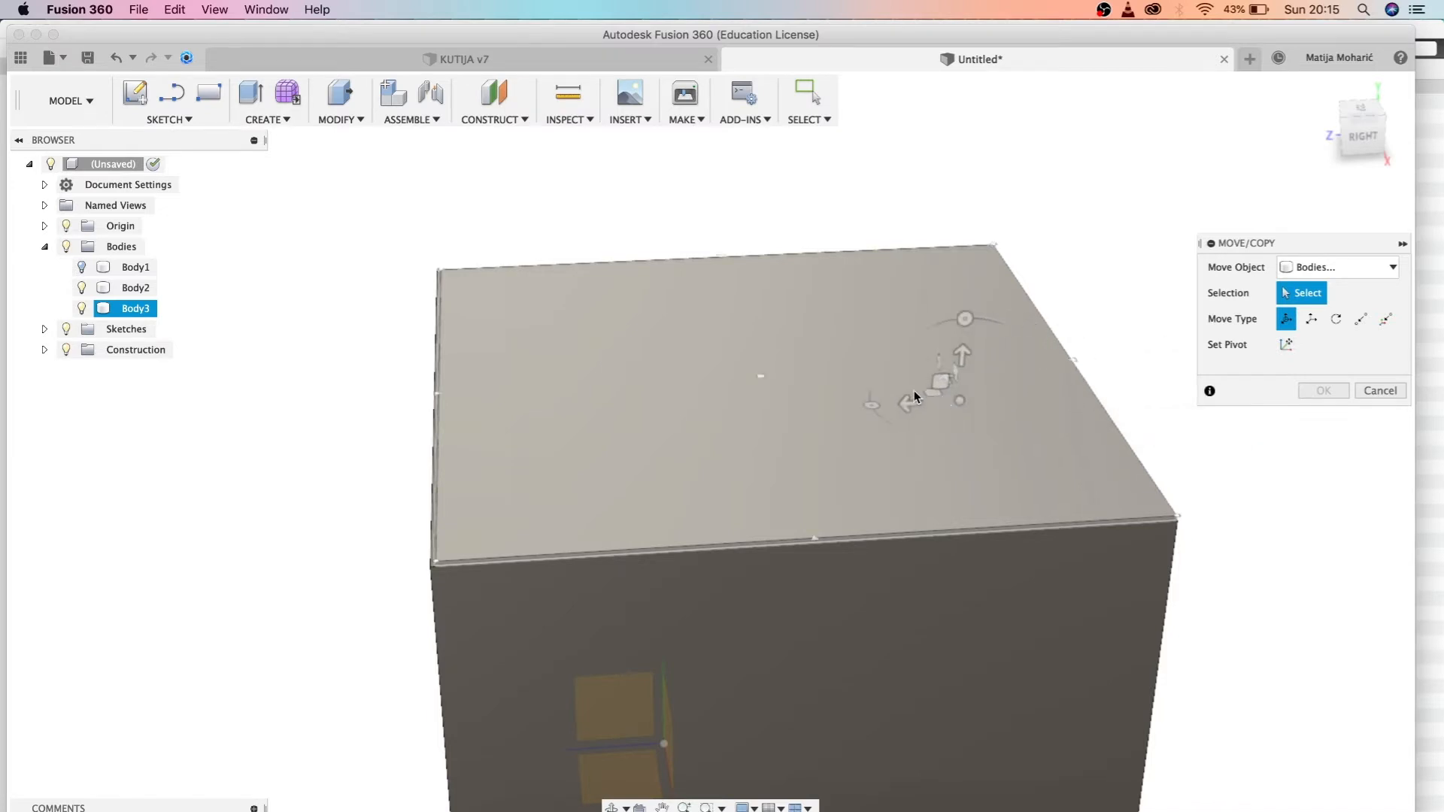
pyautogui.moveTo(939, 382); pyautogui.dragTo(637, 400)
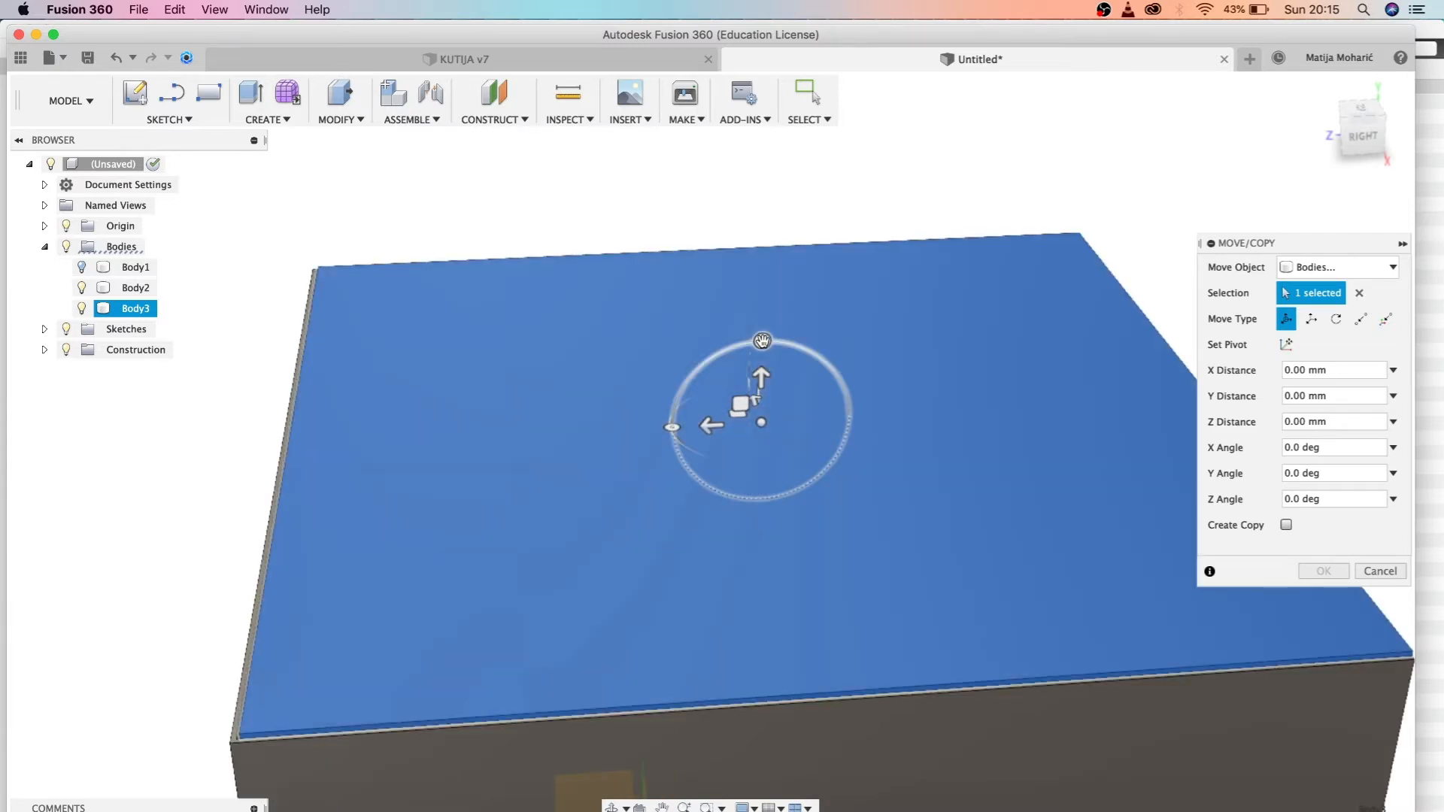
pyautogui.moveTo(761, 340); pyautogui.dragTo(772, 340)
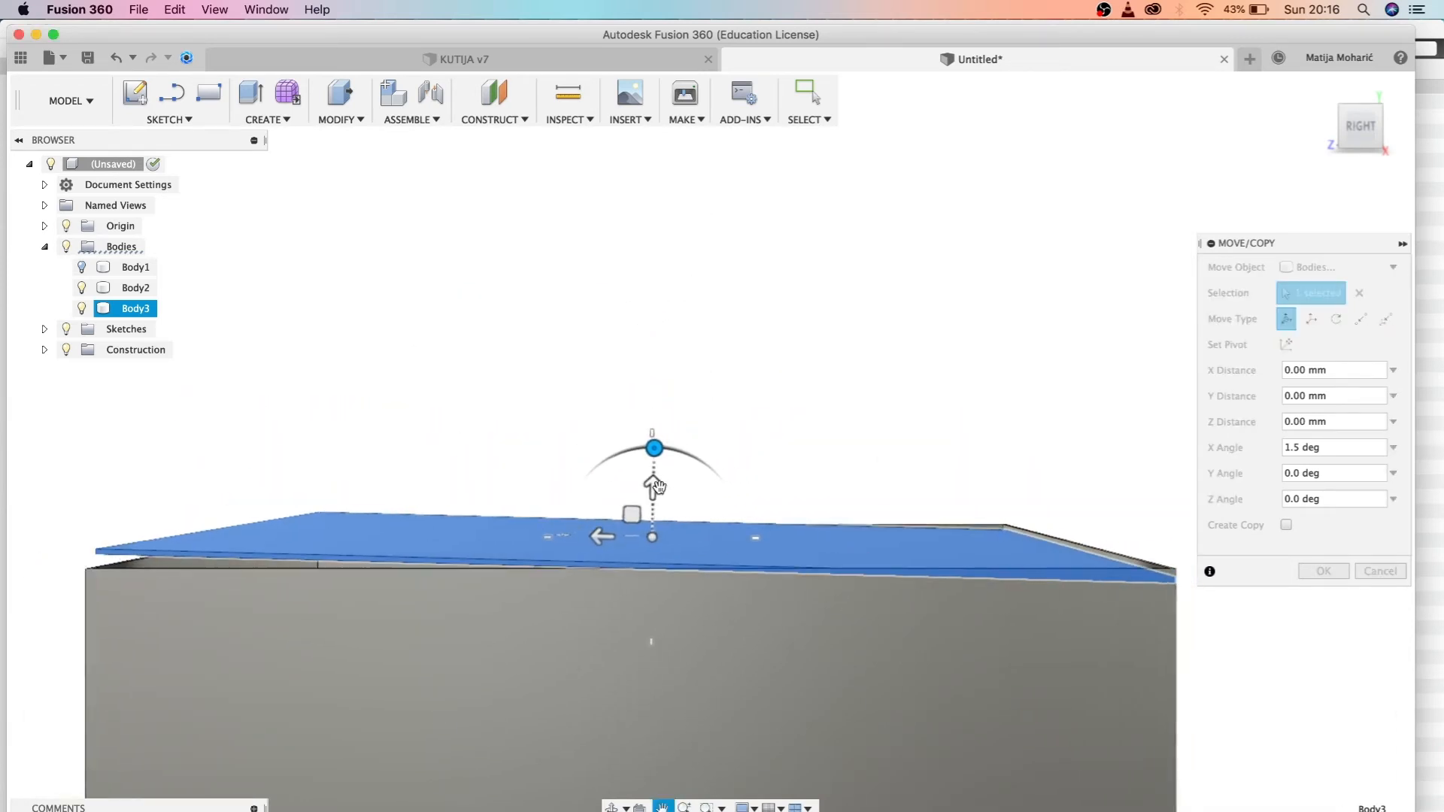
# - Lift the tilted lid about 0.30 mm so it rests ajar above the box opening
pyautogui.click(651, 490)
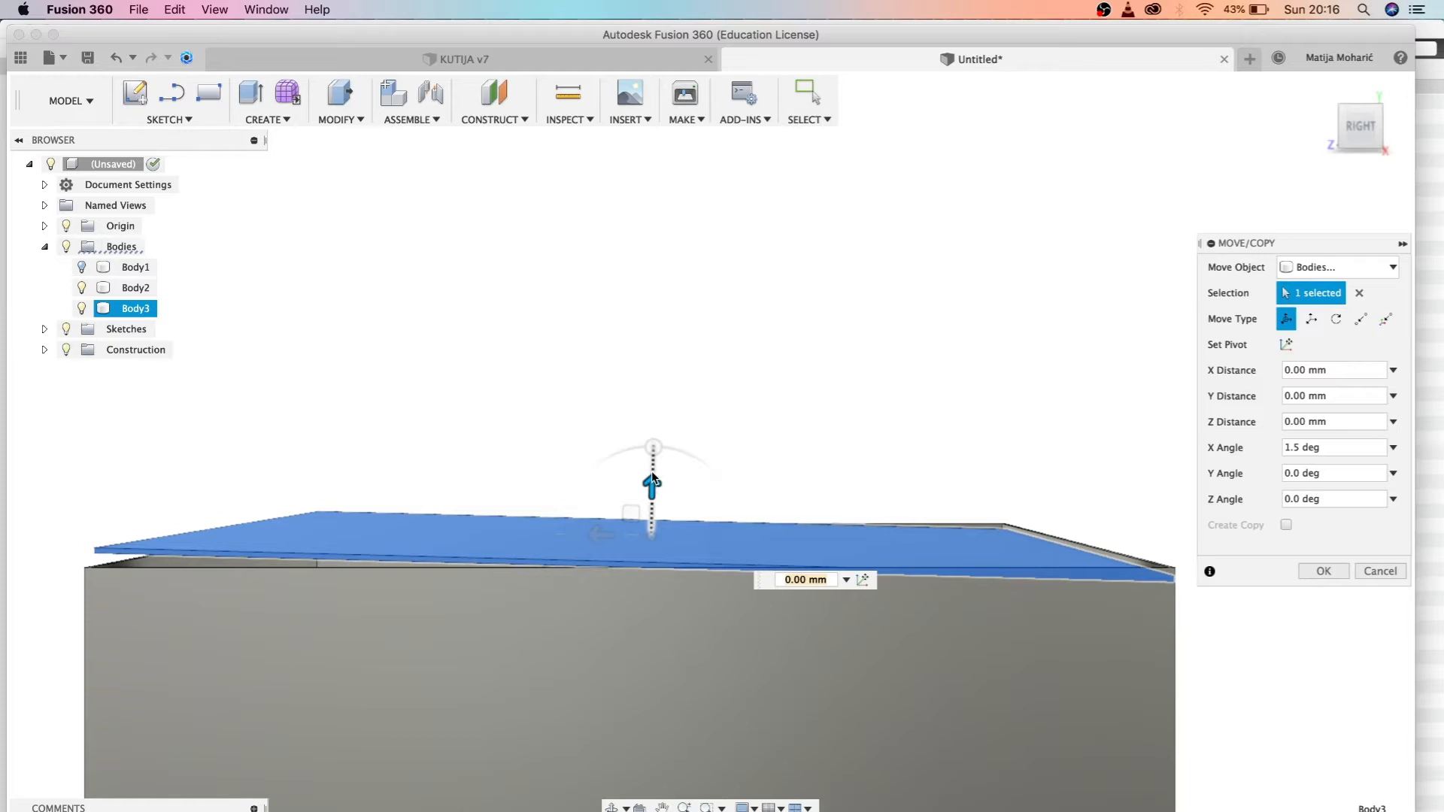
pyautogui.moveTo(652, 478); pyautogui.dragTo(651, 441)
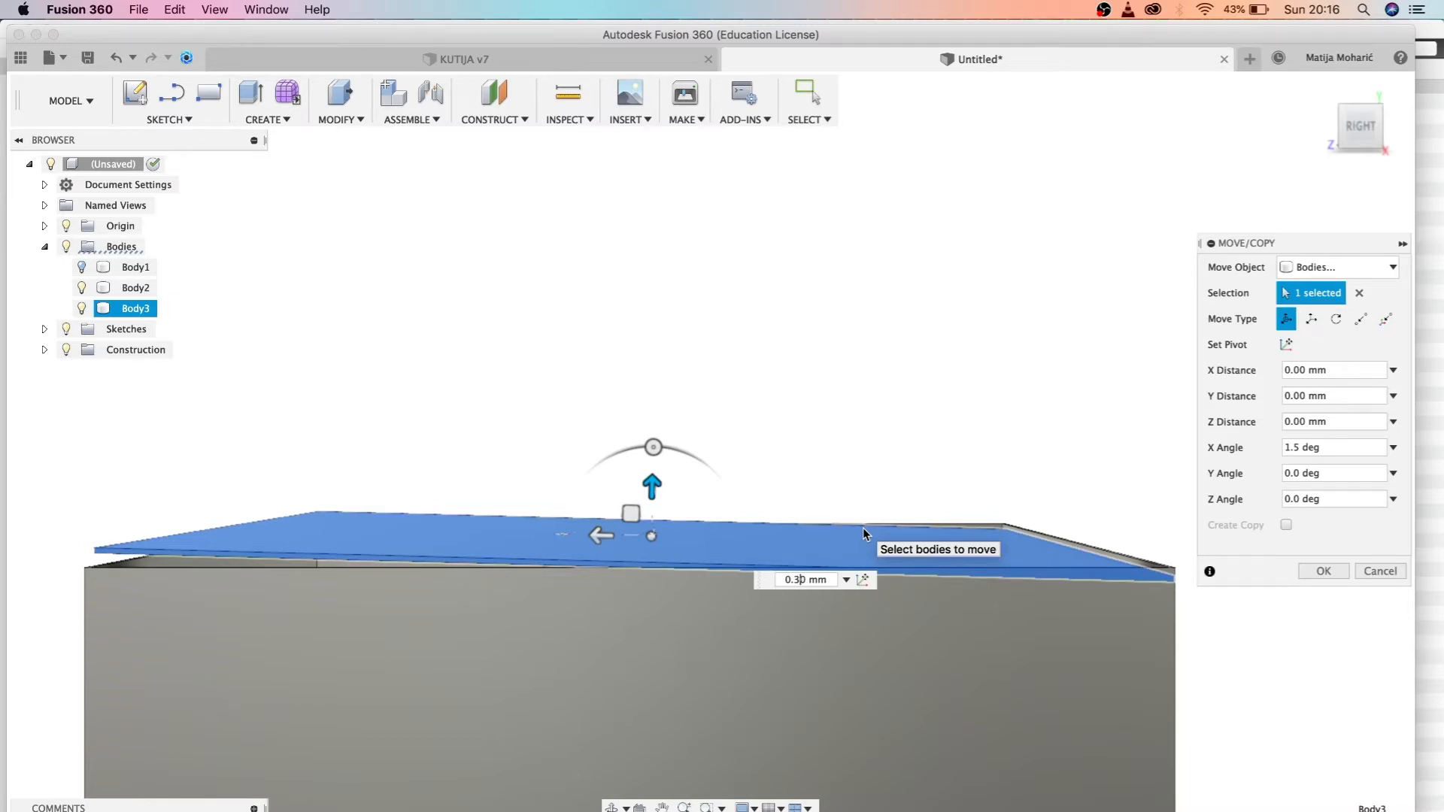
pyautogui.moveTo(652, 486); pyautogui.dragTo(652, 477)
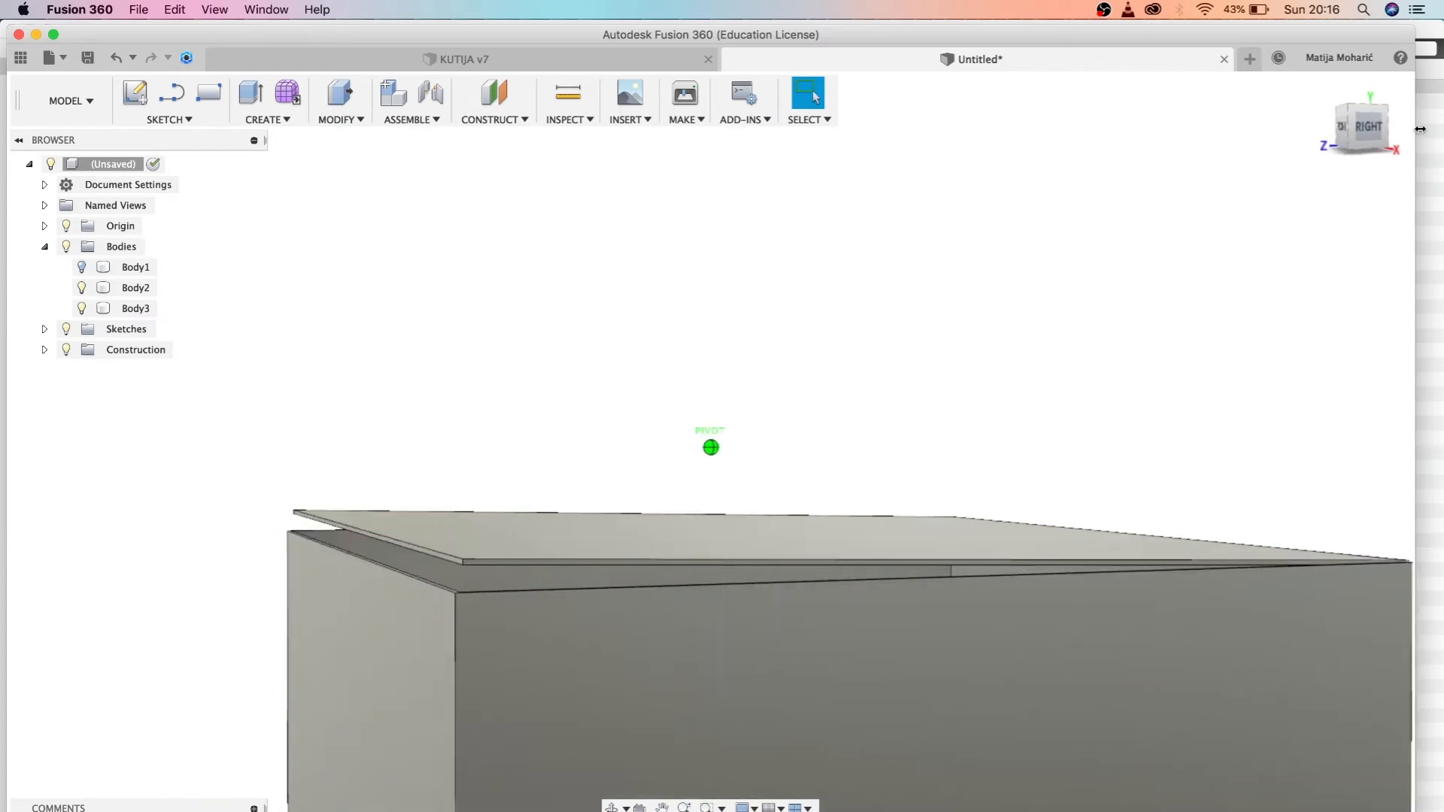
# - Viewing from below, sketch a thin rectangular strip along the box edge beneath the lid
pyautogui.click(1345, 127)
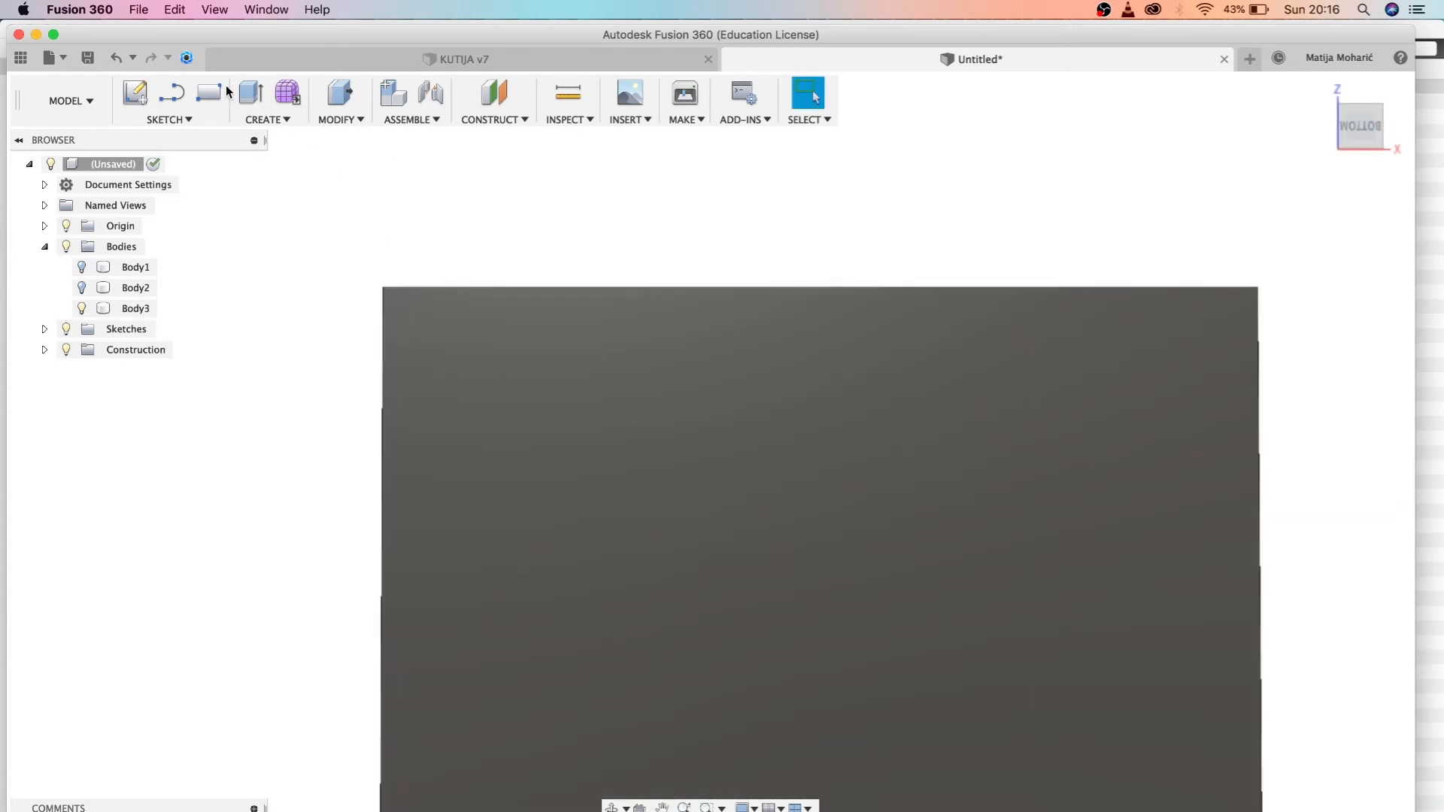
pyautogui.click(135, 309)
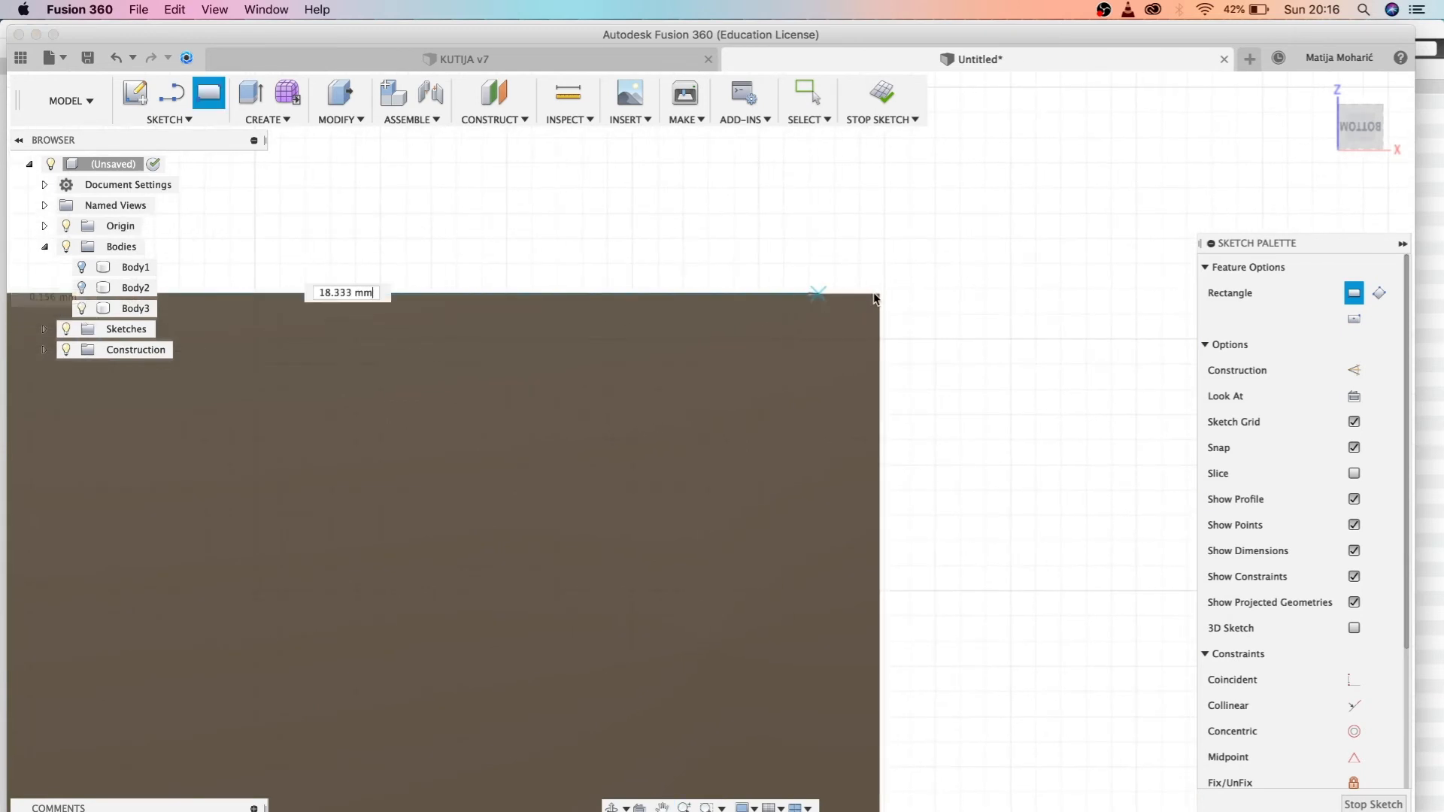
pyautogui.moveTo(879, 307)
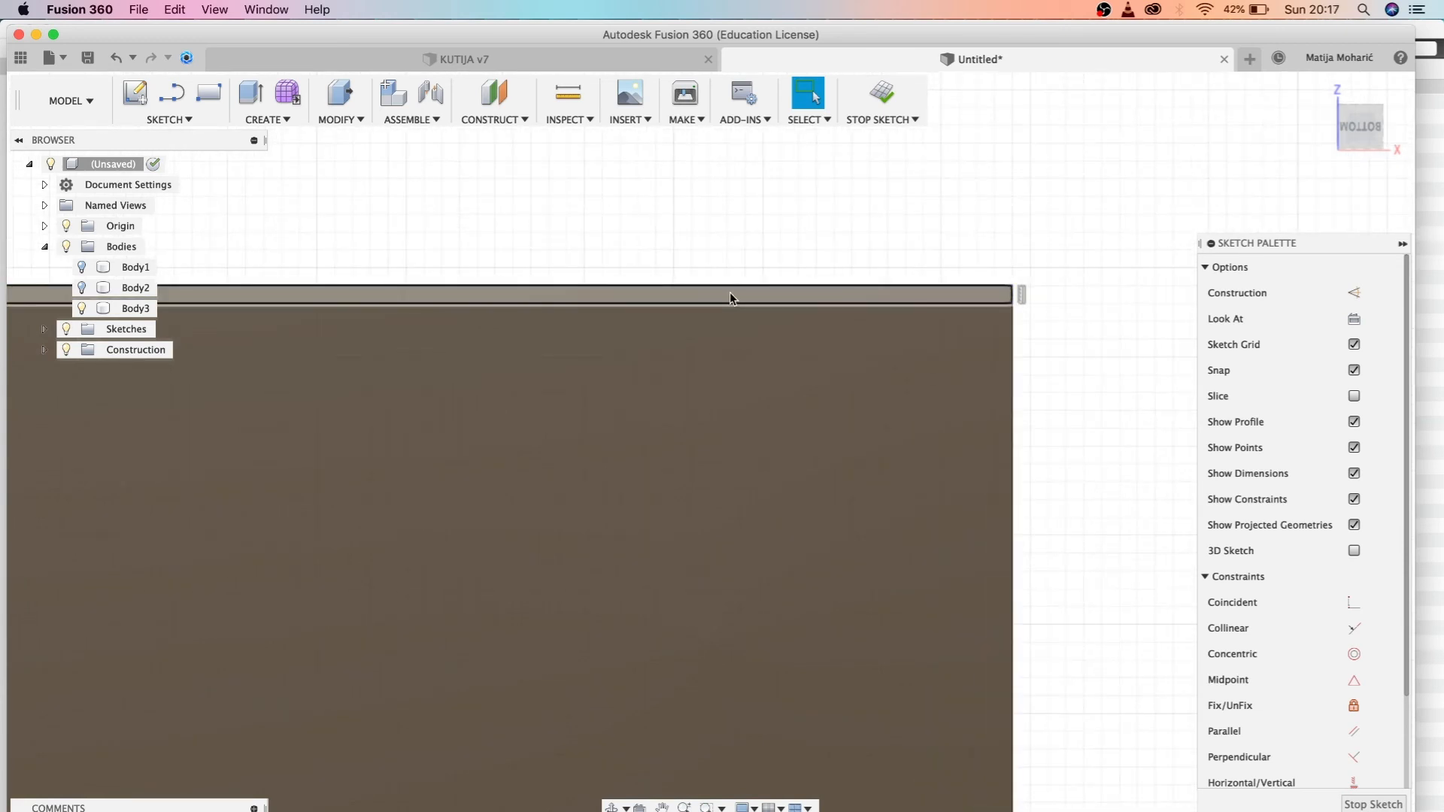
pyautogui.click(127, 328)
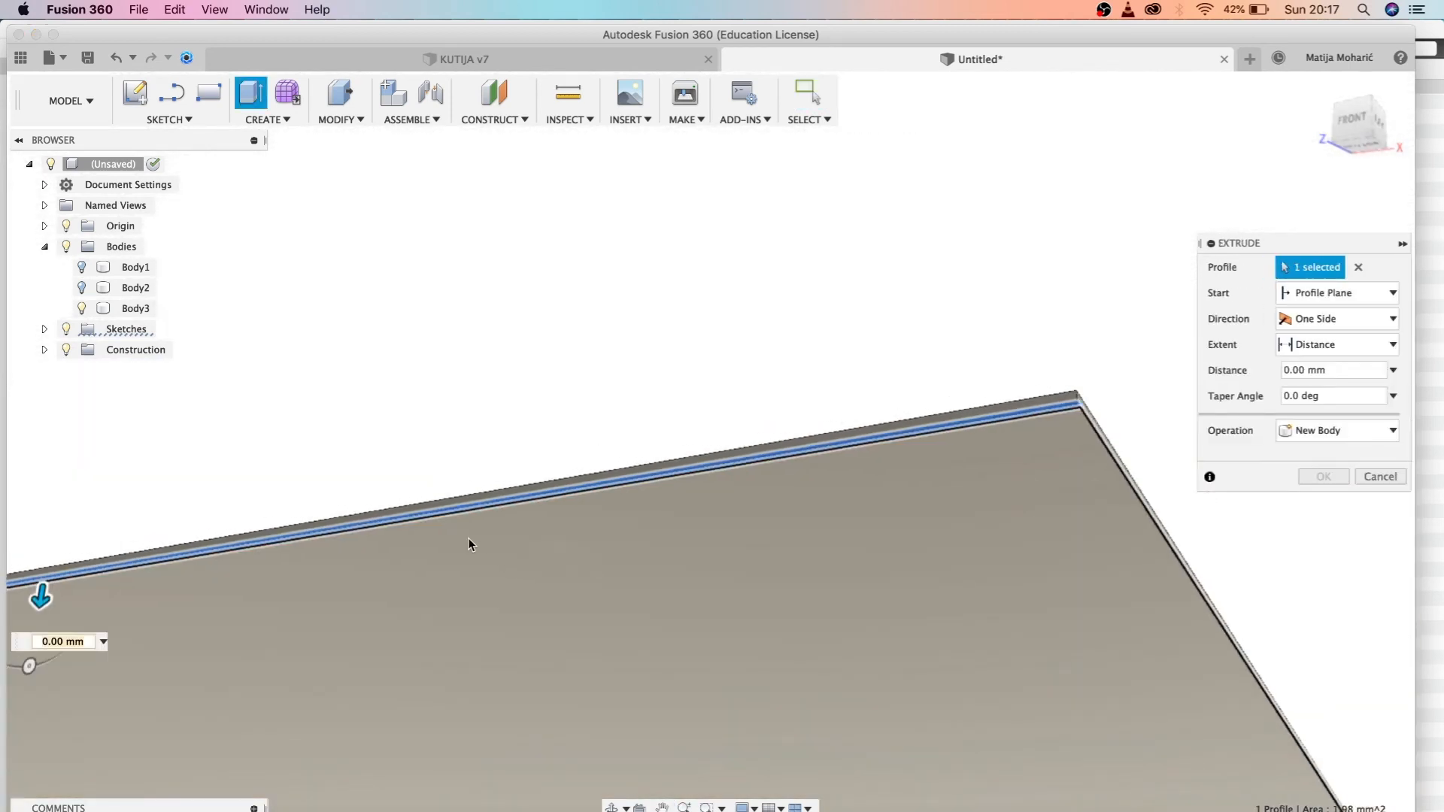
# - Extrude the strip 1.00 mm as a Join to bridge the lid and the box
pyautogui.moveTo(39, 597); pyautogui.dragTo(326, 542)
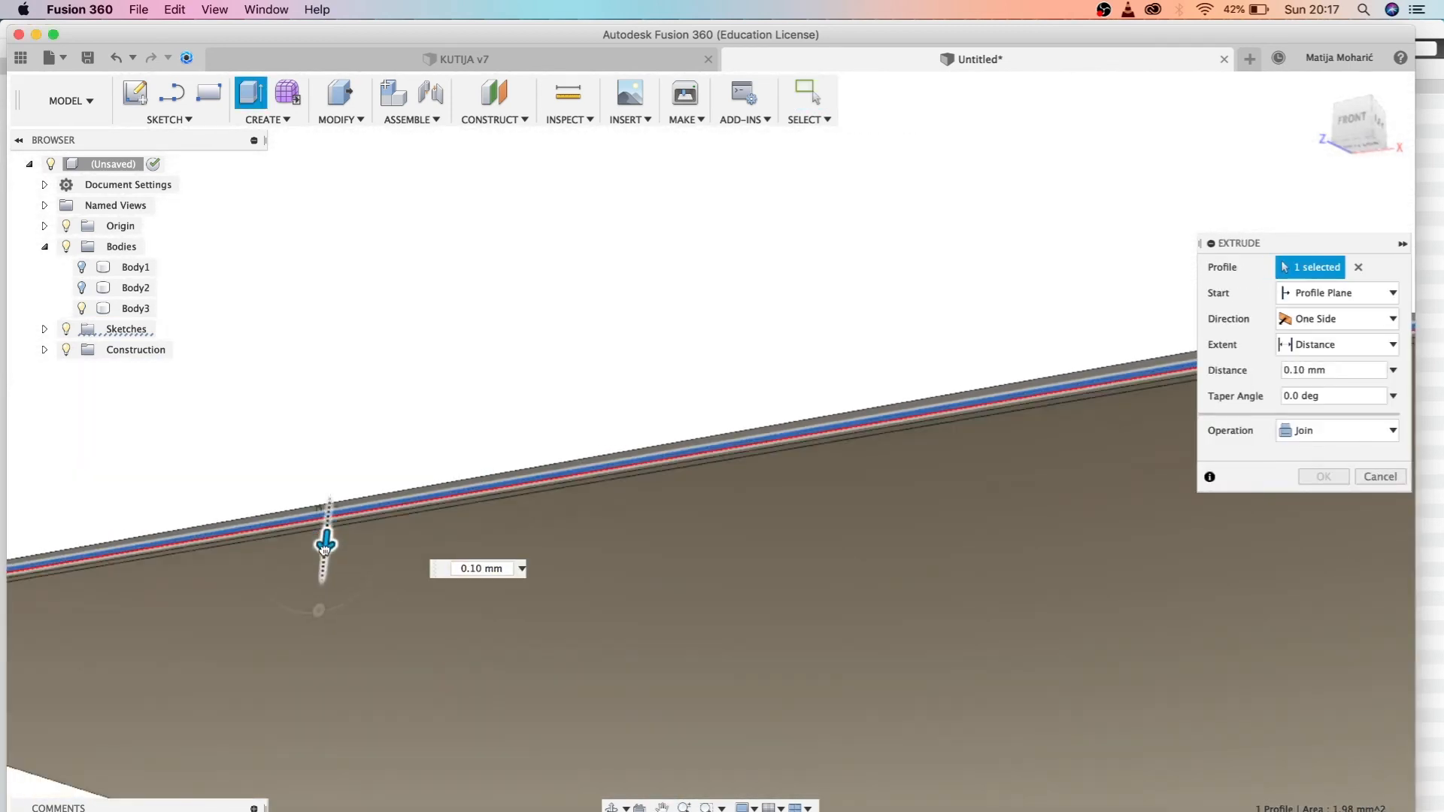
pyautogui.moveTo(326, 543); pyautogui.dragTo(317, 634)
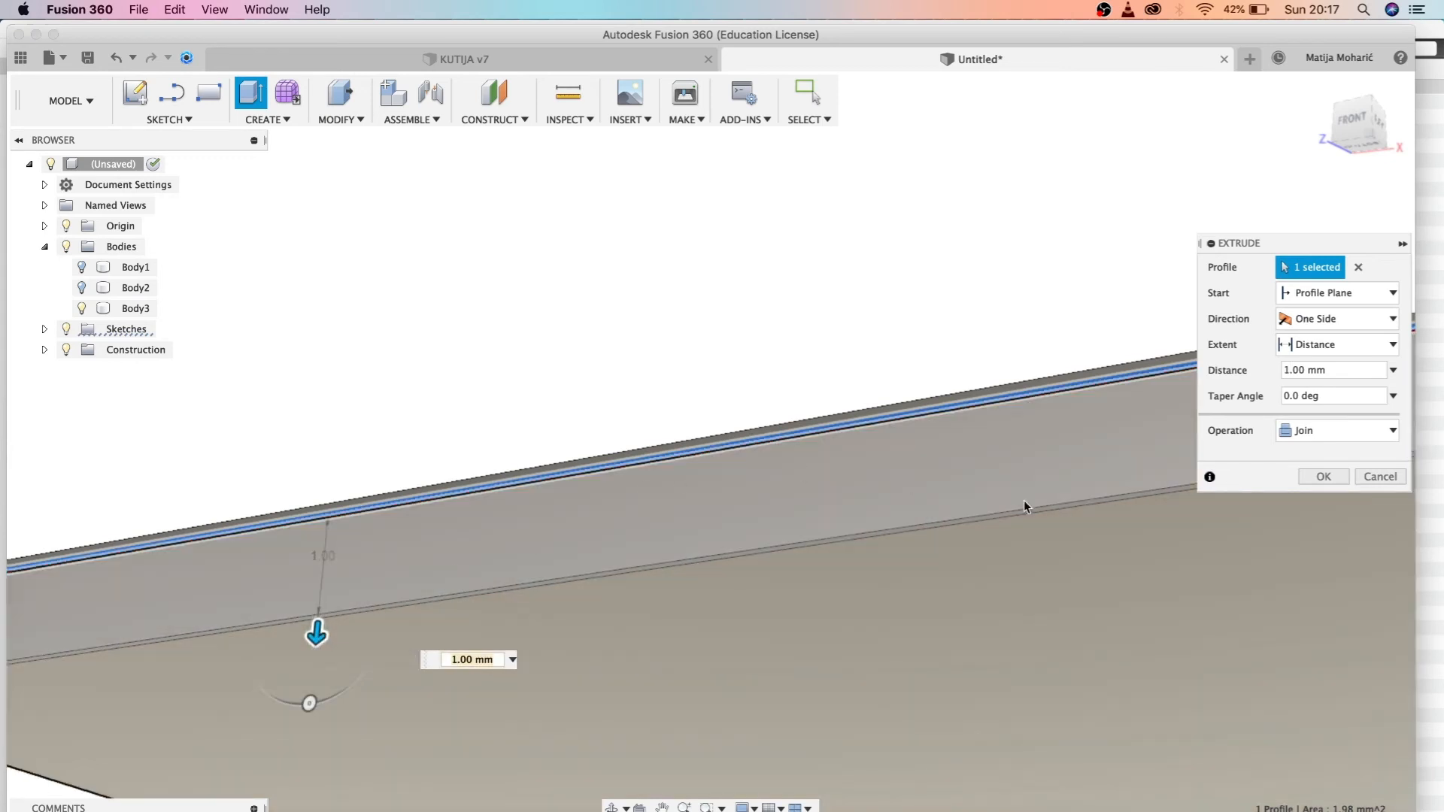